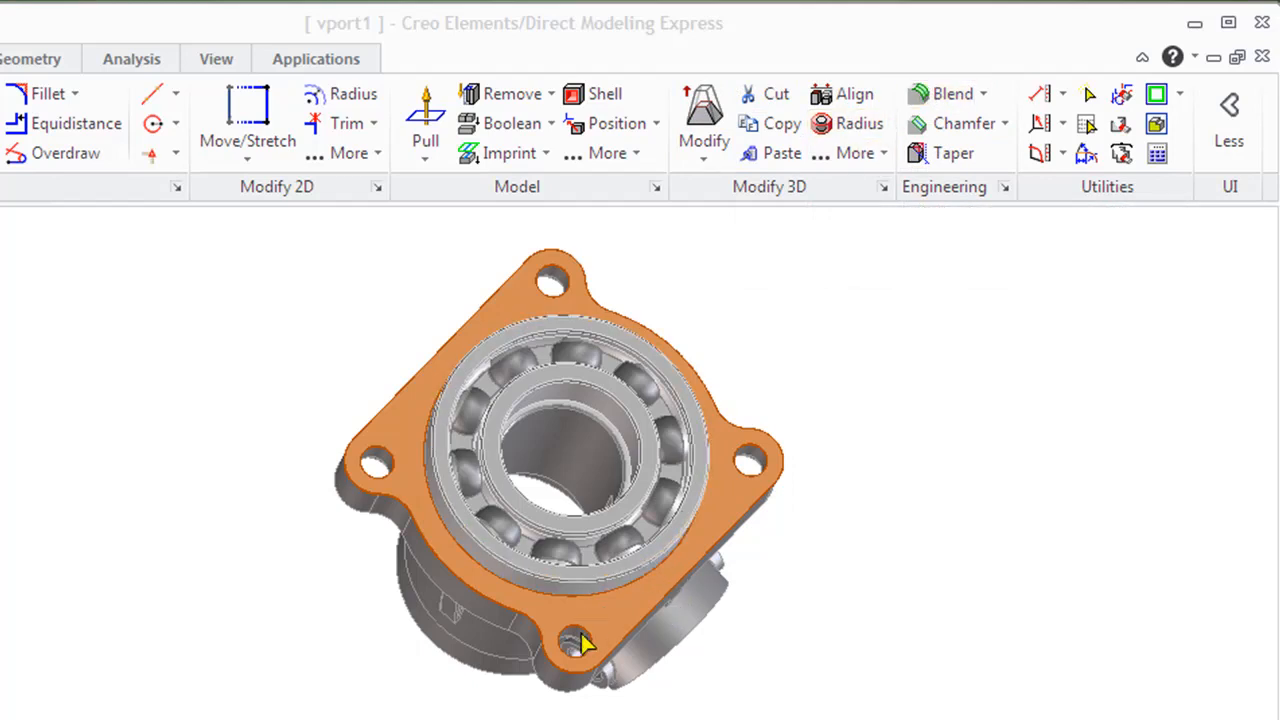
mouse_move(620, 636)
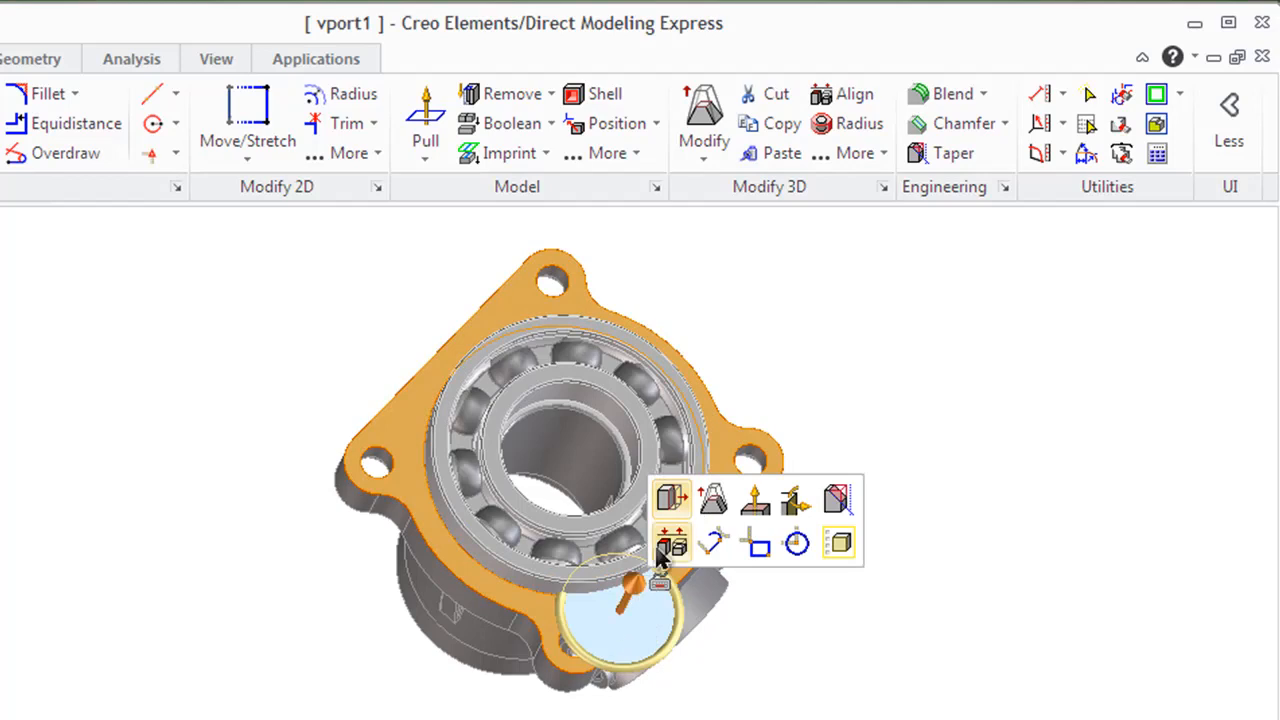
mouse_move(756, 504)
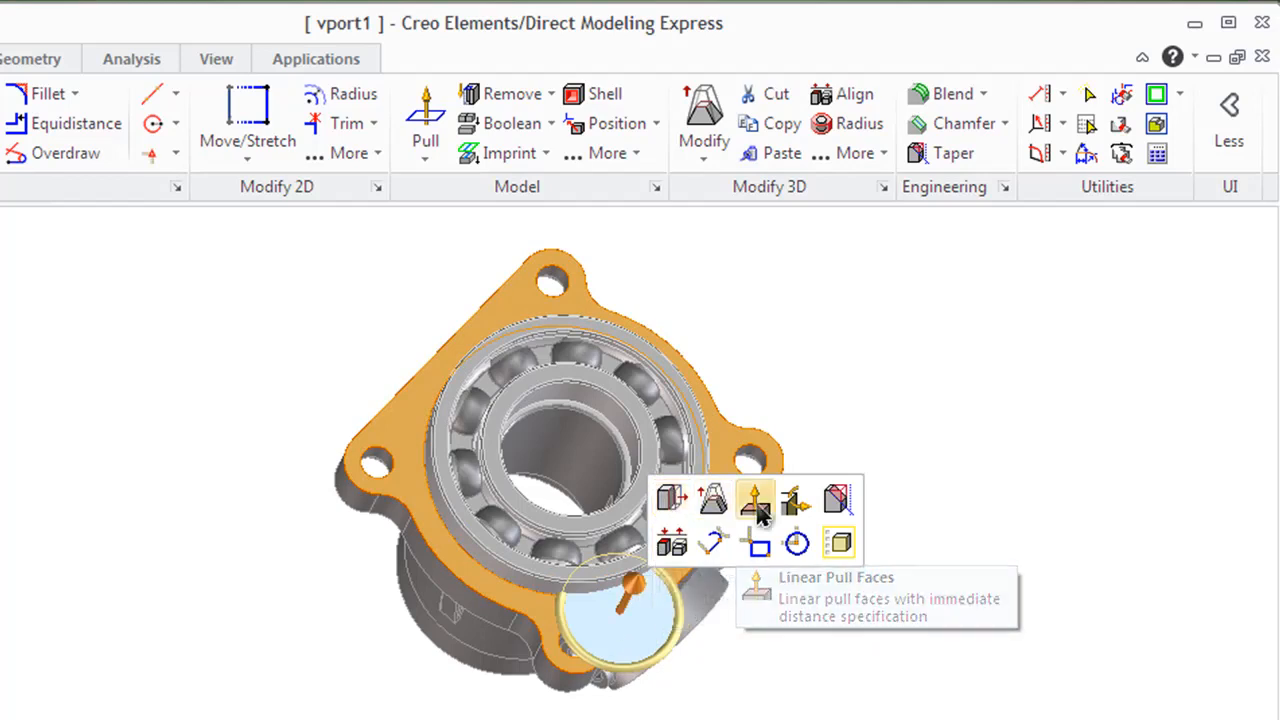
mouse_move(838, 502)
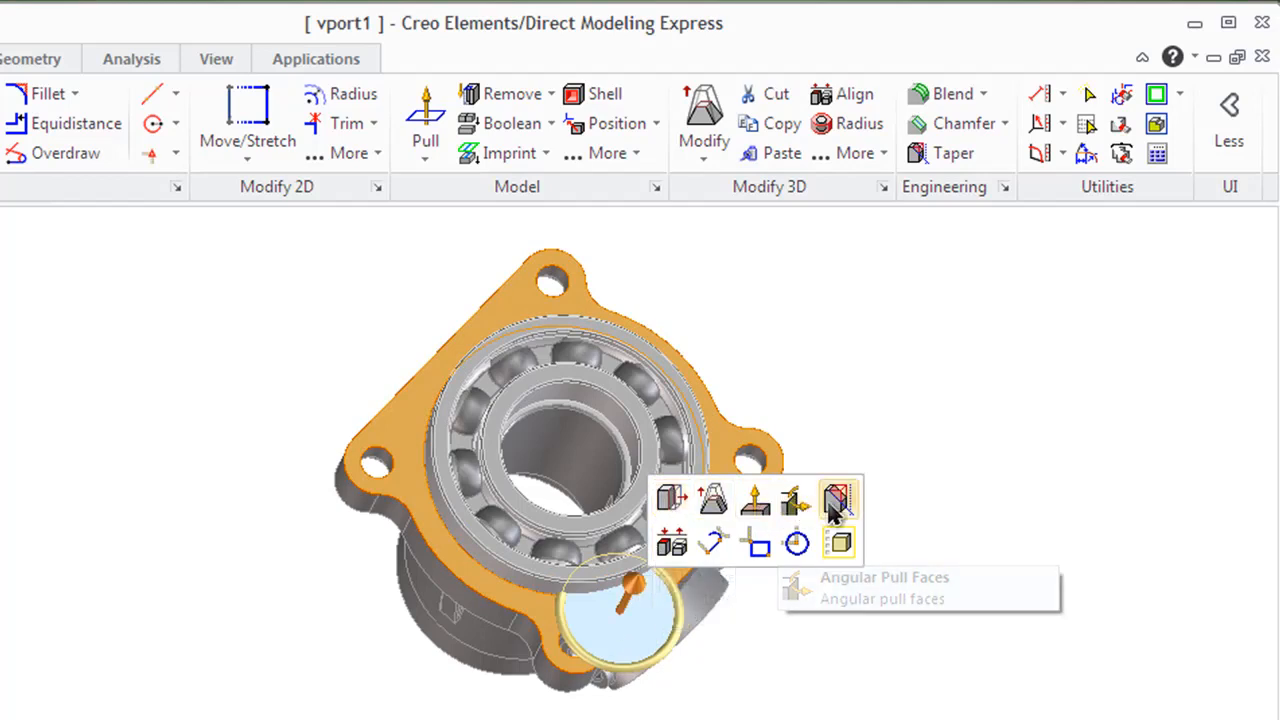
mouse_move(712, 544)
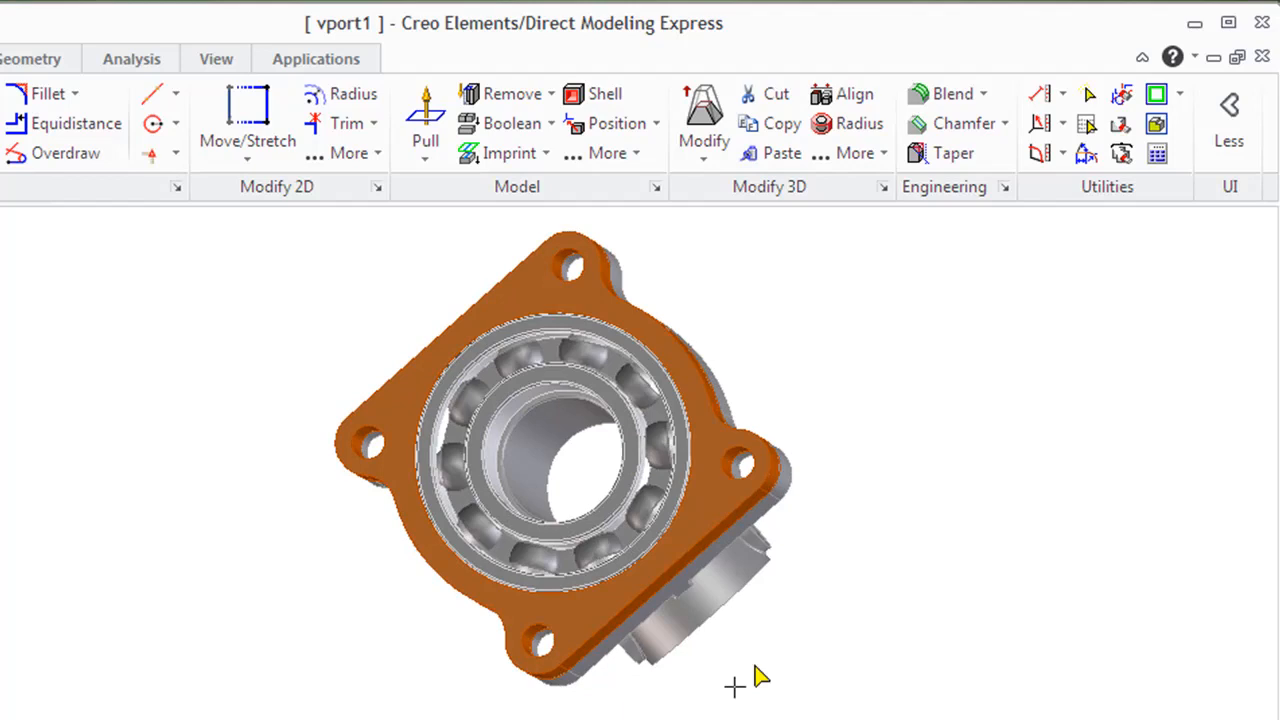
mouse_move(704, 120)
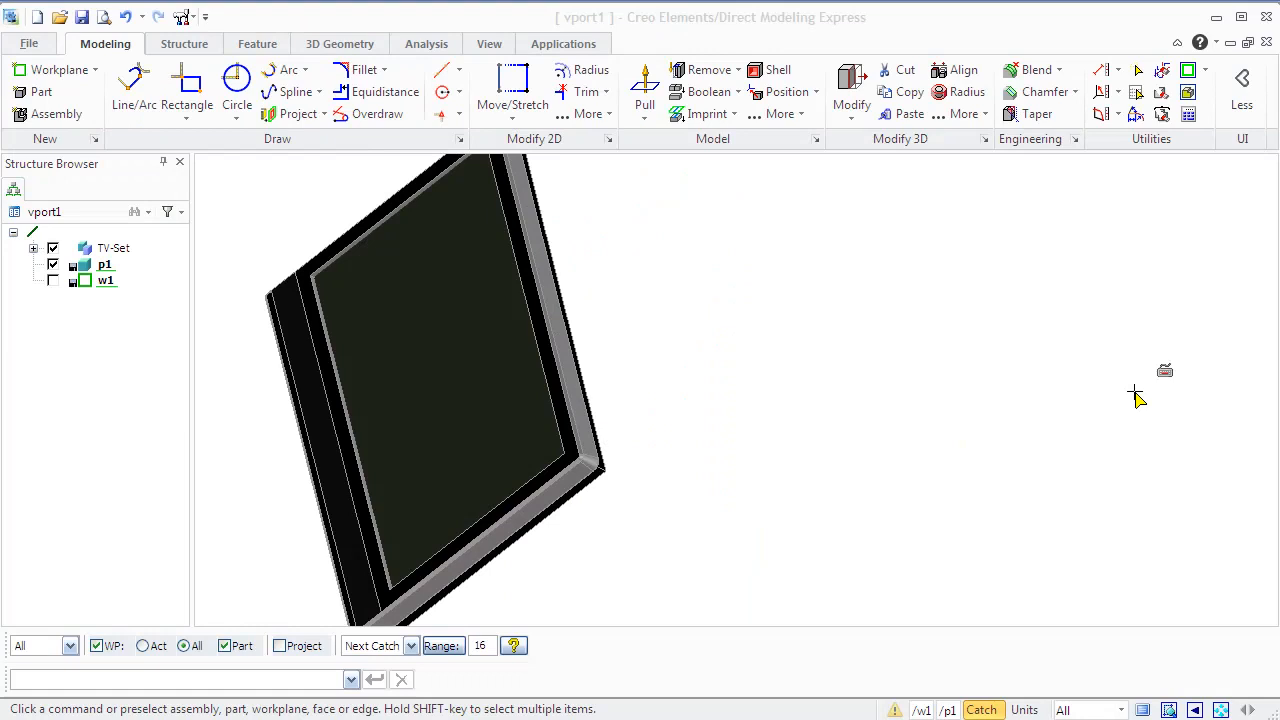
Define a Var 2 Radius blend on the inner screen edge, start radius 3, end radius 6
click(1058, 70)
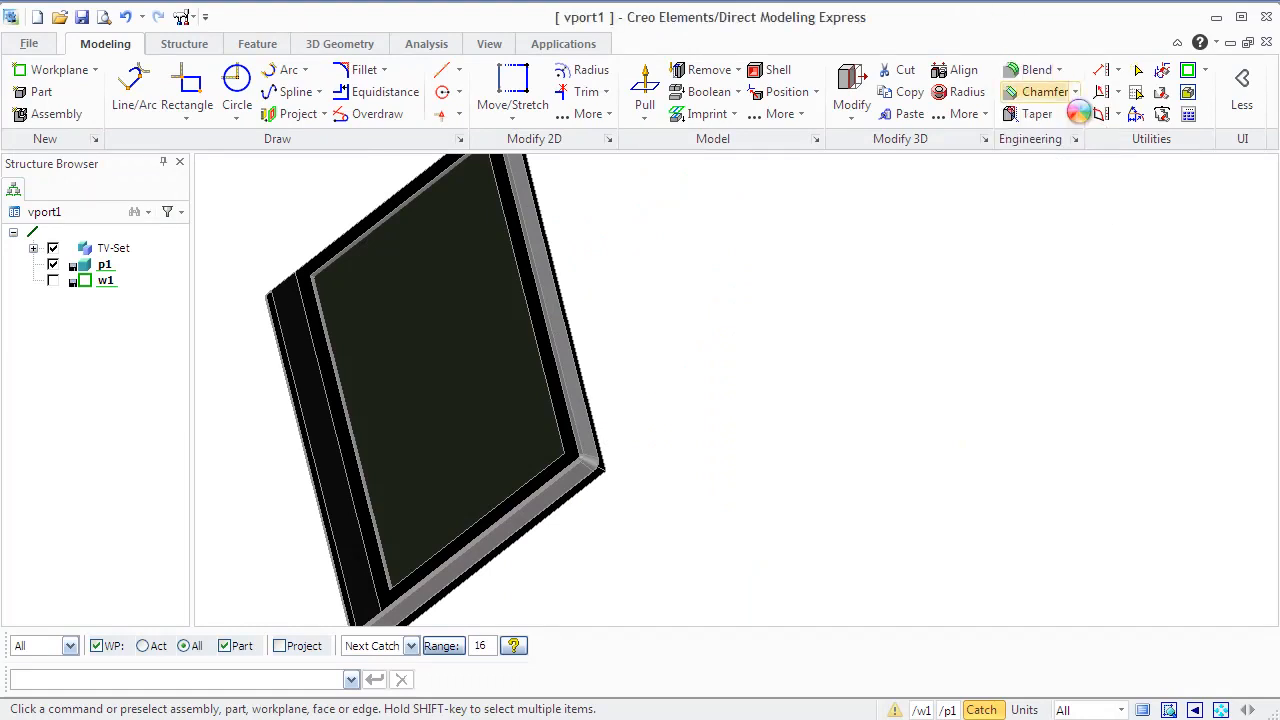
click(1030, 68)
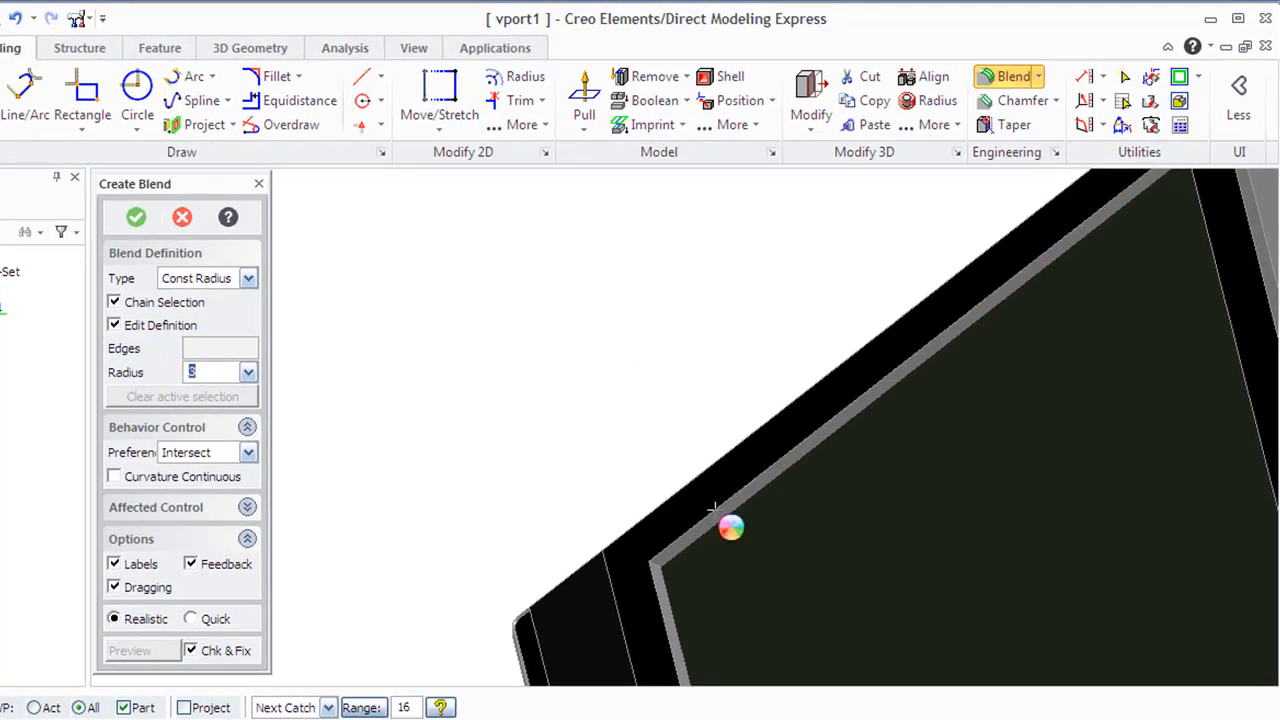
click(732, 532)
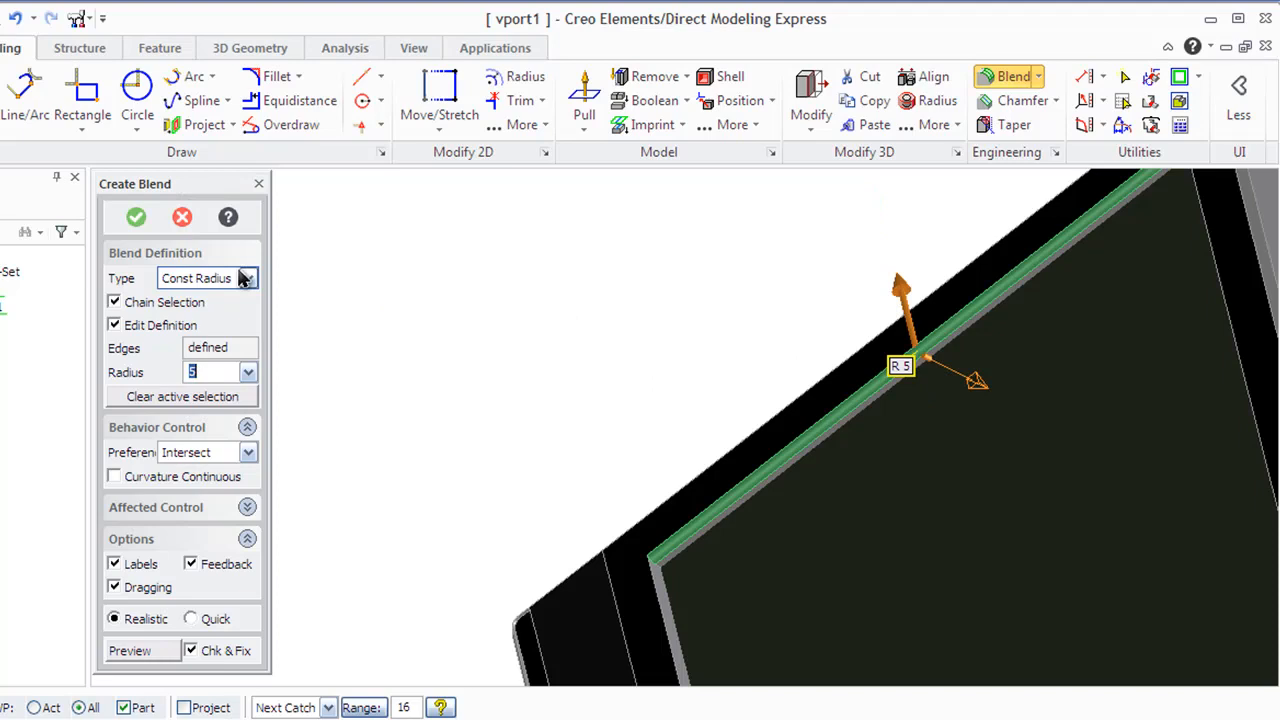
click(248, 278)
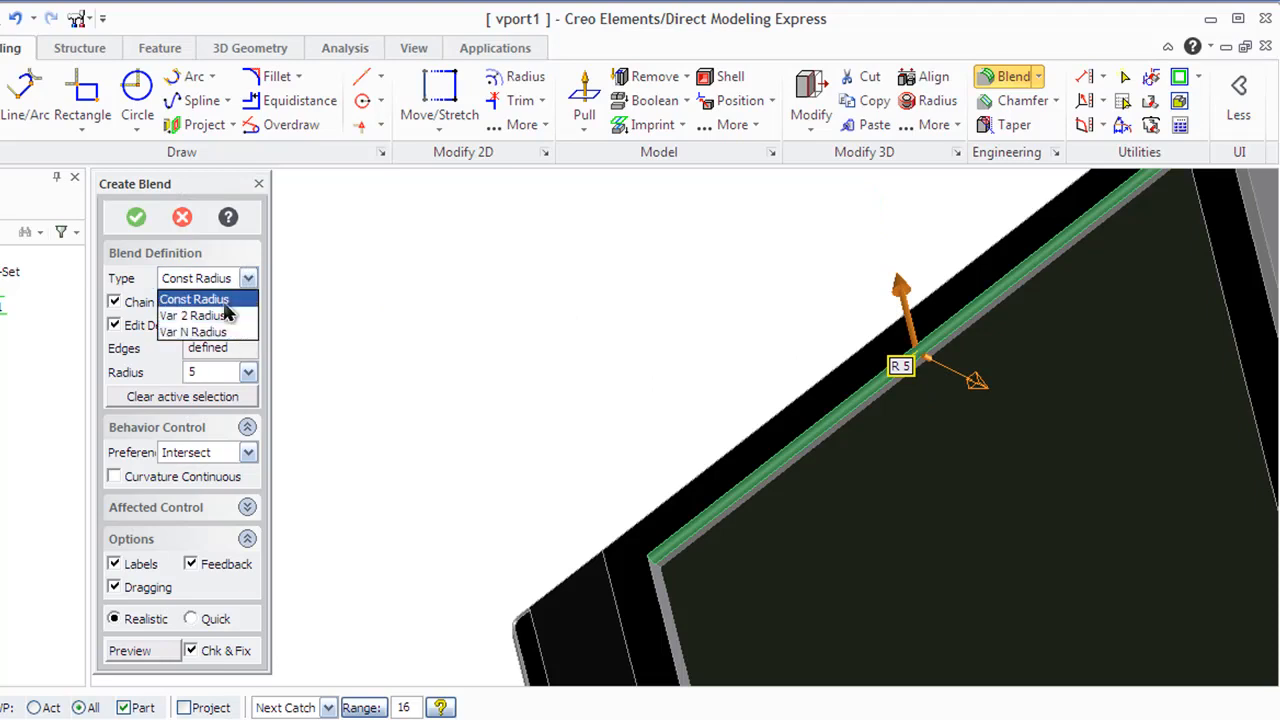
click(196, 316)
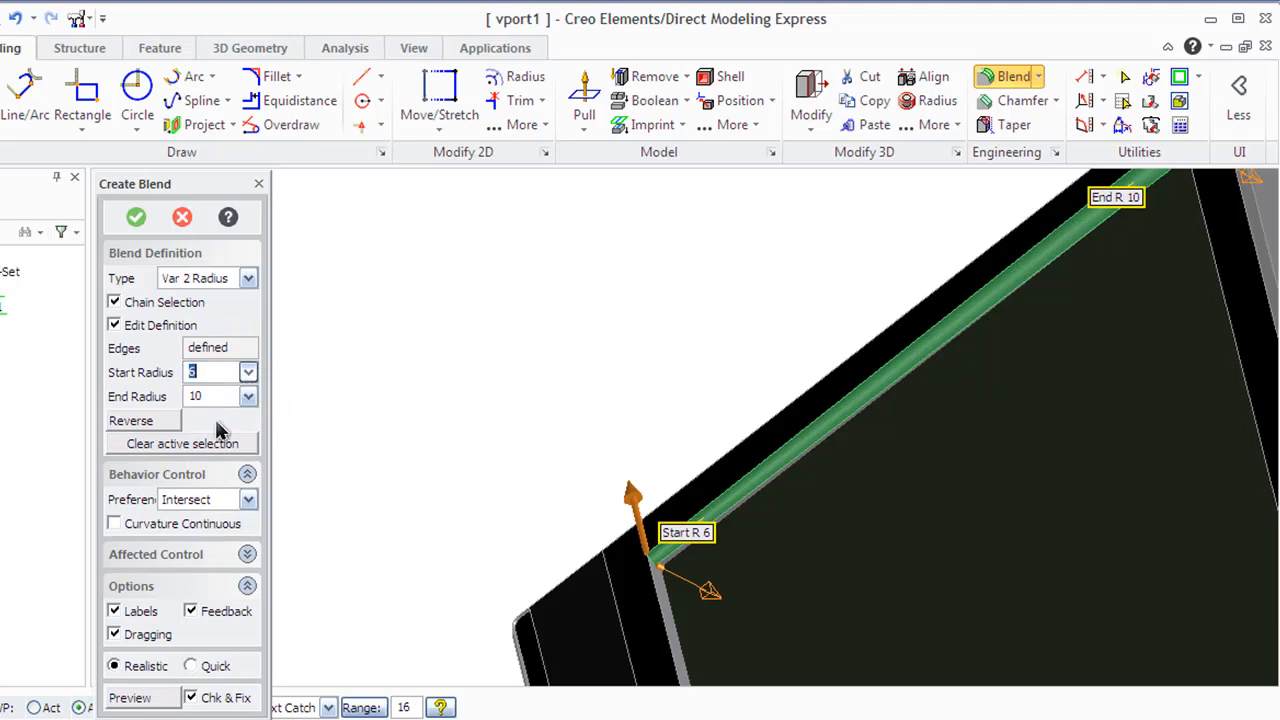
mouse_move(204, 404)
text(3)
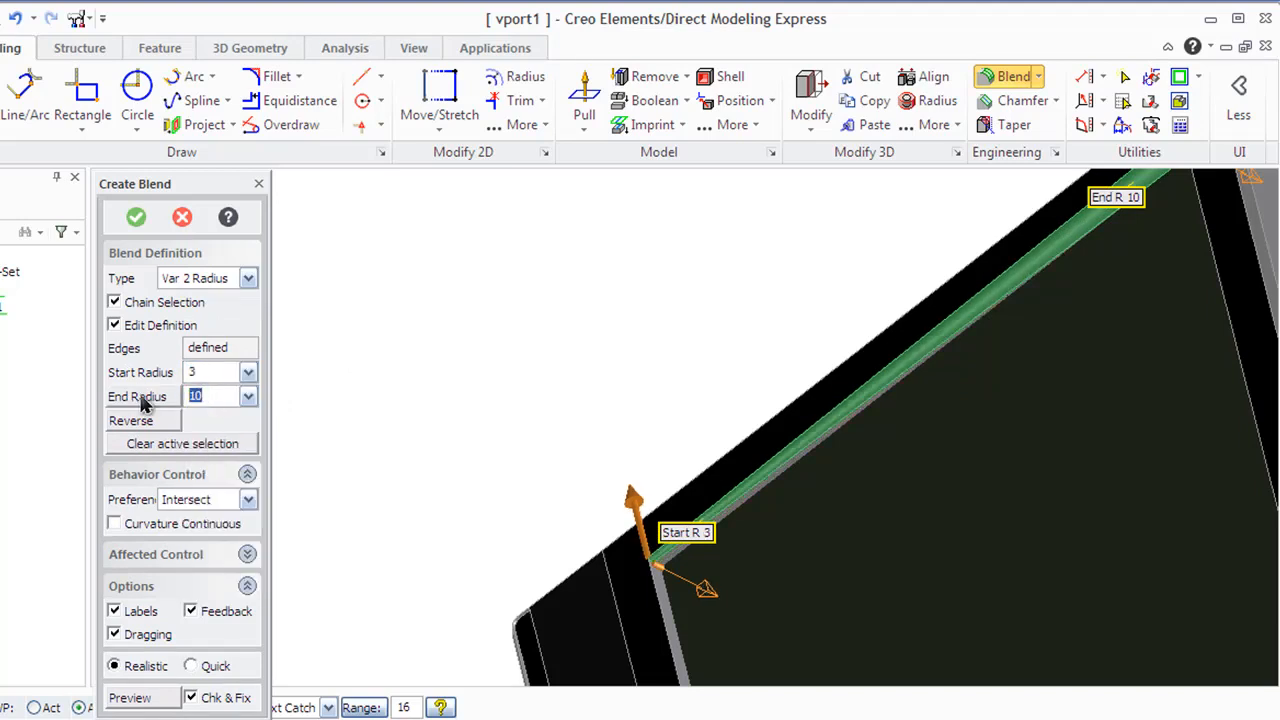
text(6)
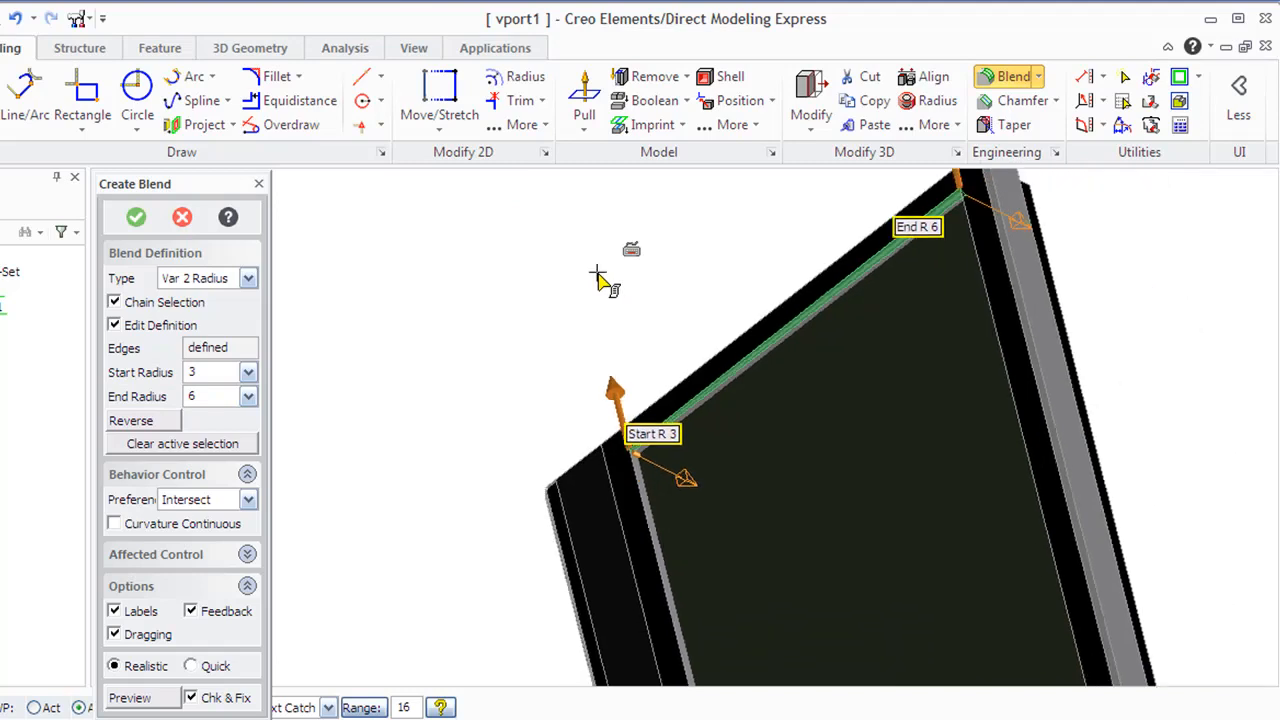
mouse_move(236, 310)
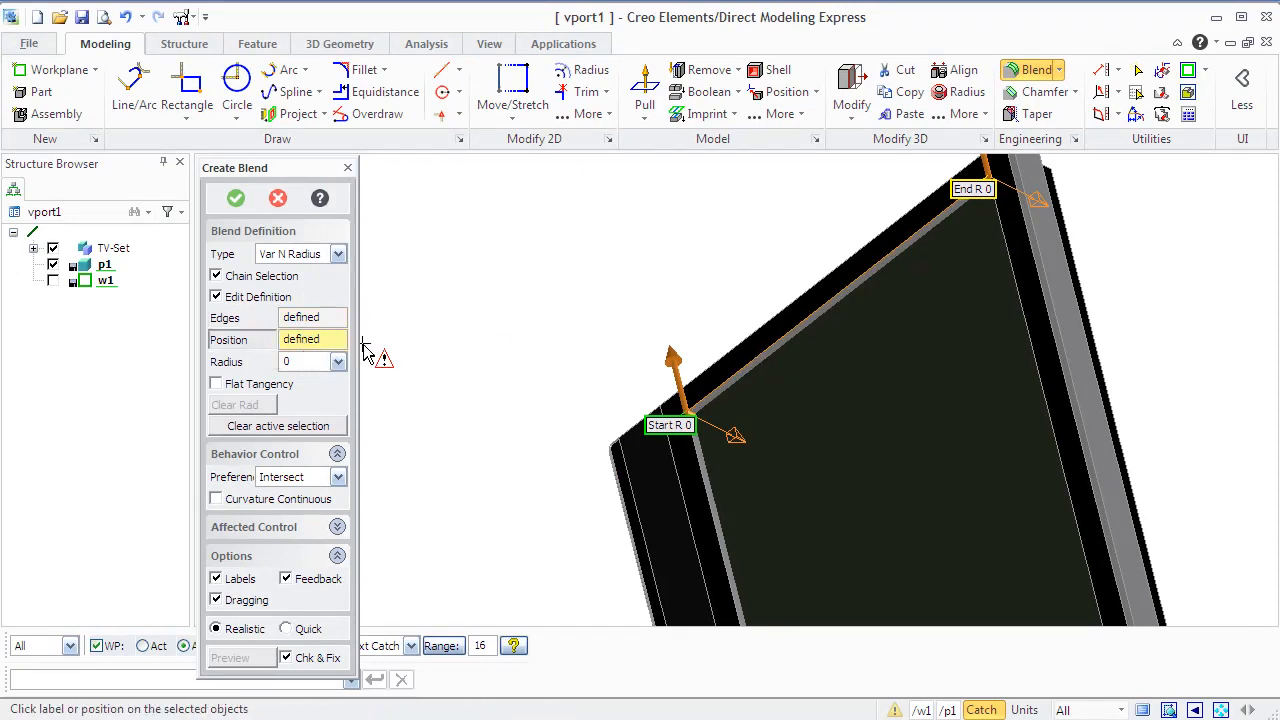
mouse_move(884, 352)
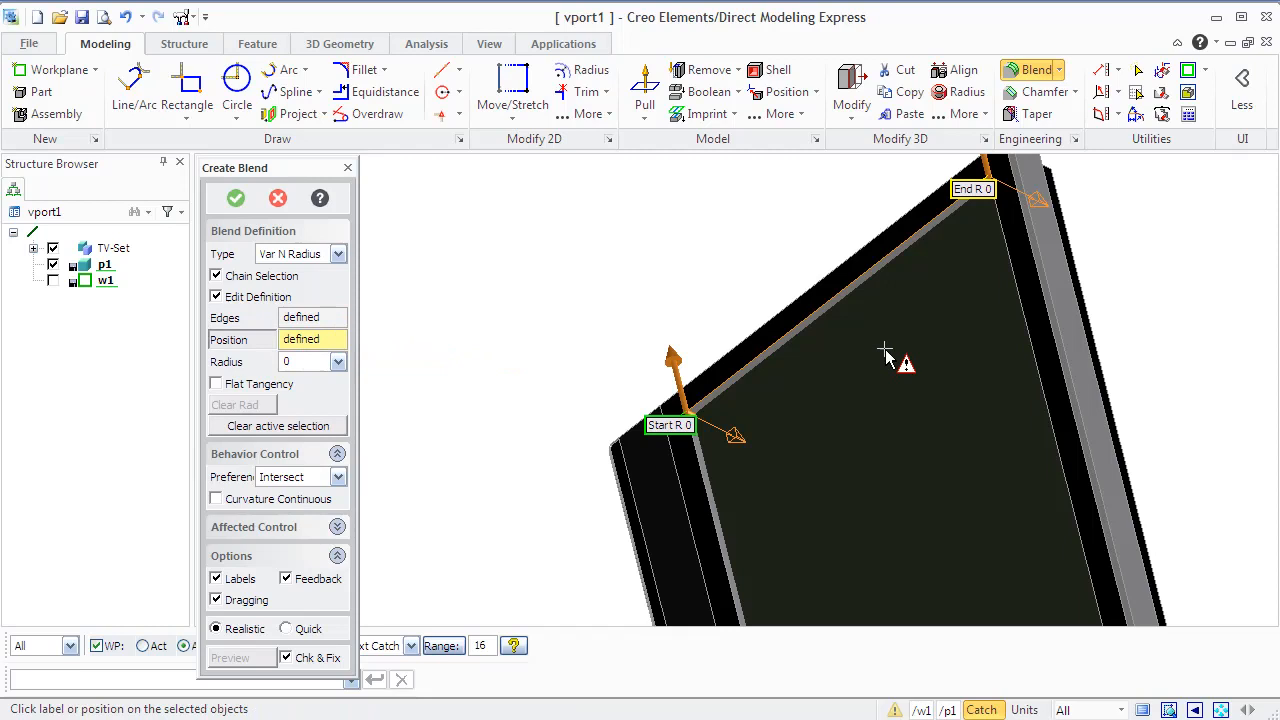
mouse_move(778, 356)
text(1)
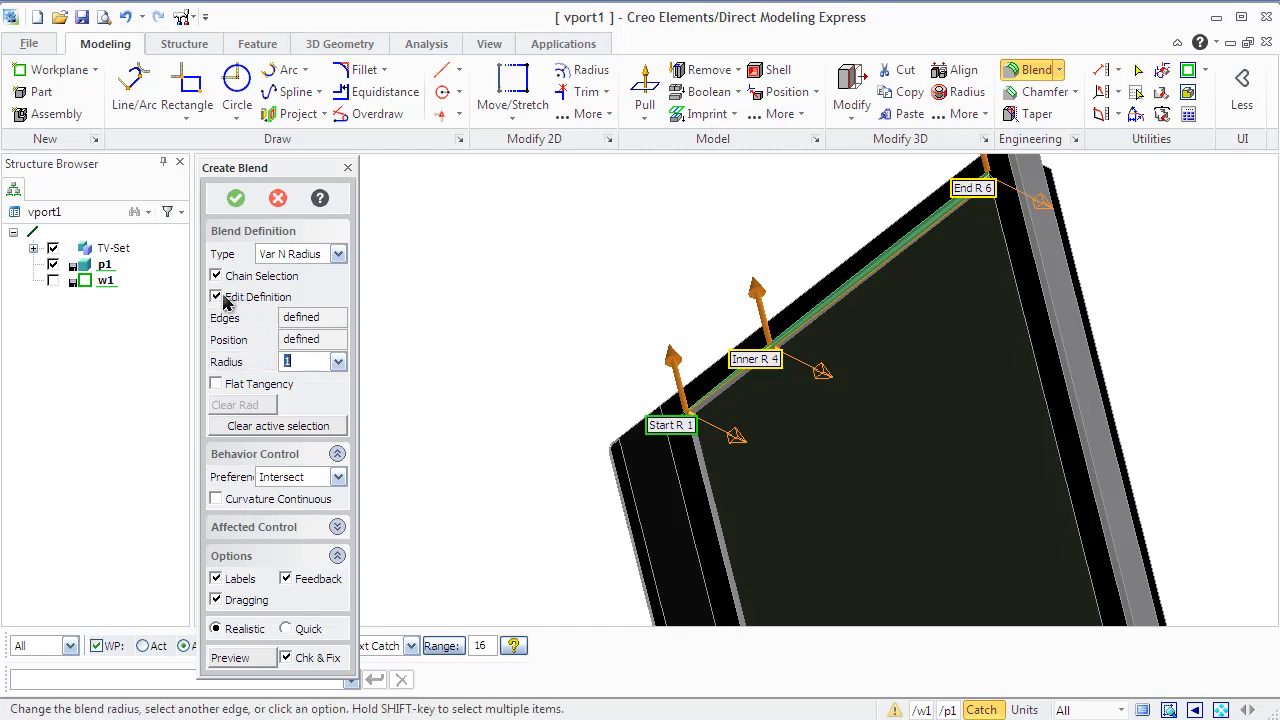
Toggle Edit Definition and Chain Selection, keeping Intersect as the blend preference
click(216, 296)
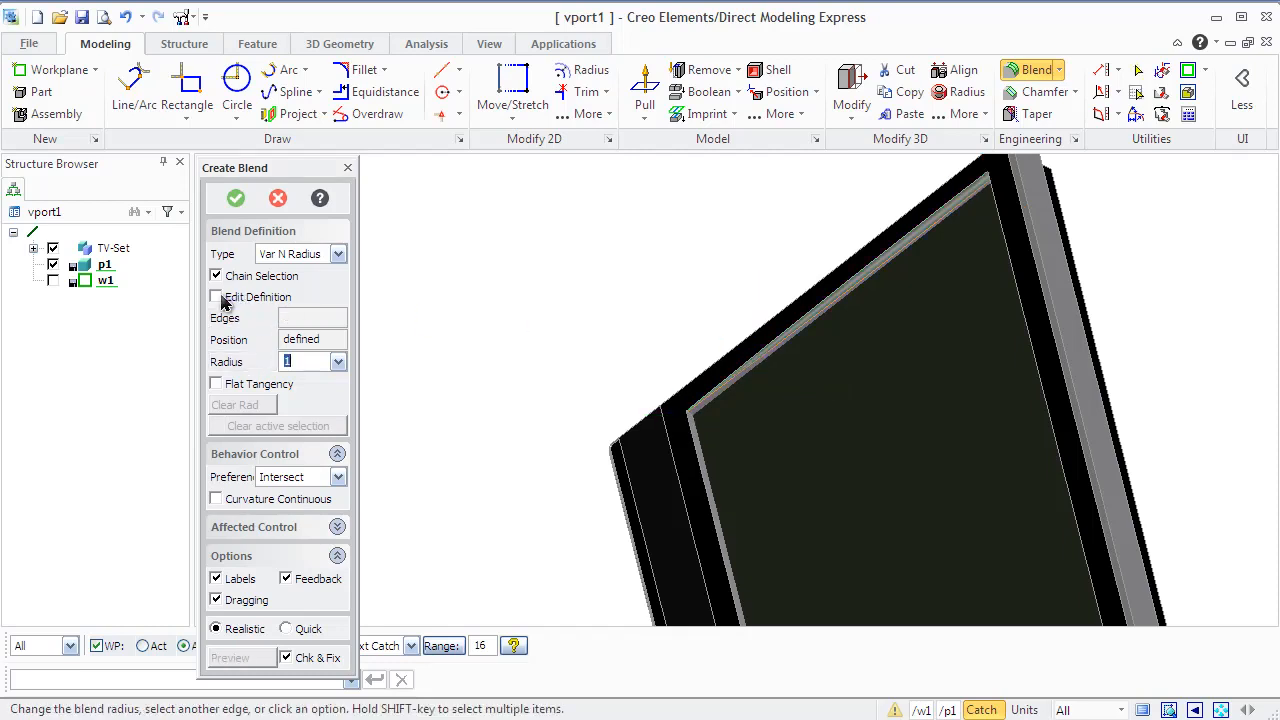
click(216, 296)
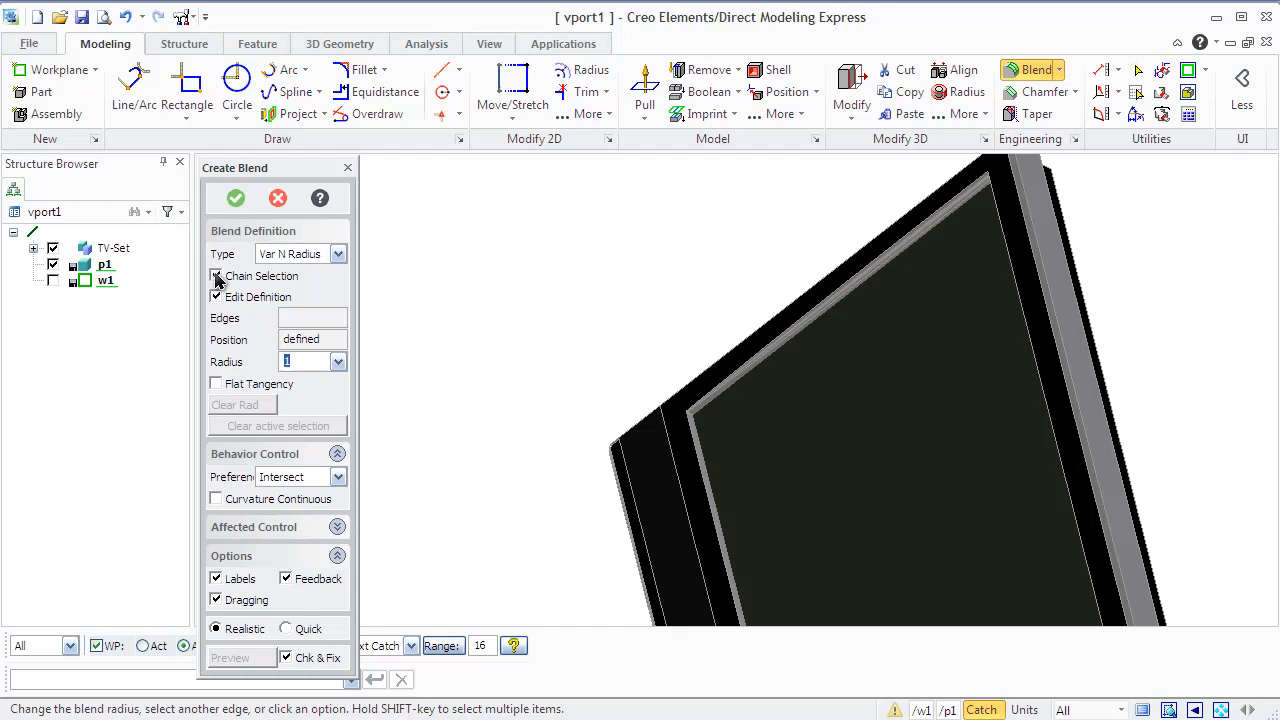
click(216, 276)
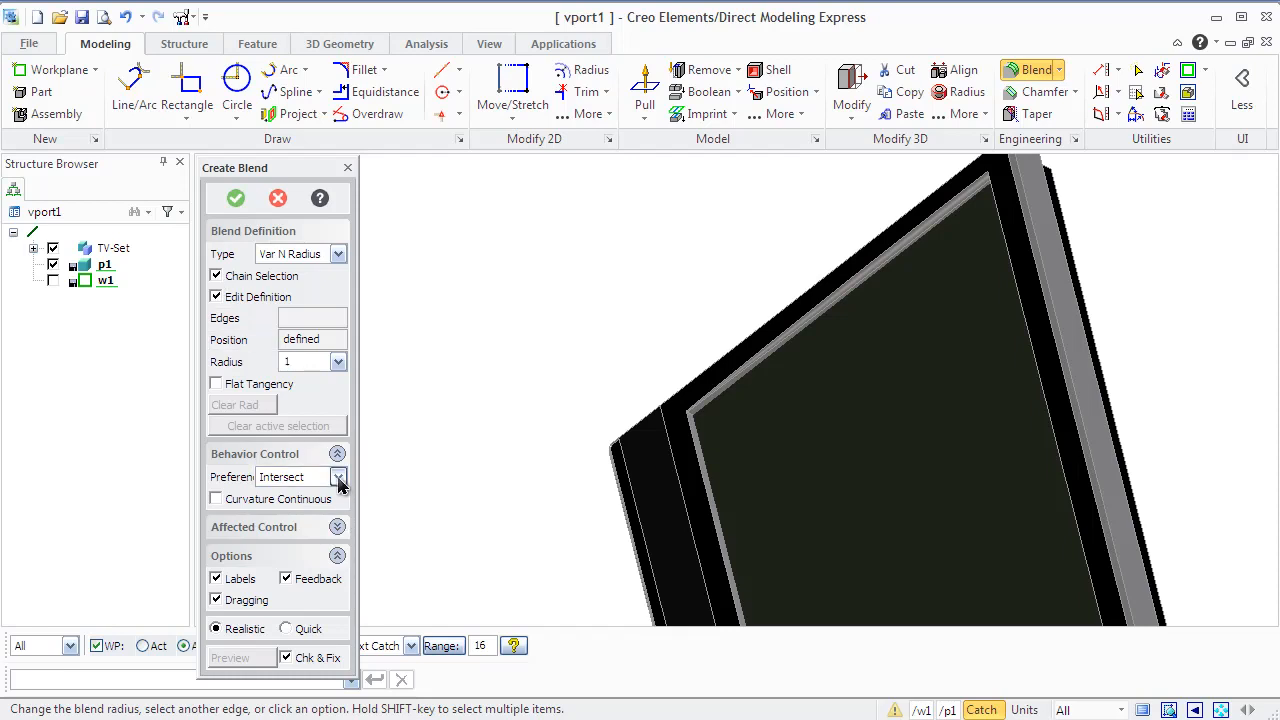
click(338, 476)
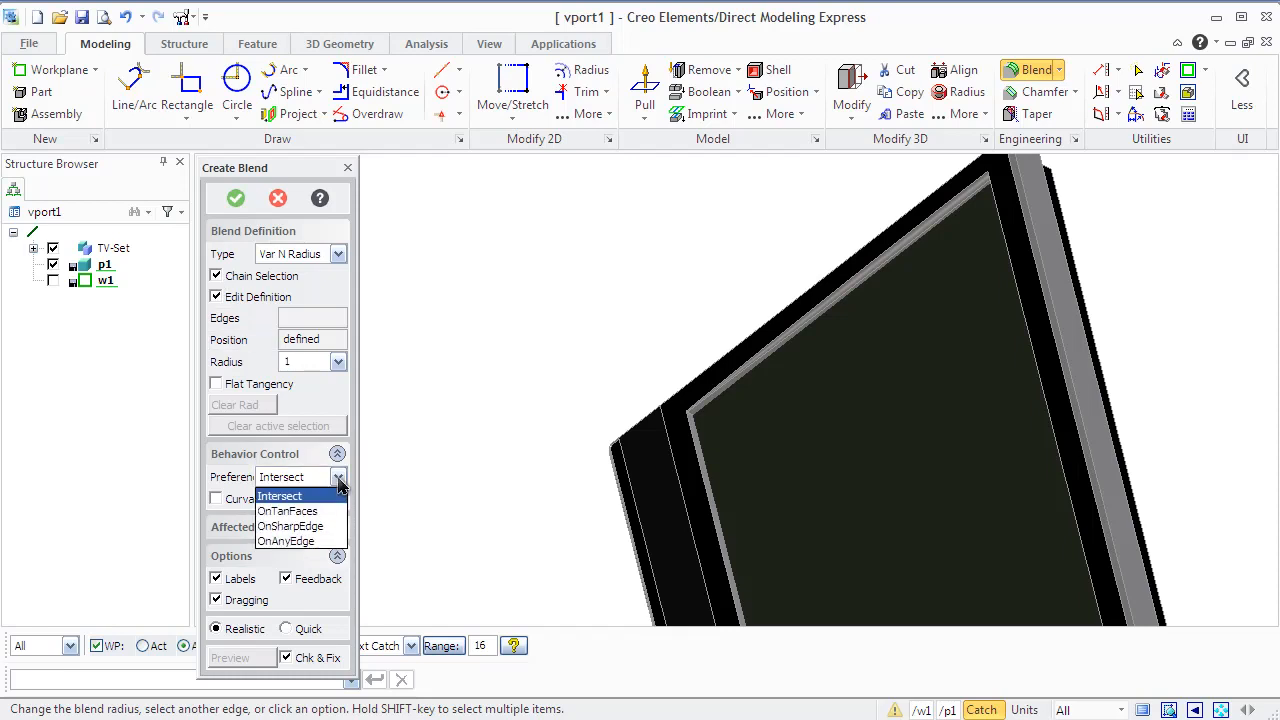
click(280, 496)
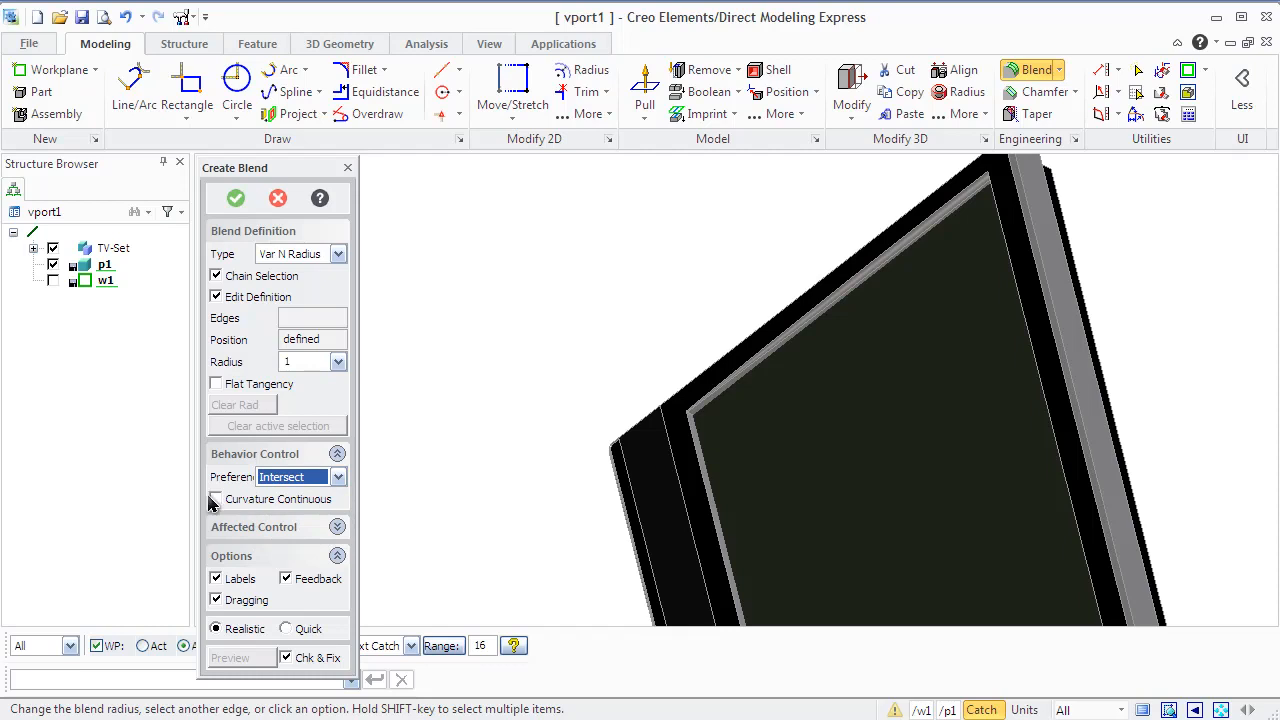
Toggle Curvature Continuous on and off, then clear the connected edge chain selection
click(214, 500)
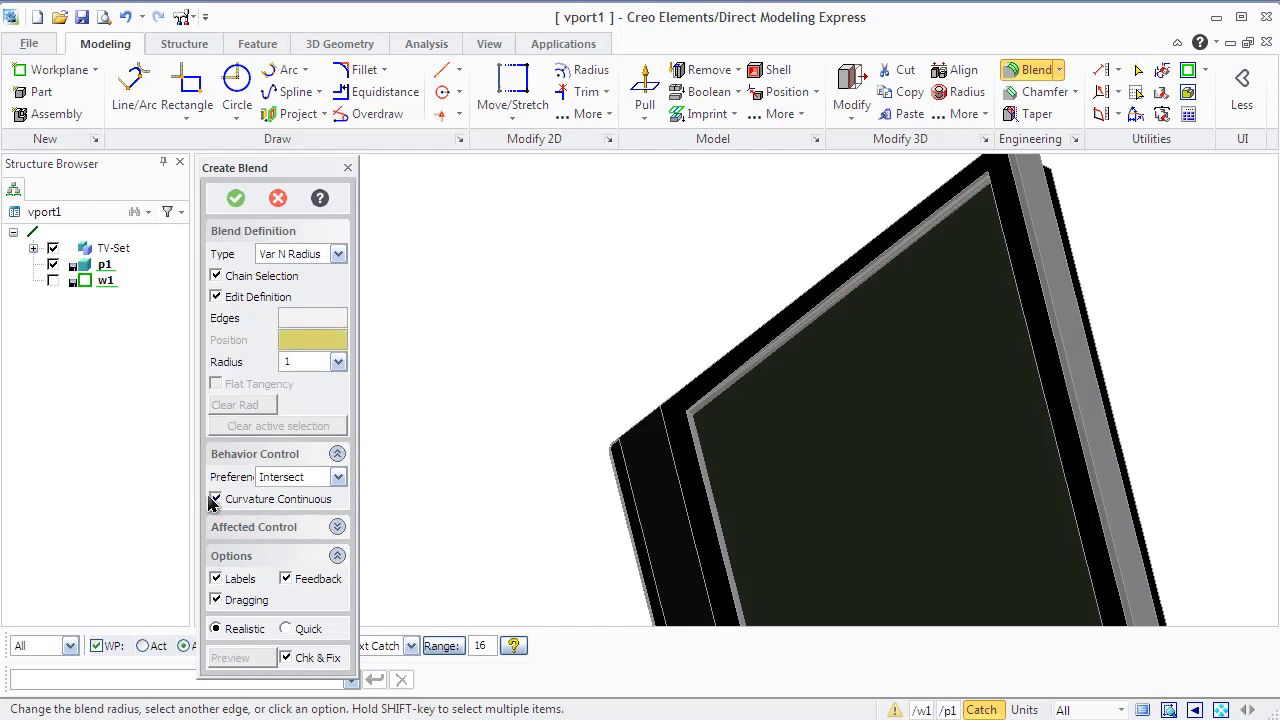
click(214, 500)
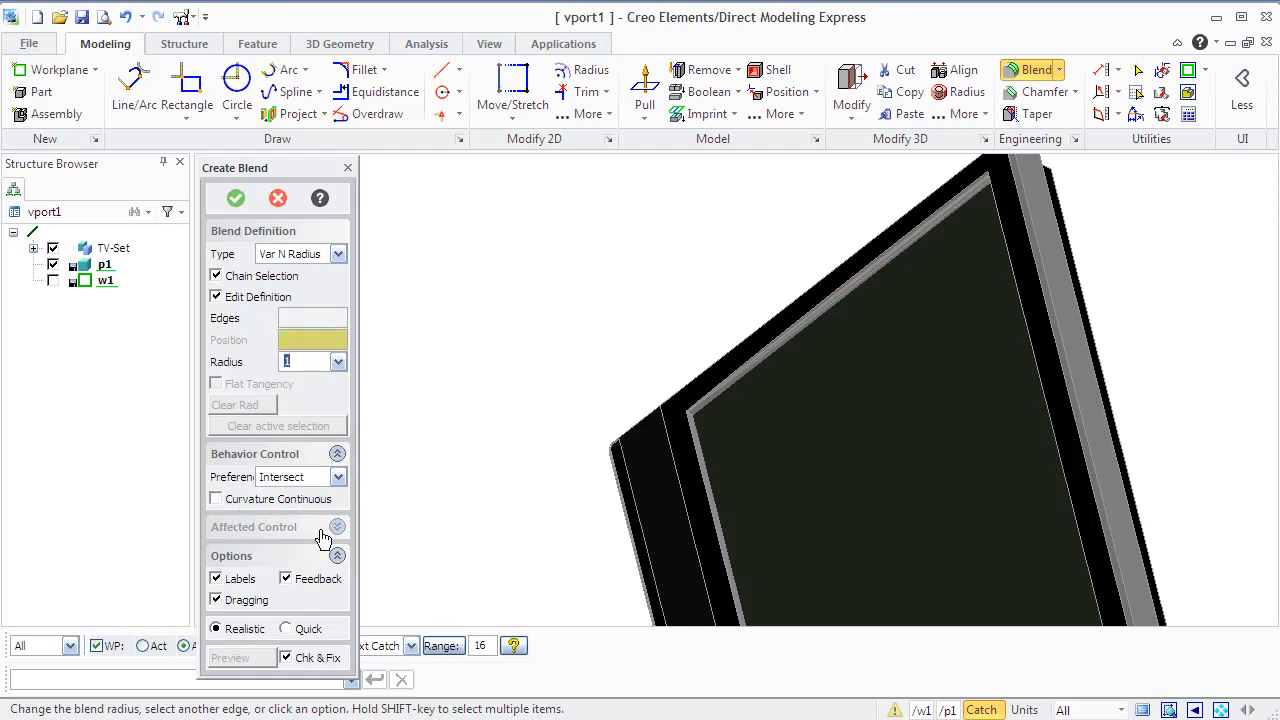
click(336, 528)
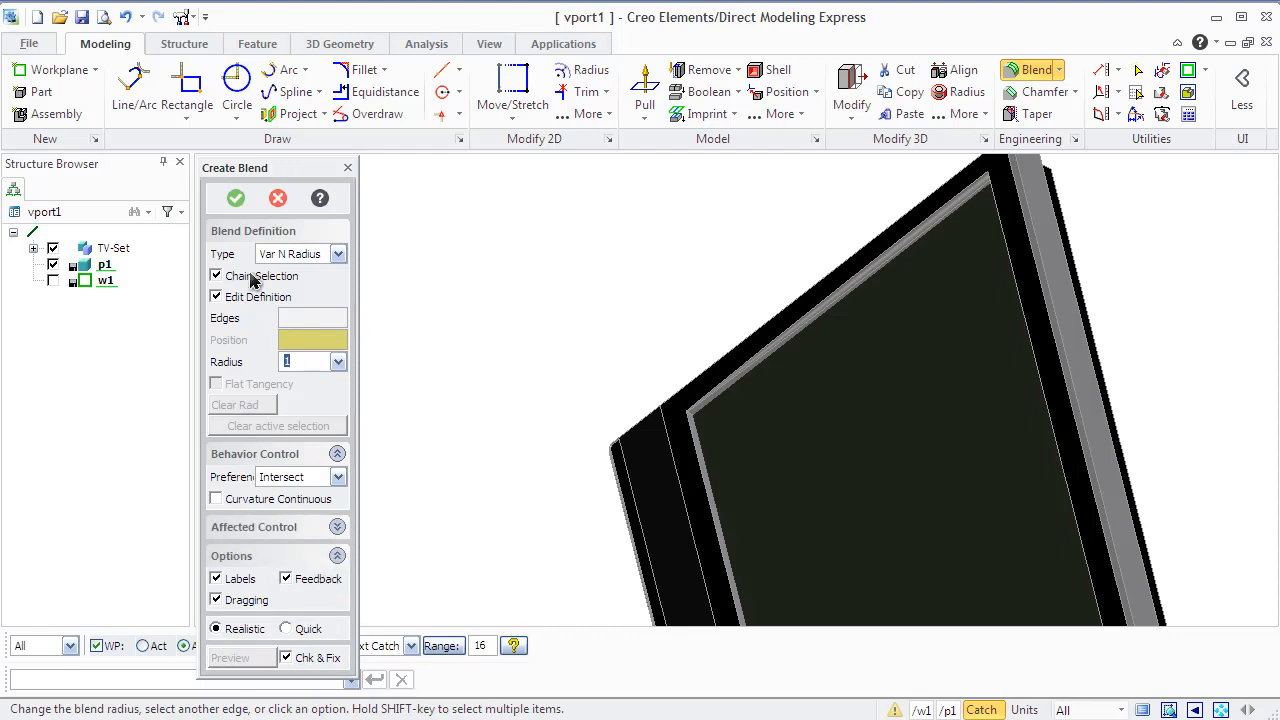
click(234, 198)
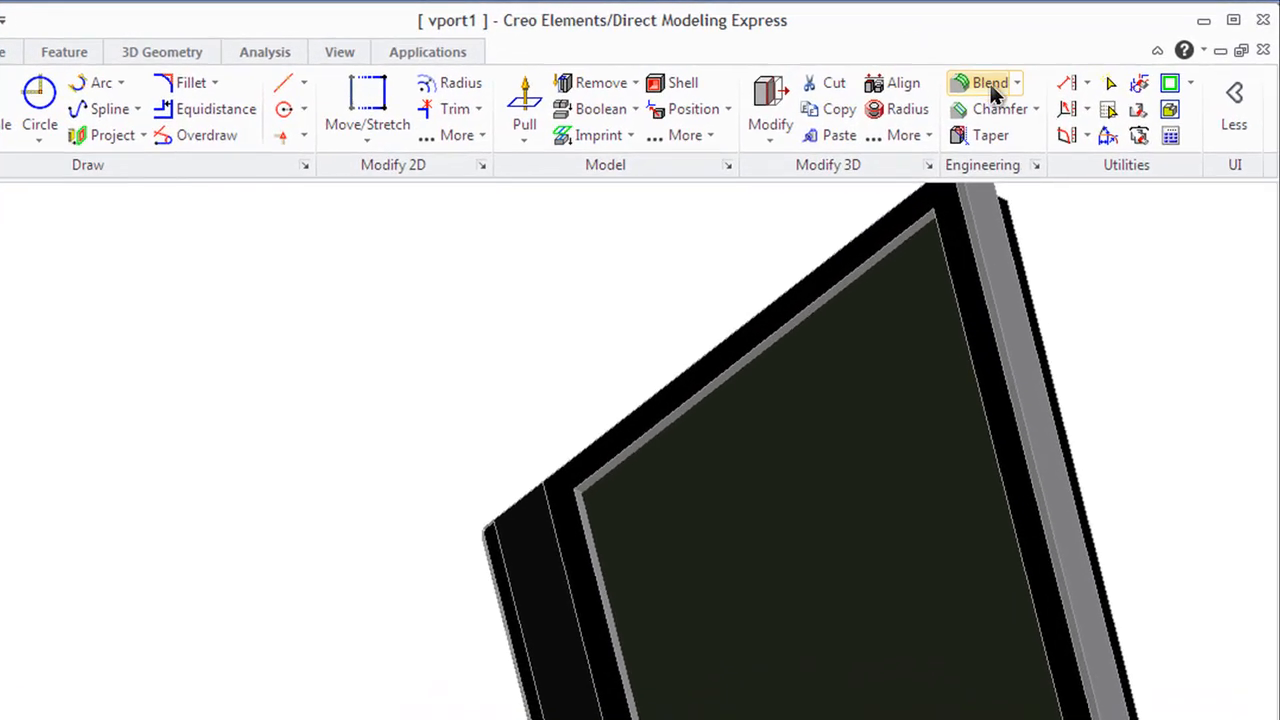
Apply a constant radius 5 blend to the inner bezel edge of the monitor
click(1016, 82)
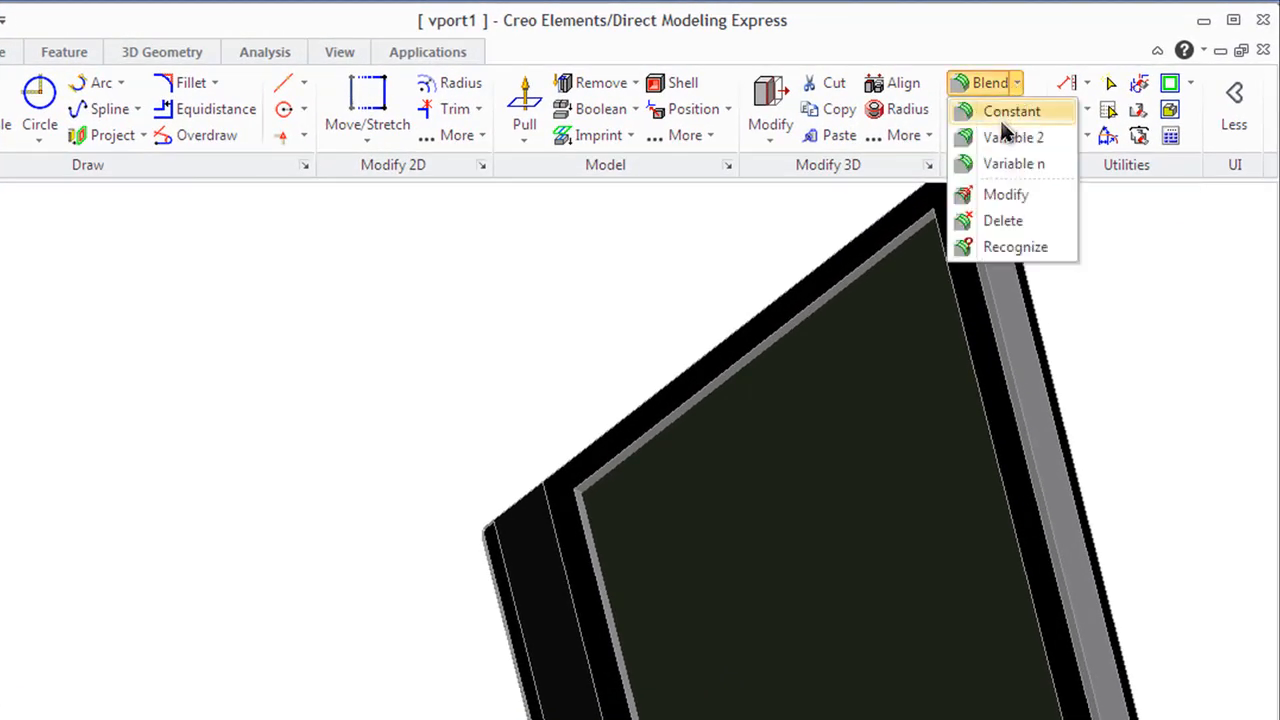
click(1012, 112)
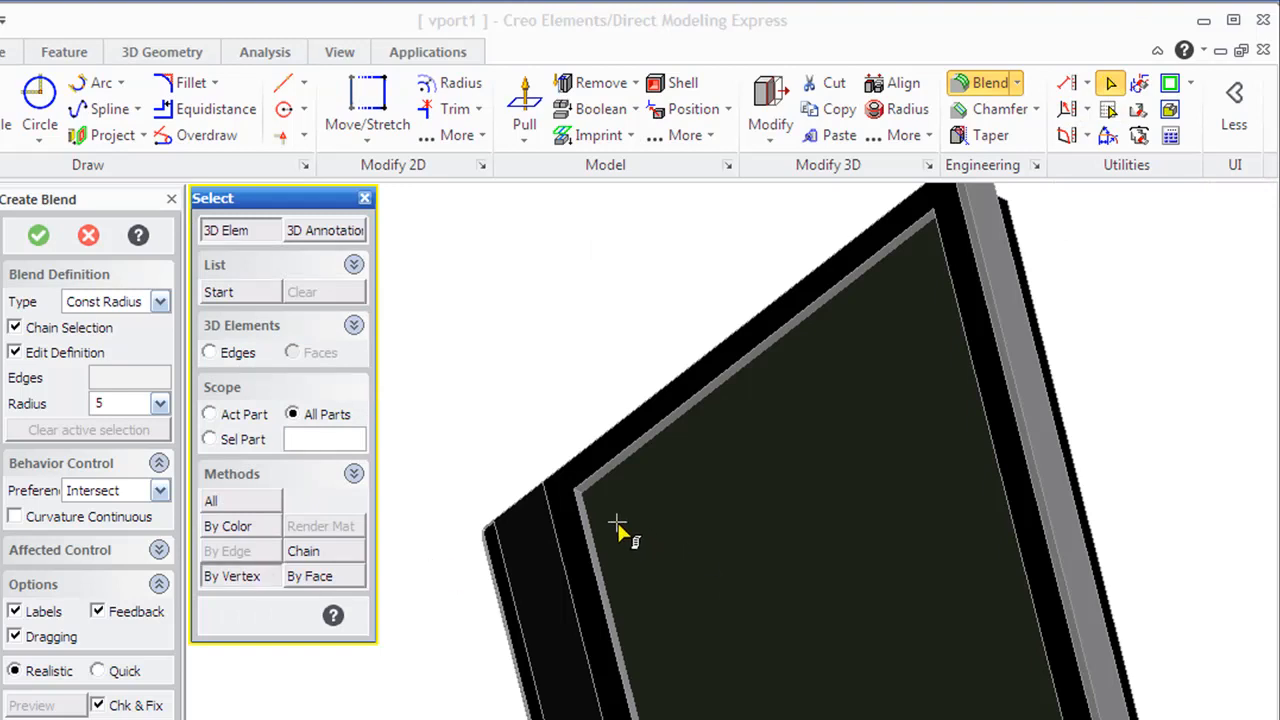
mouse_move(576, 492)
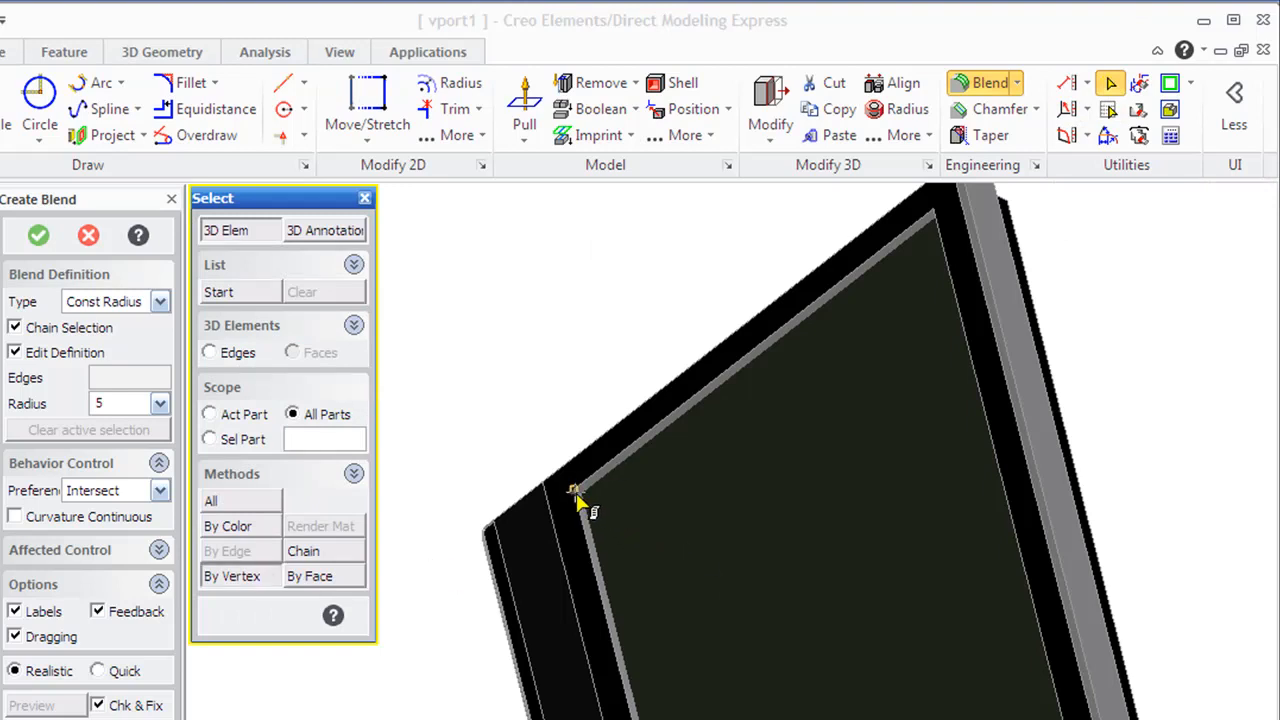
click(580, 496)
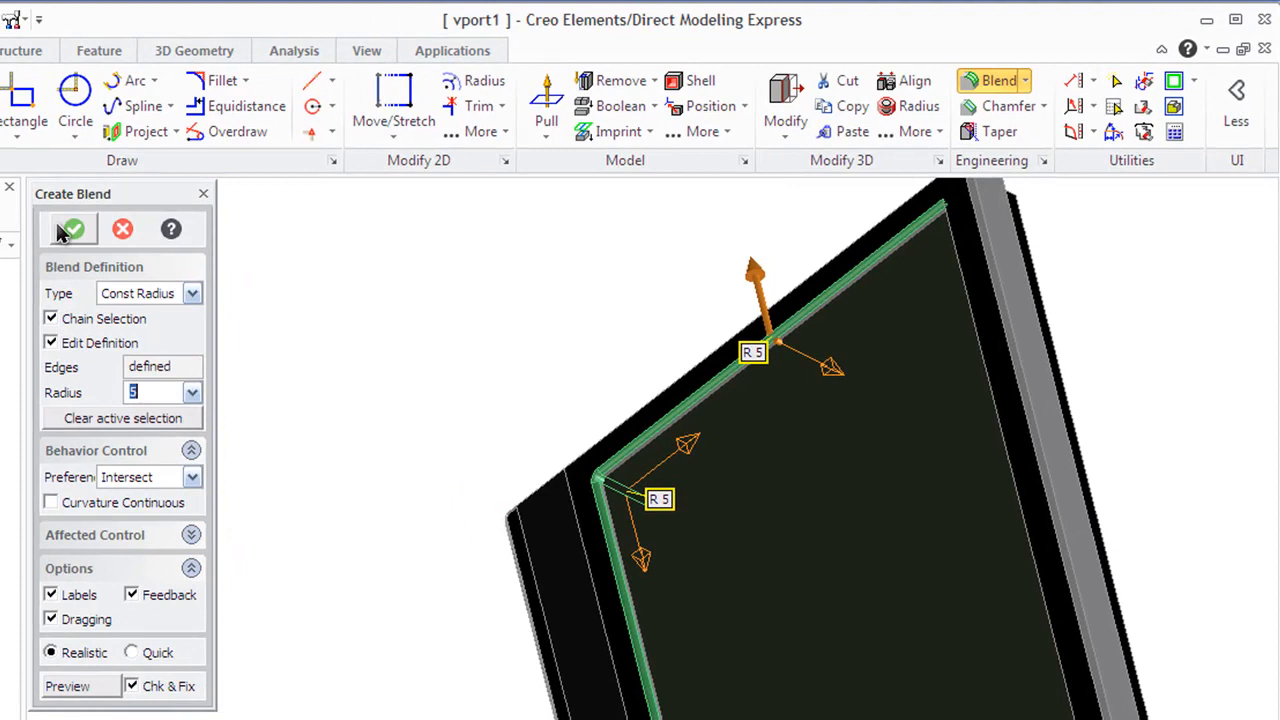
click(72, 228)
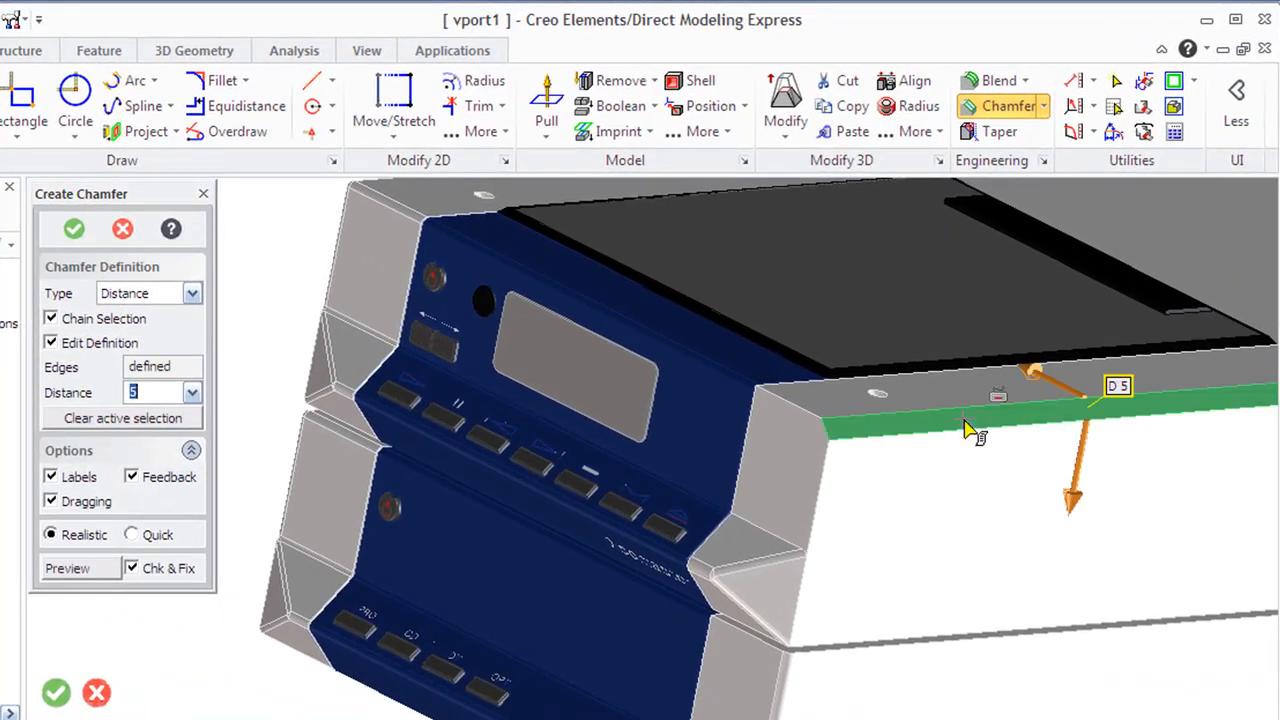
mouse_move(280, 304)
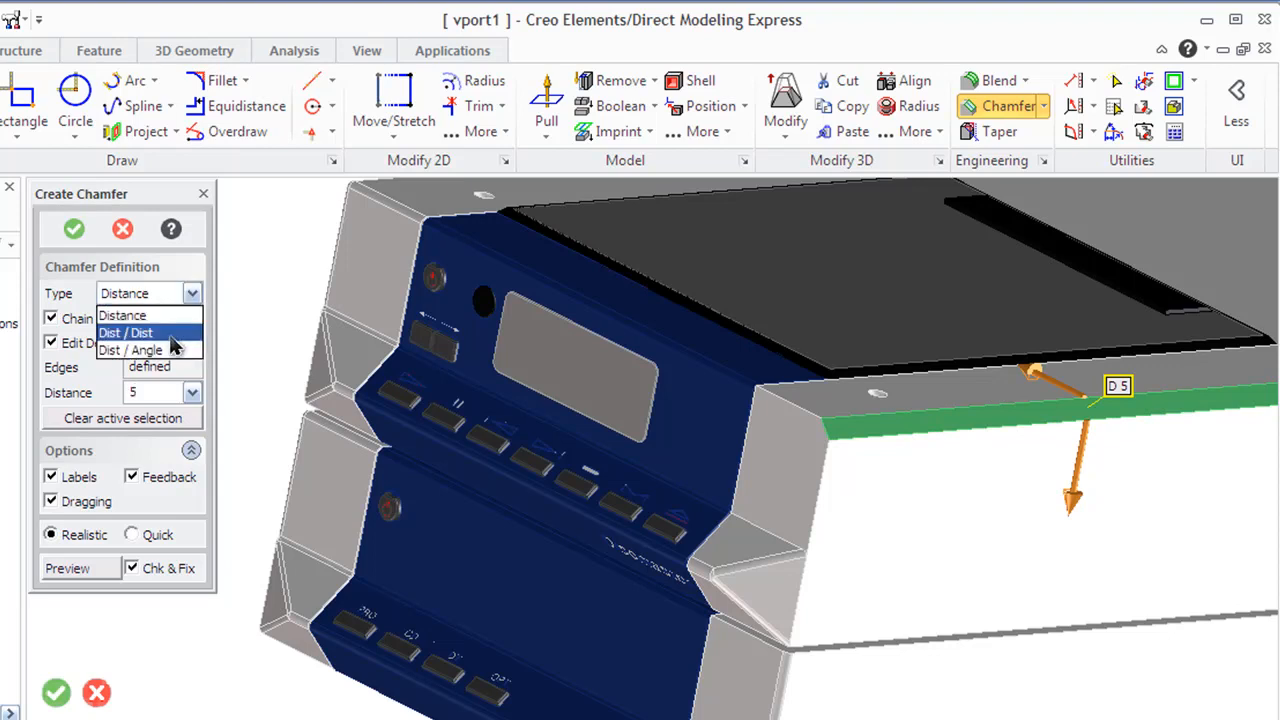
Change the chamfer to Dist / Angle with distance 3 and angle 30, then load the engine model
click(130, 348)
text(3)
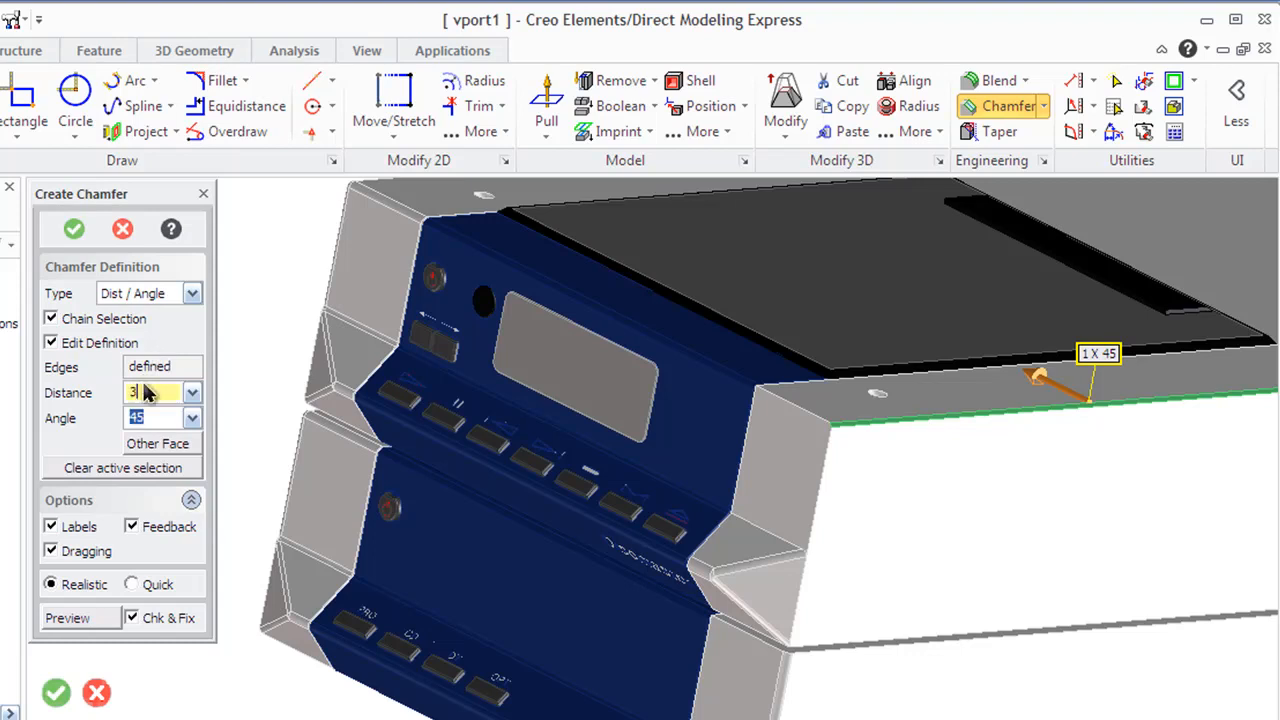
click(192, 418)
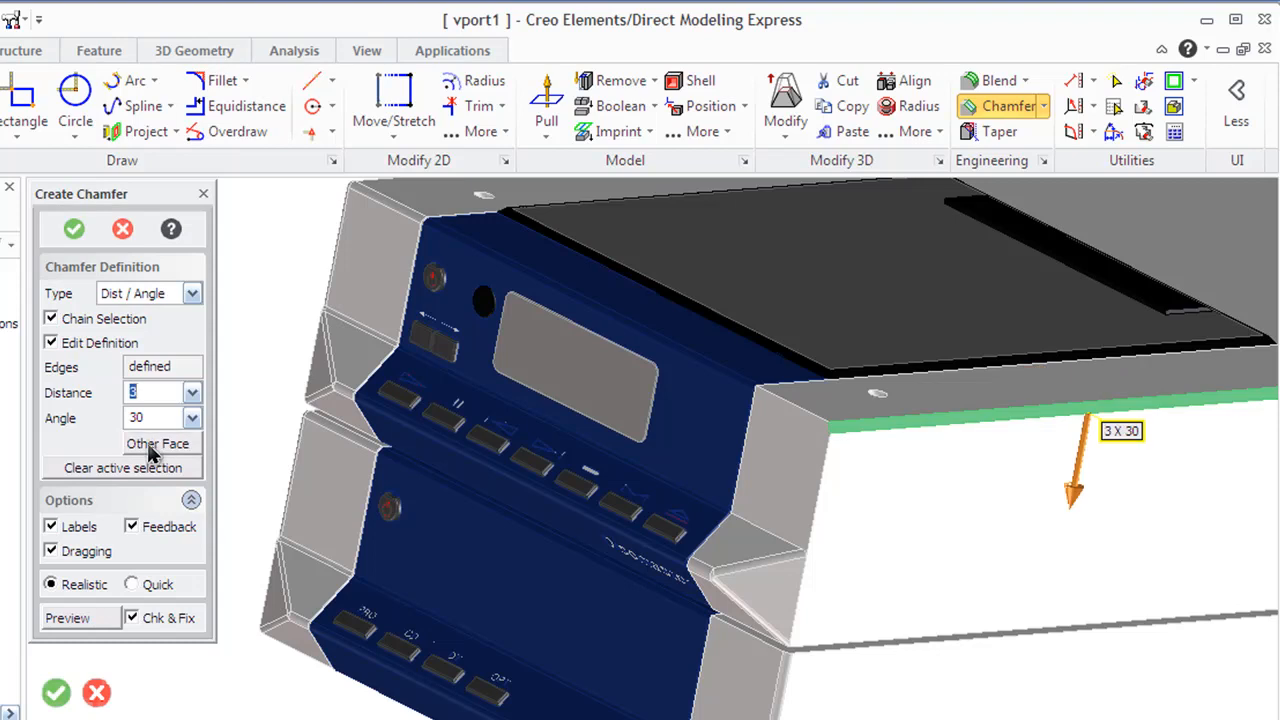
mouse_move(64, 570)
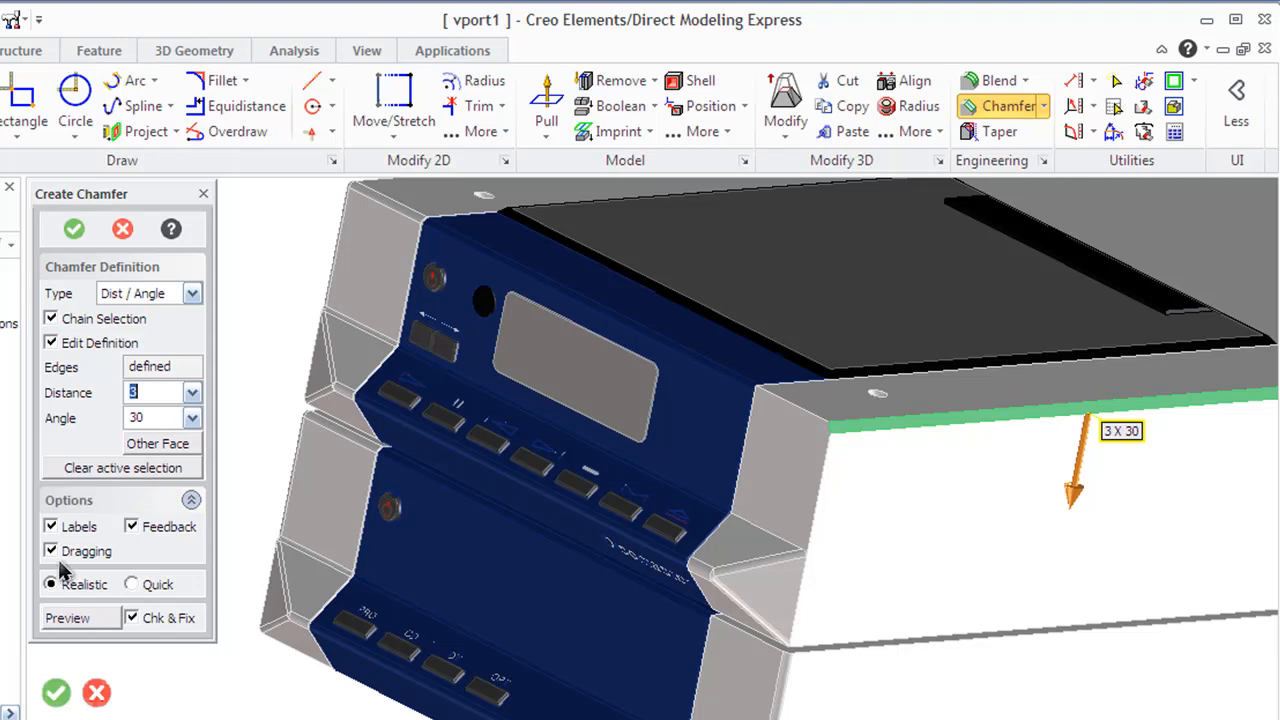
click(50, 526)
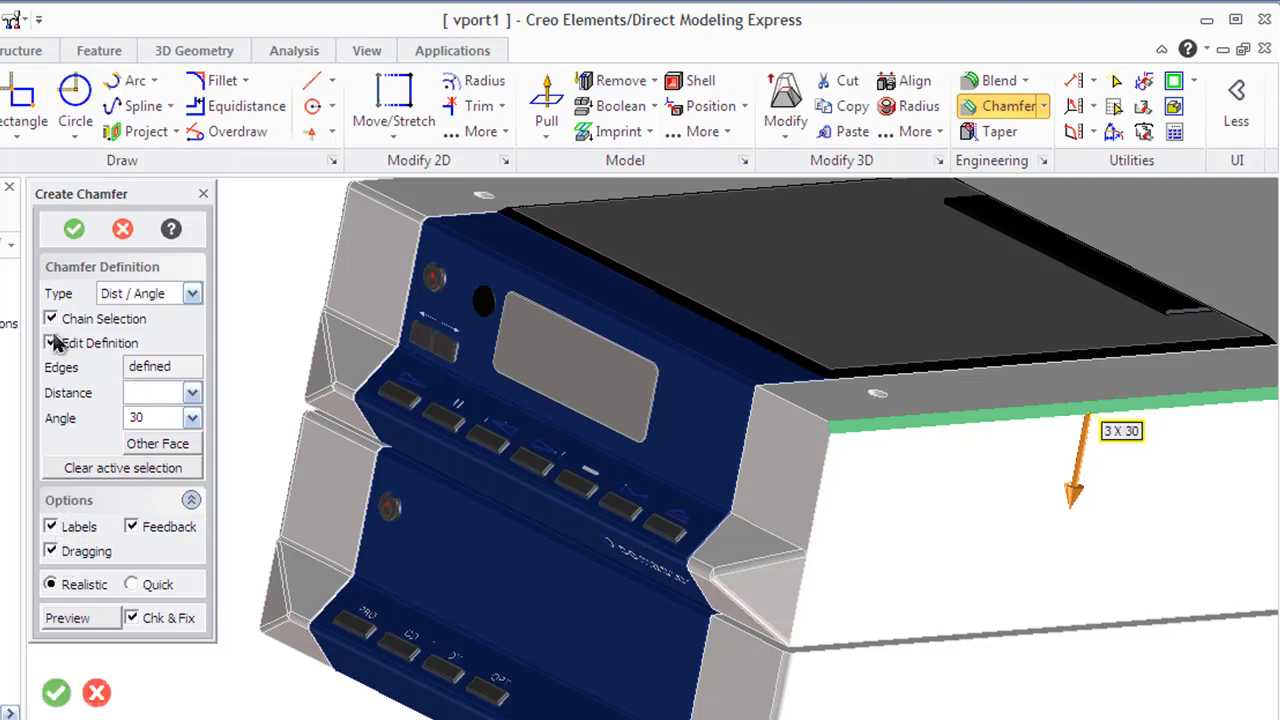
click(72, 228)
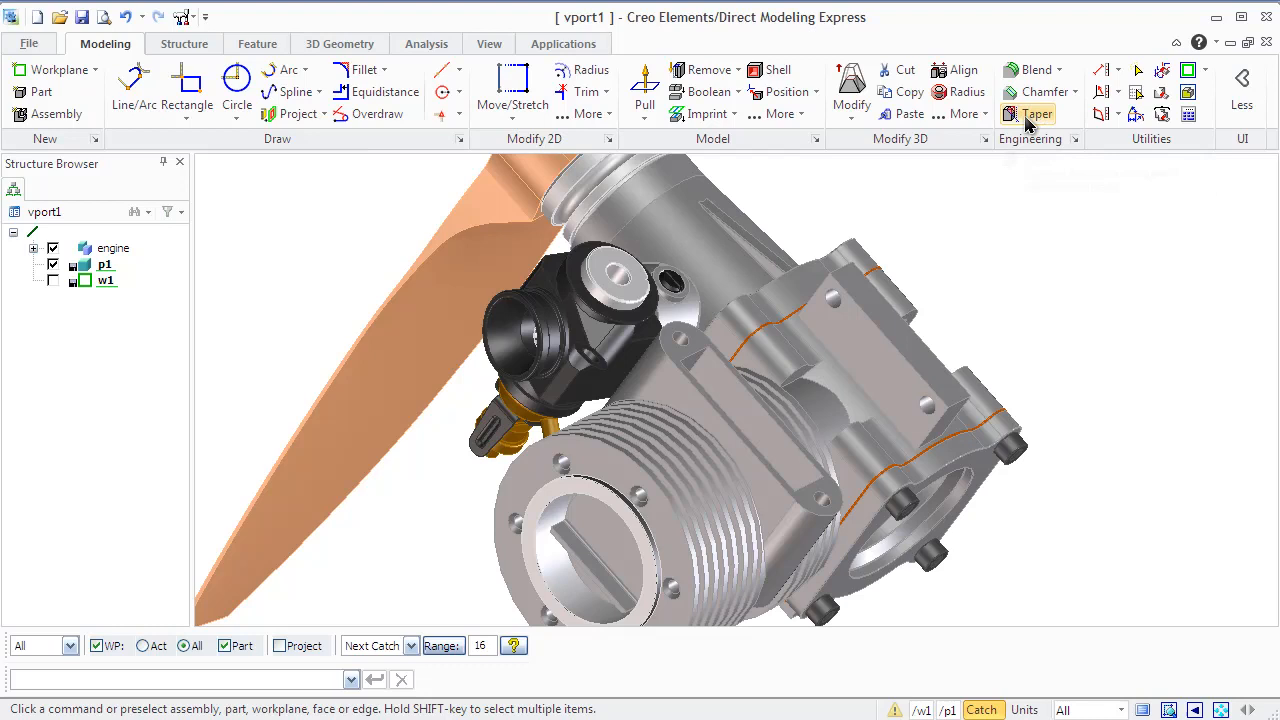
Taper the fitting faces with a draft plane and draft angle 4
click(1040, 112)
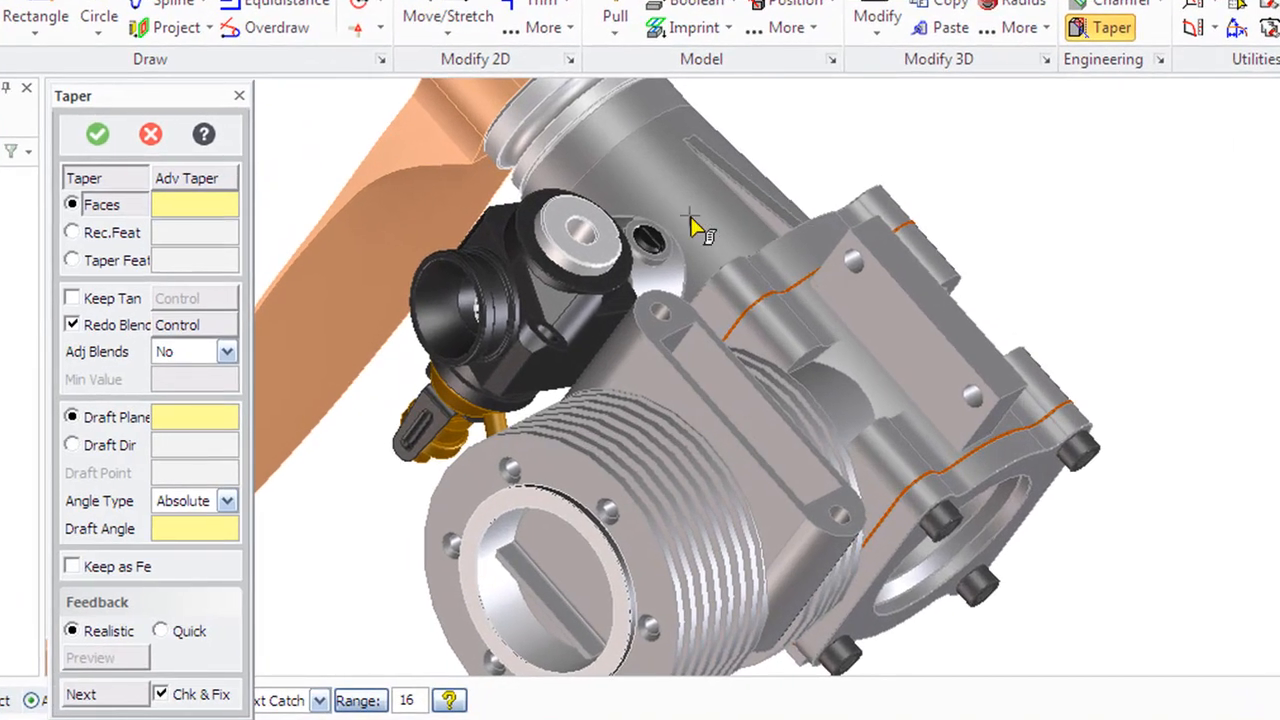
click(568, 276)
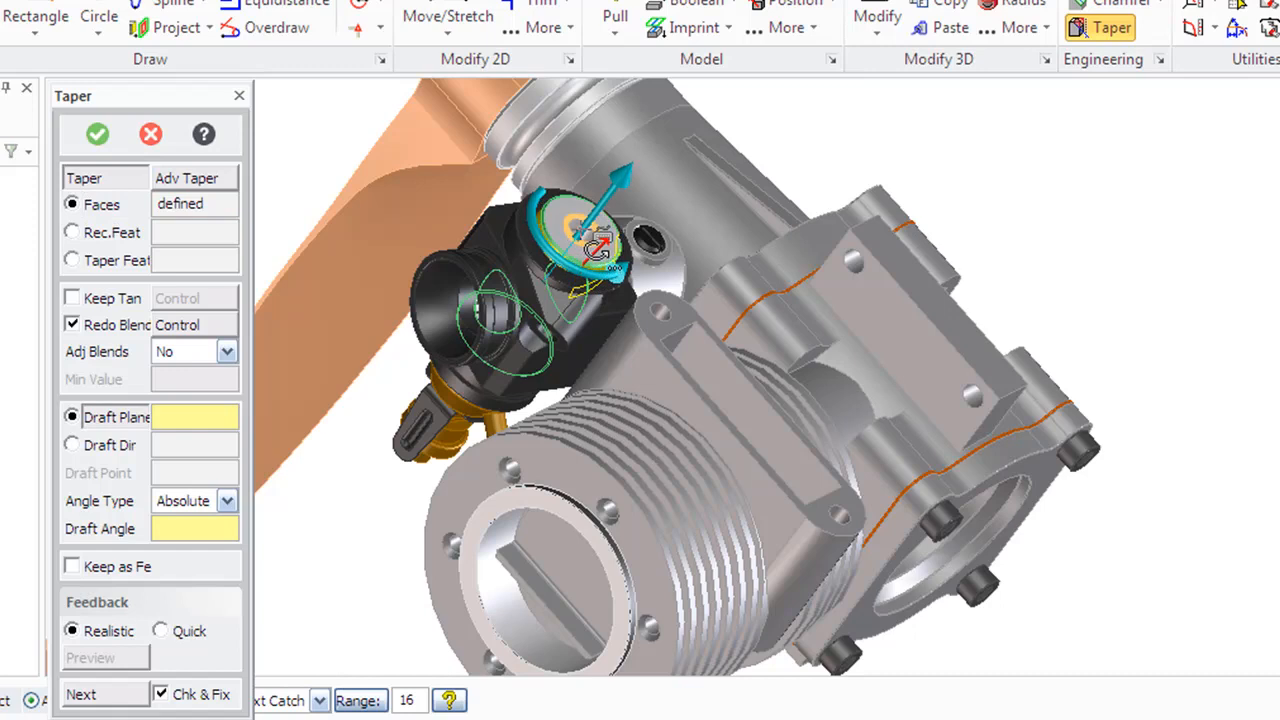
right_click(580, 244)
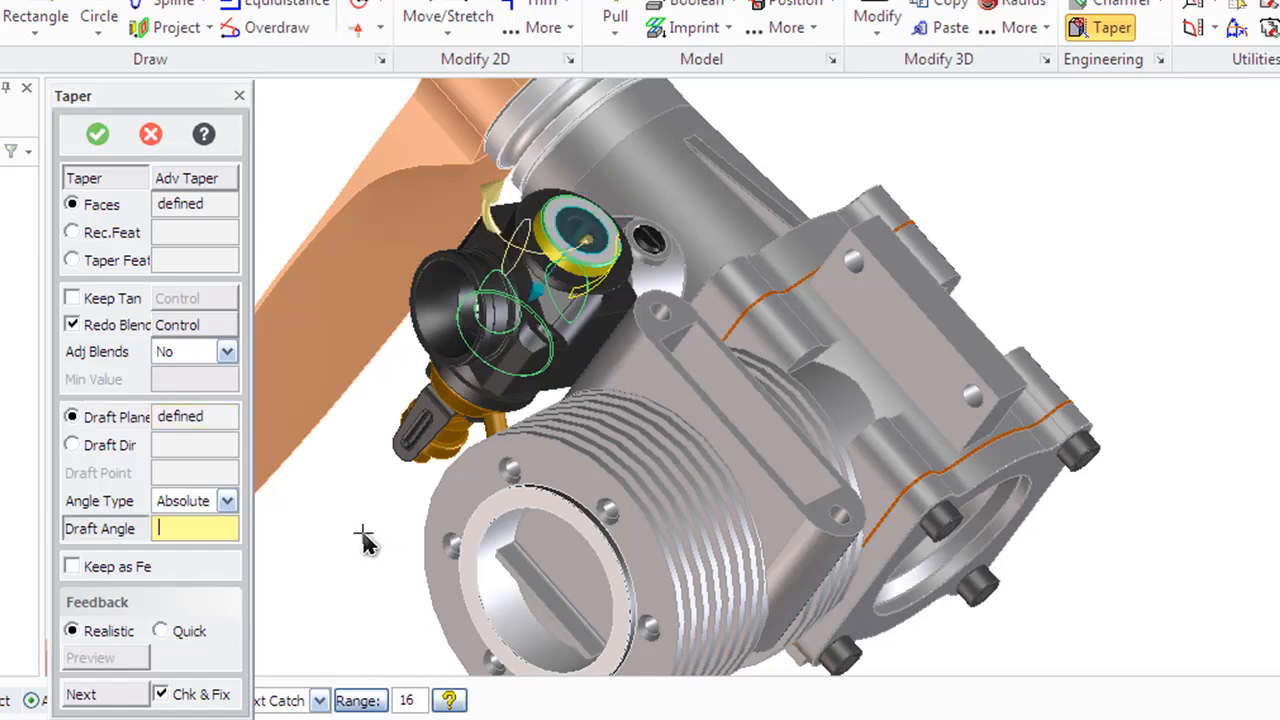
mouse_move(40, 616)
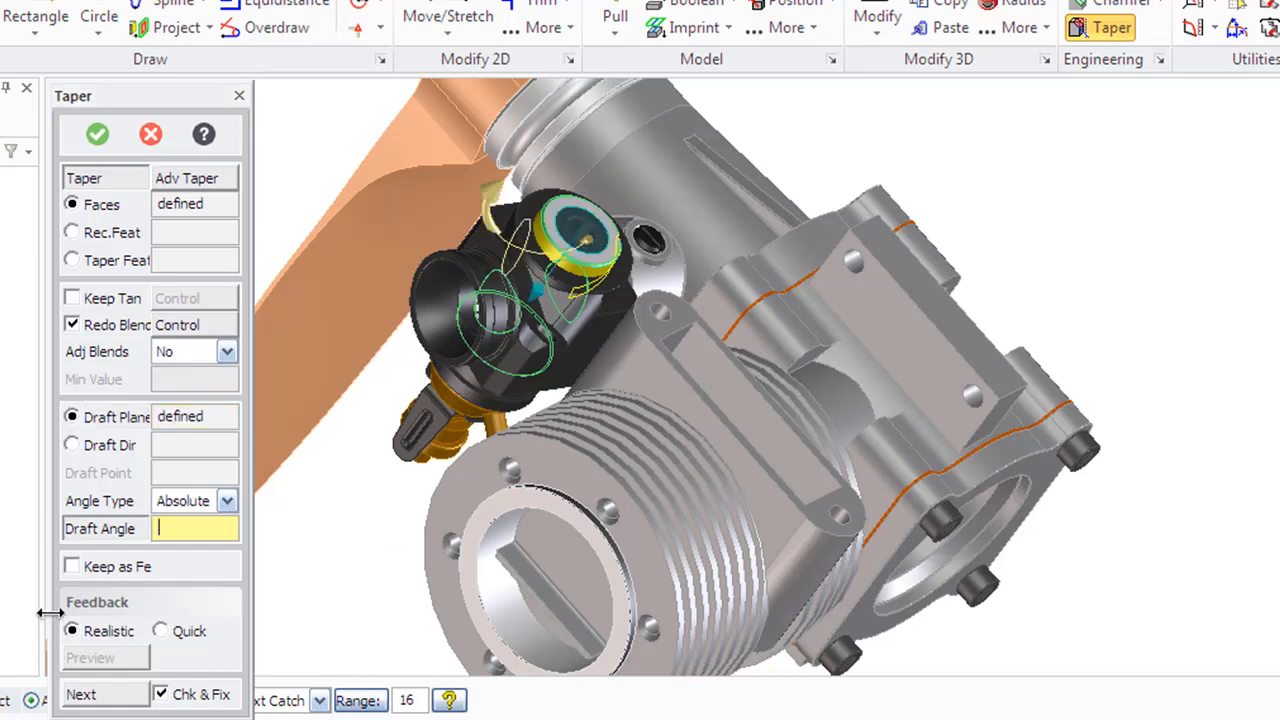
click(184, 528)
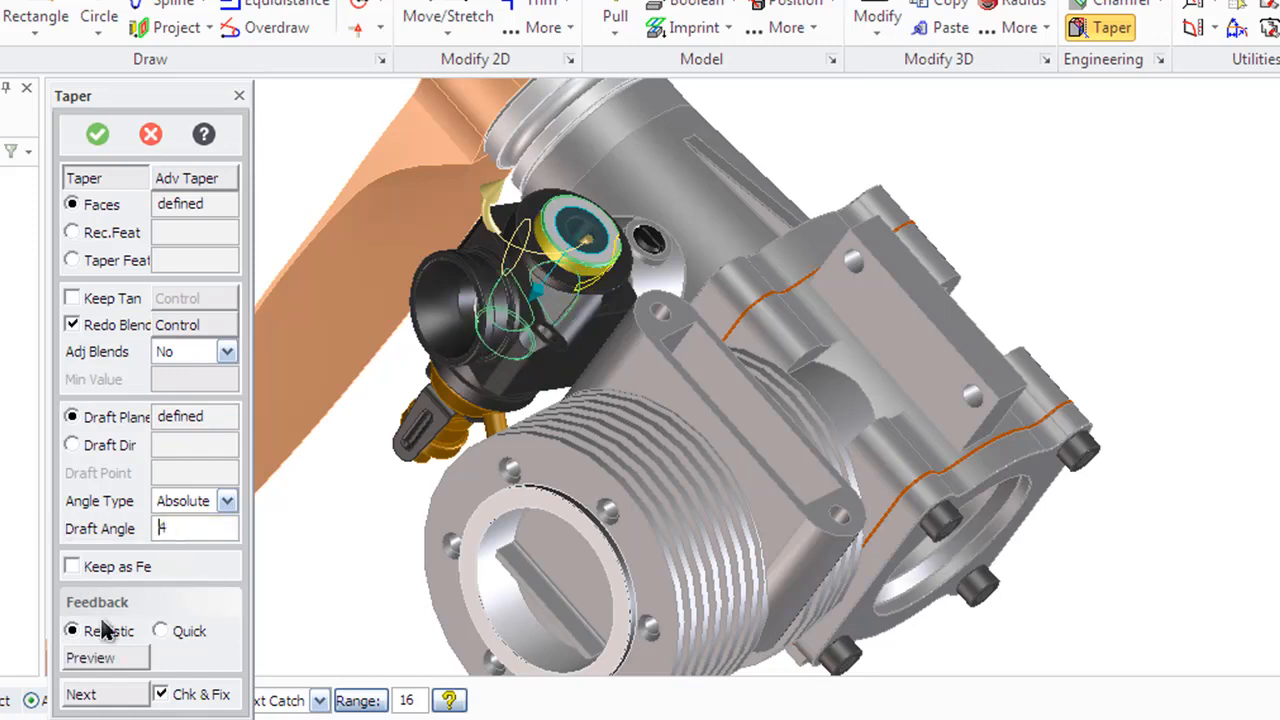
text(4)
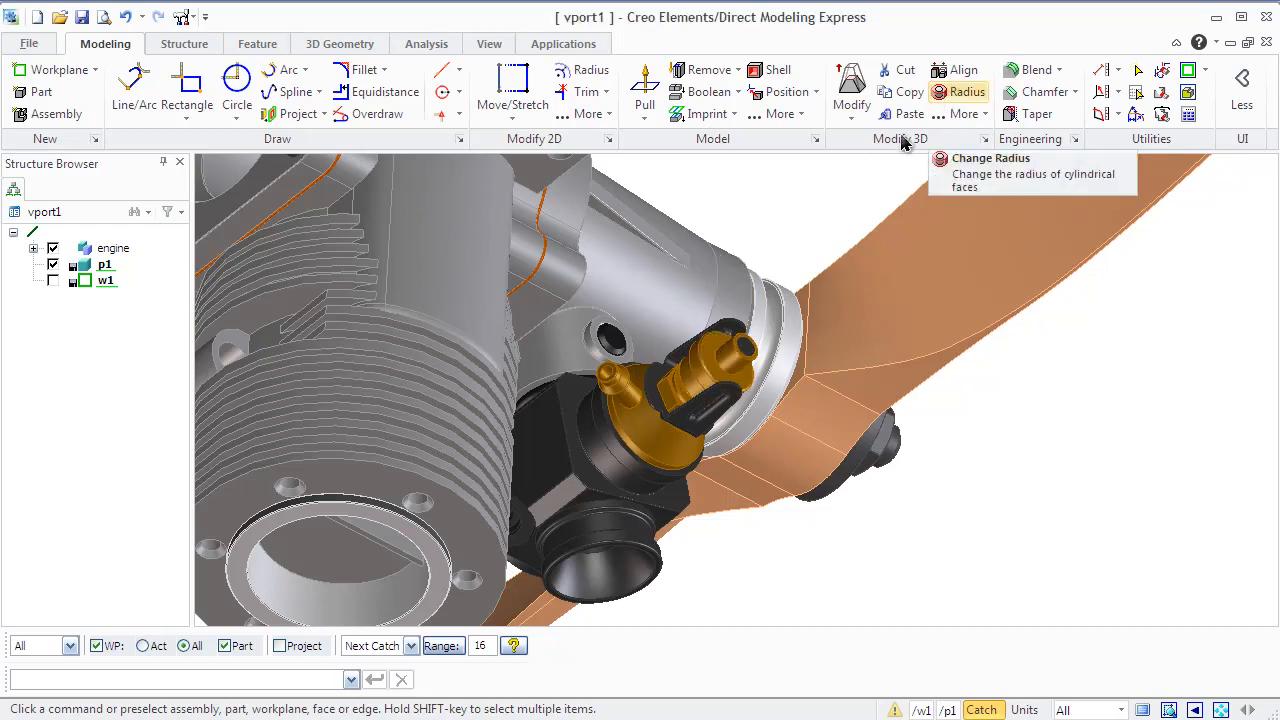
Change the nozzle's cylindrical faces to radius 3 and move on to the DVD player
click(958, 92)
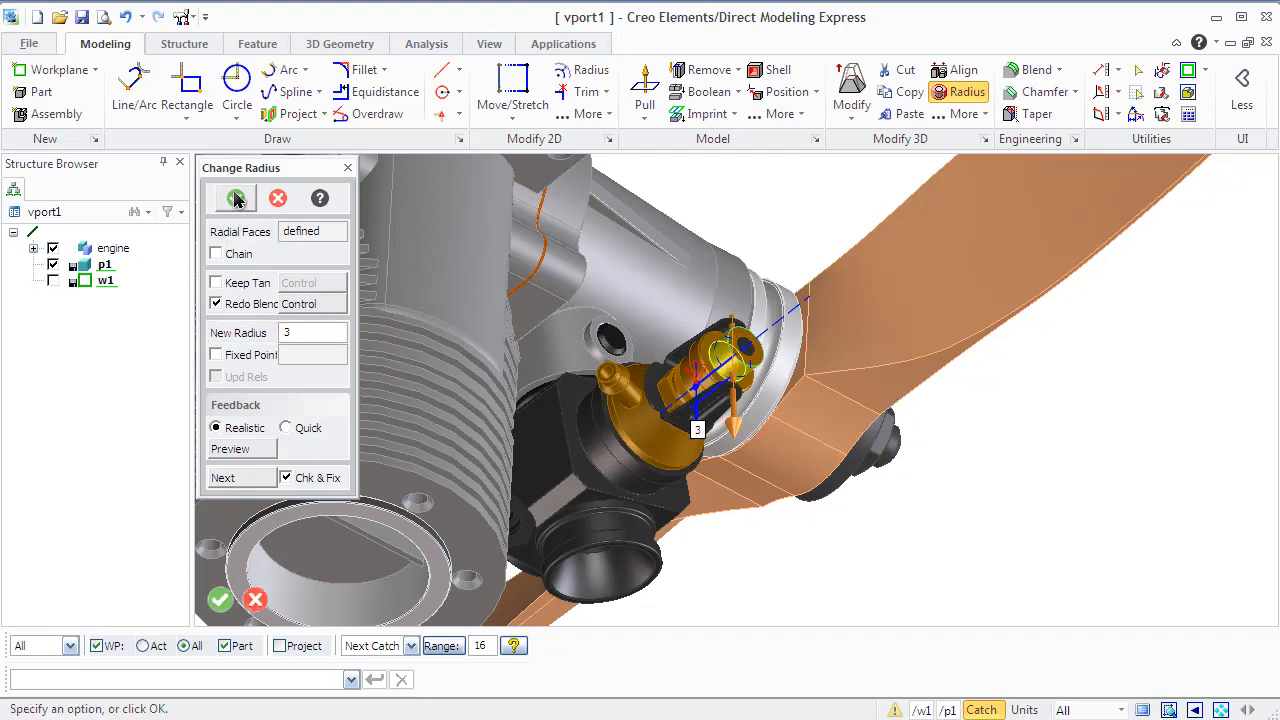
click(236, 198)
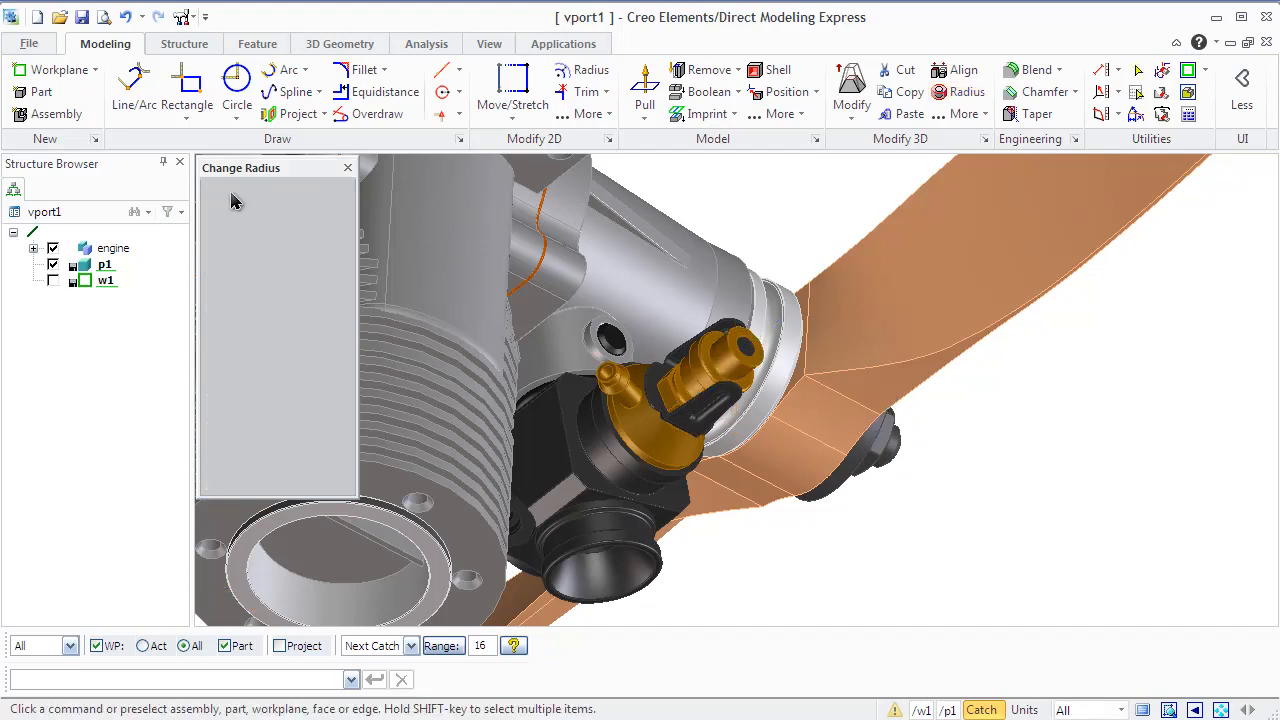
click(348, 168)
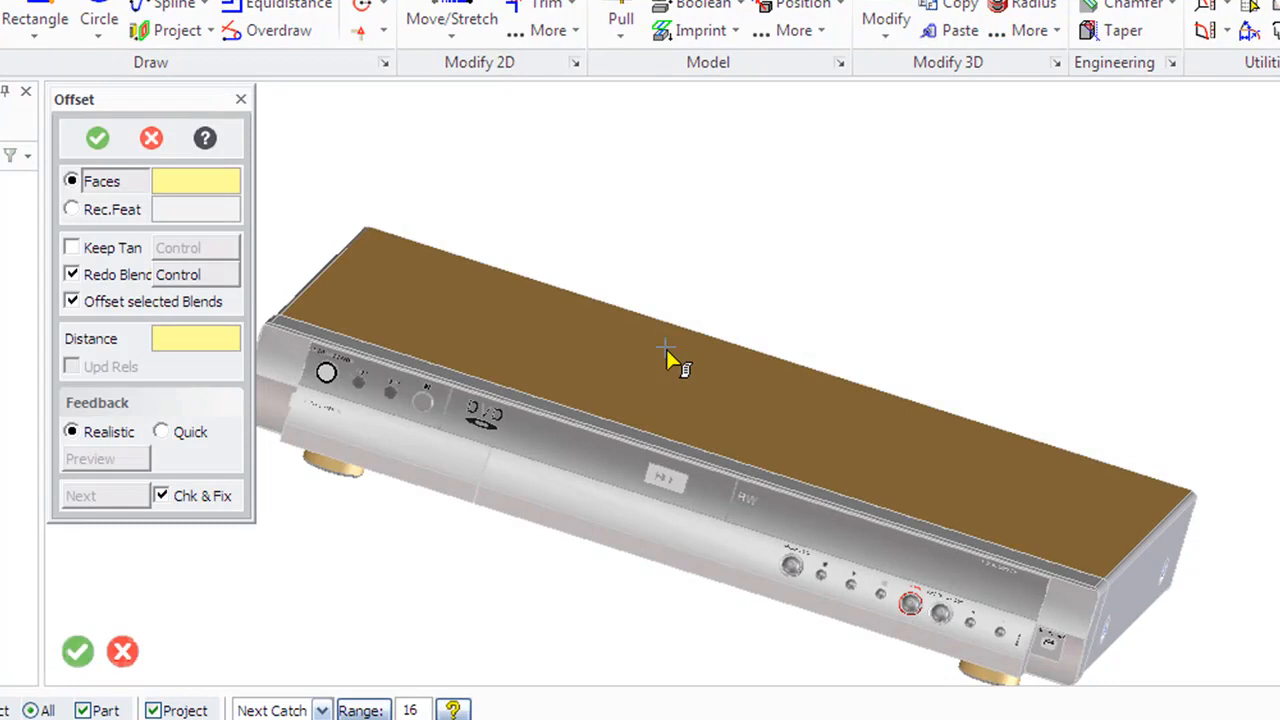
Offset the DVD player's top face by a distance of 2 and confirm
click(664, 350)
text(2)
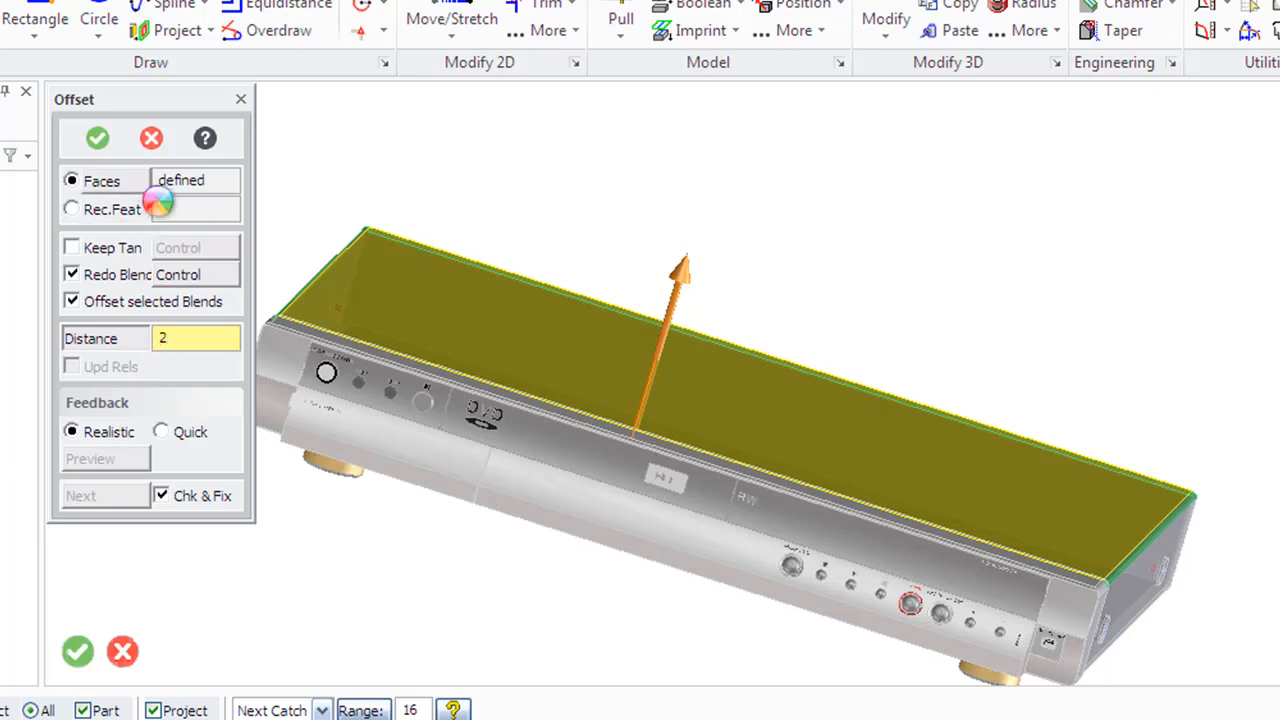
click(96, 138)
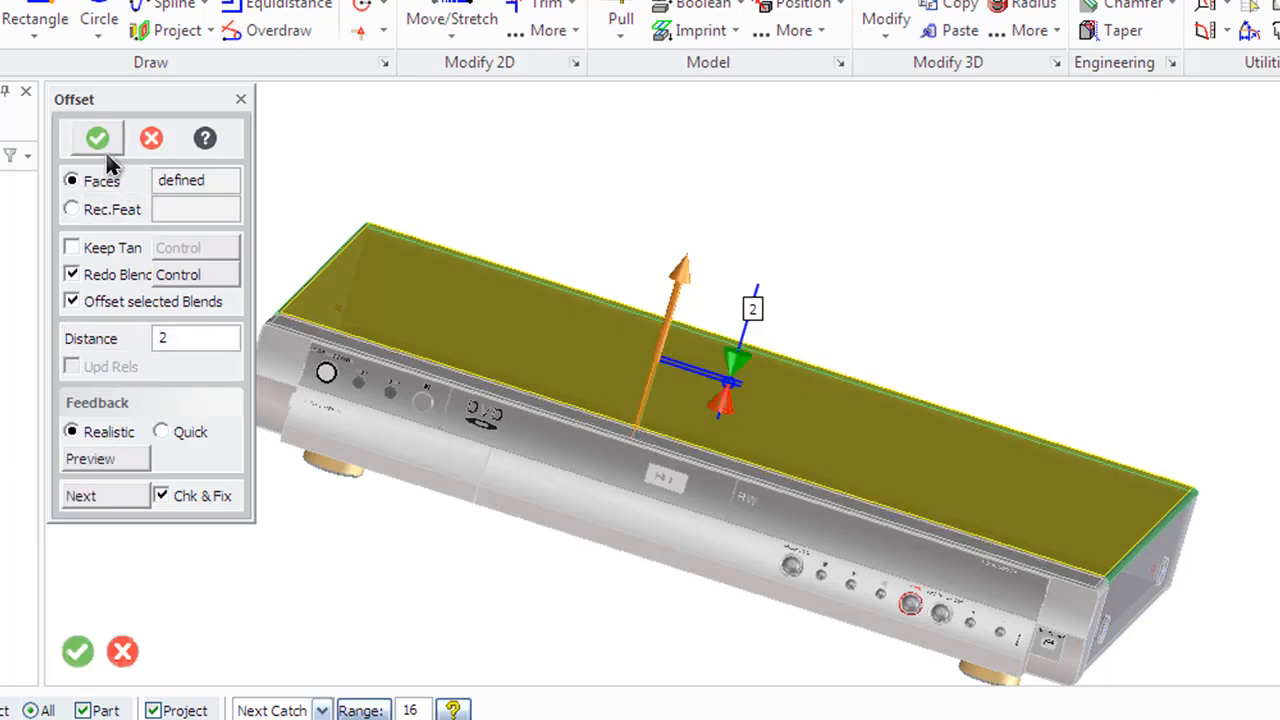
click(96, 138)
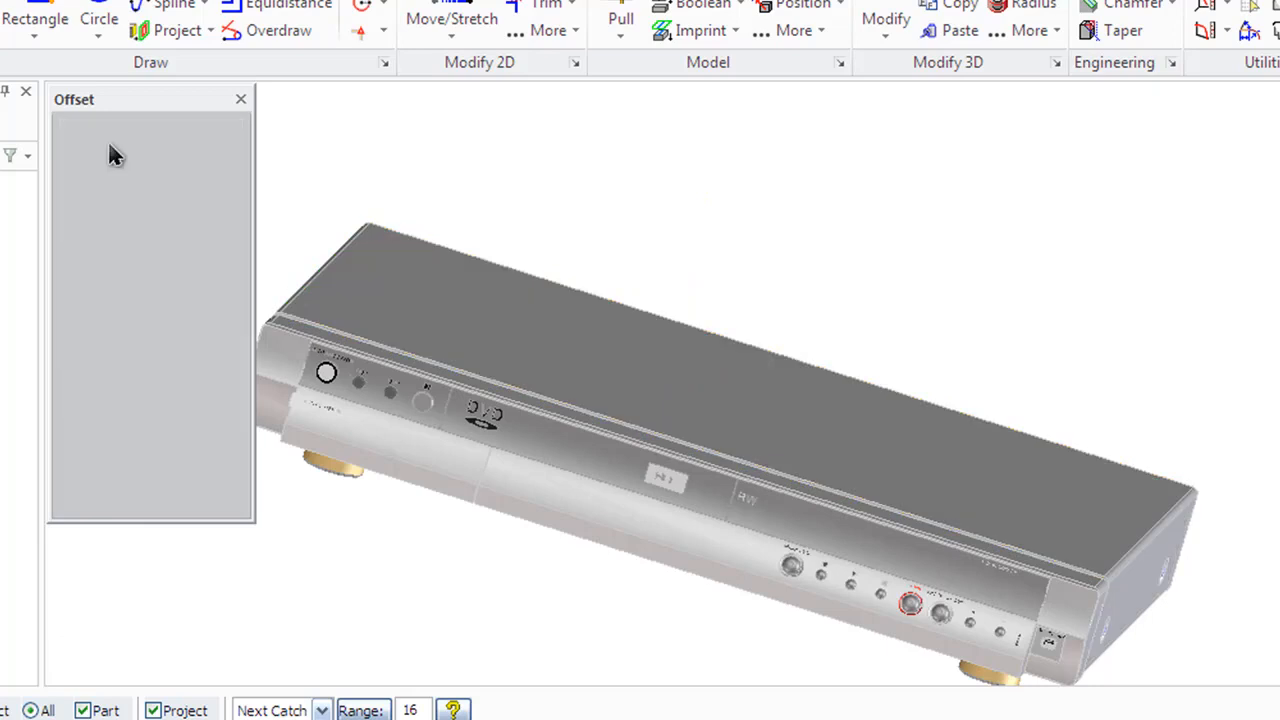
click(240, 100)
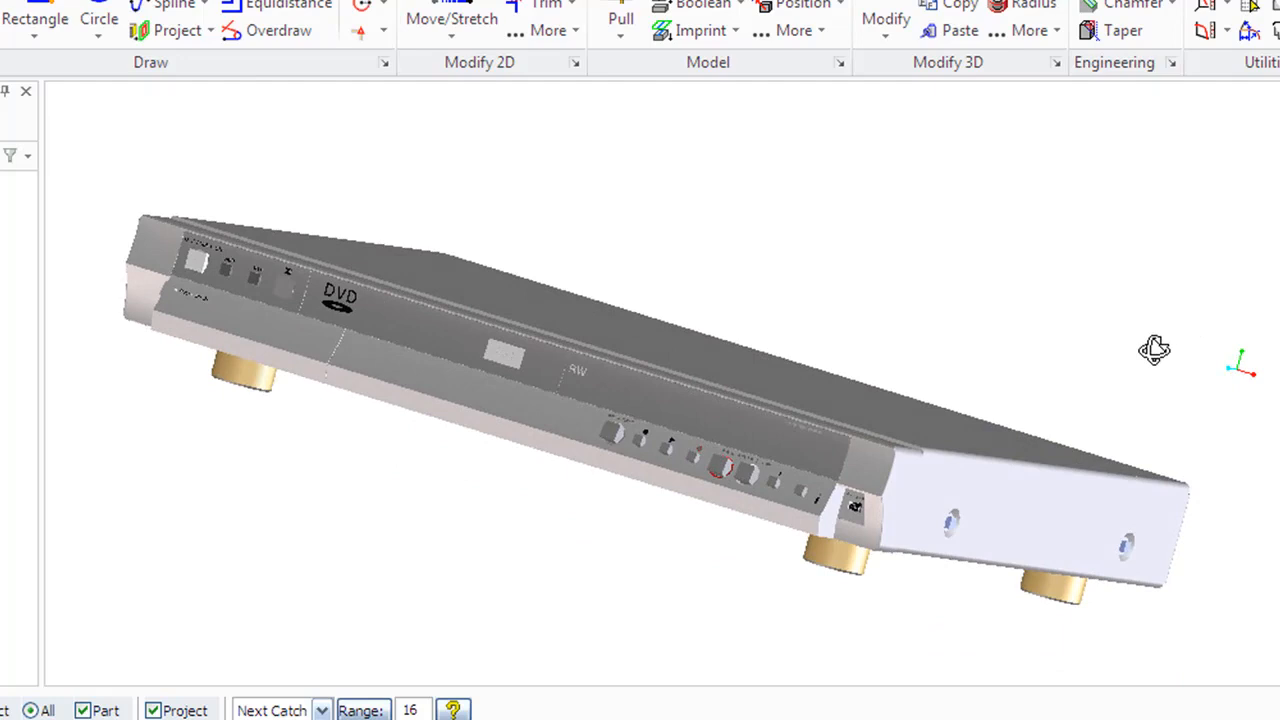
Orbit the DVD player to view it from another side
drag(1152, 350, 938, 518)
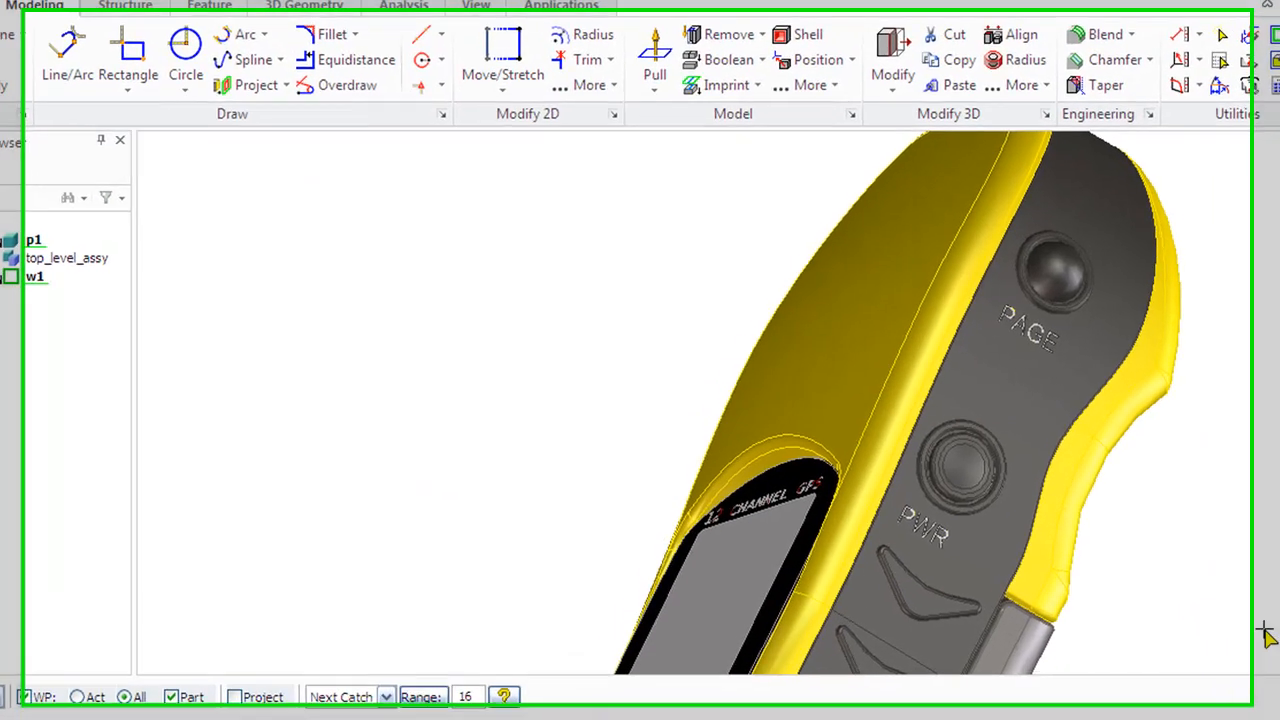
mouse_move(1028, 20)
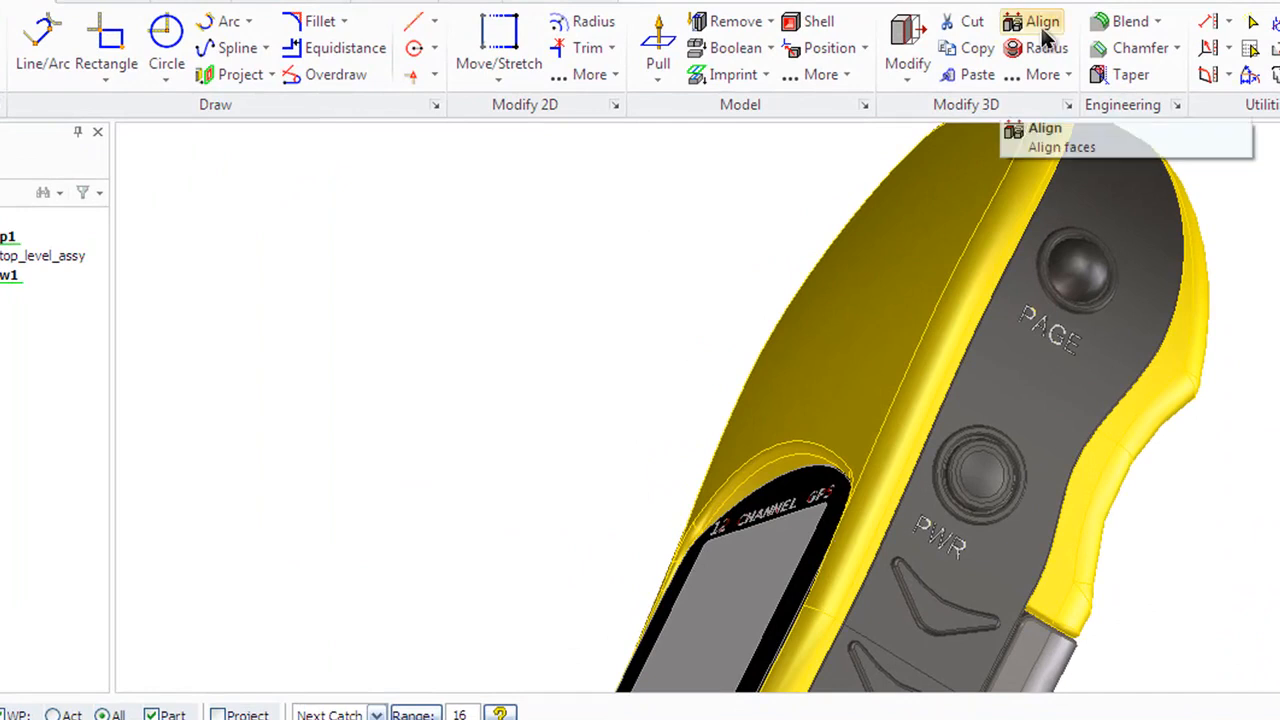
Align the raised PACE button face flush with the housing, offset off, and confirm
click(1032, 20)
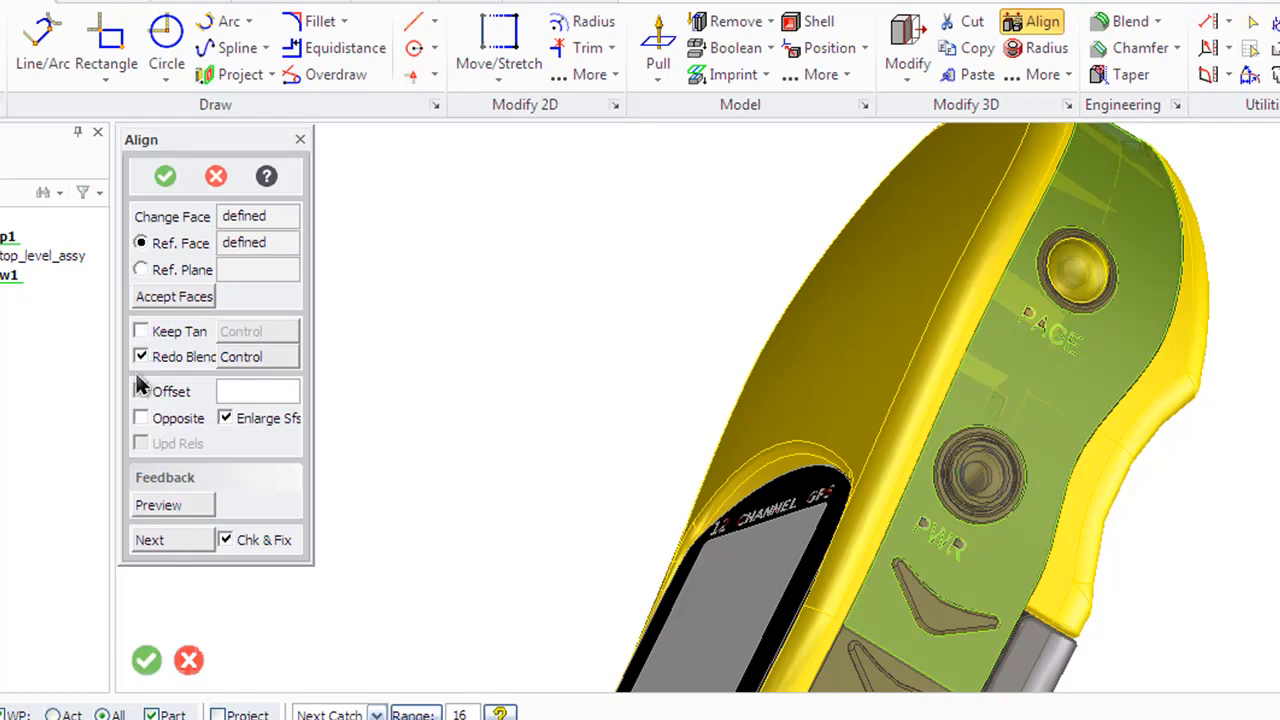
click(140, 390)
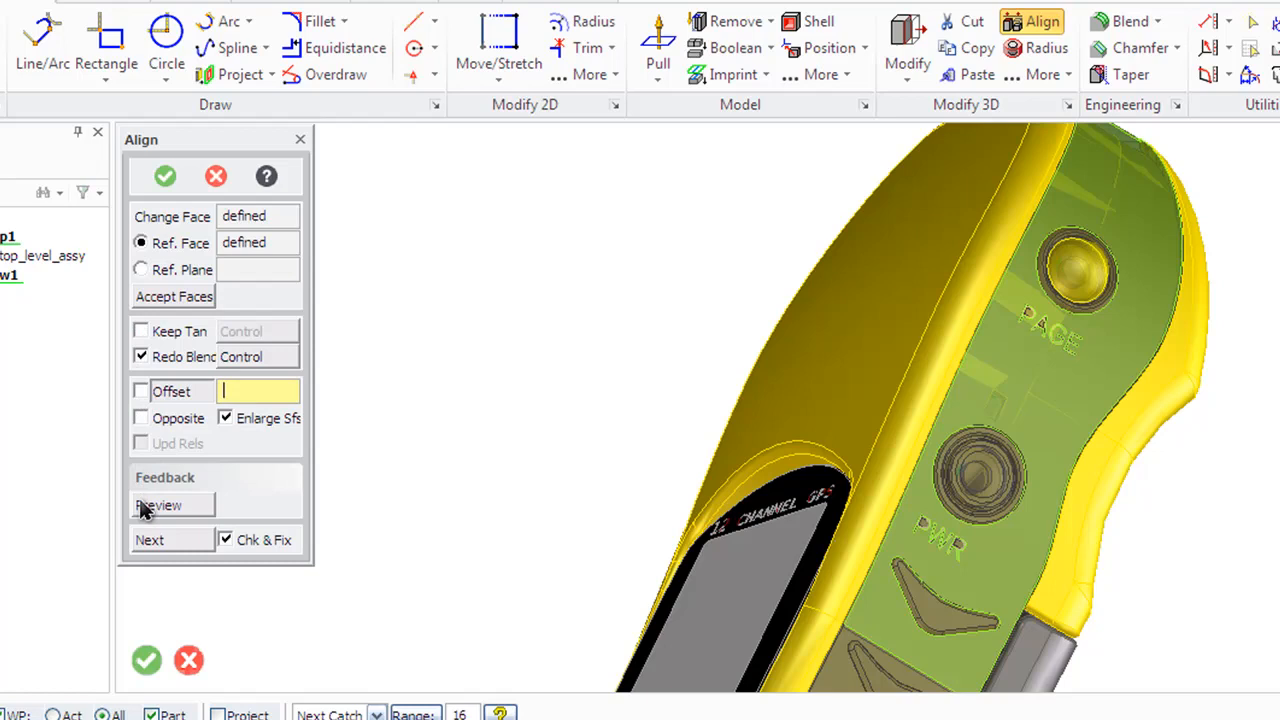
click(158, 504)
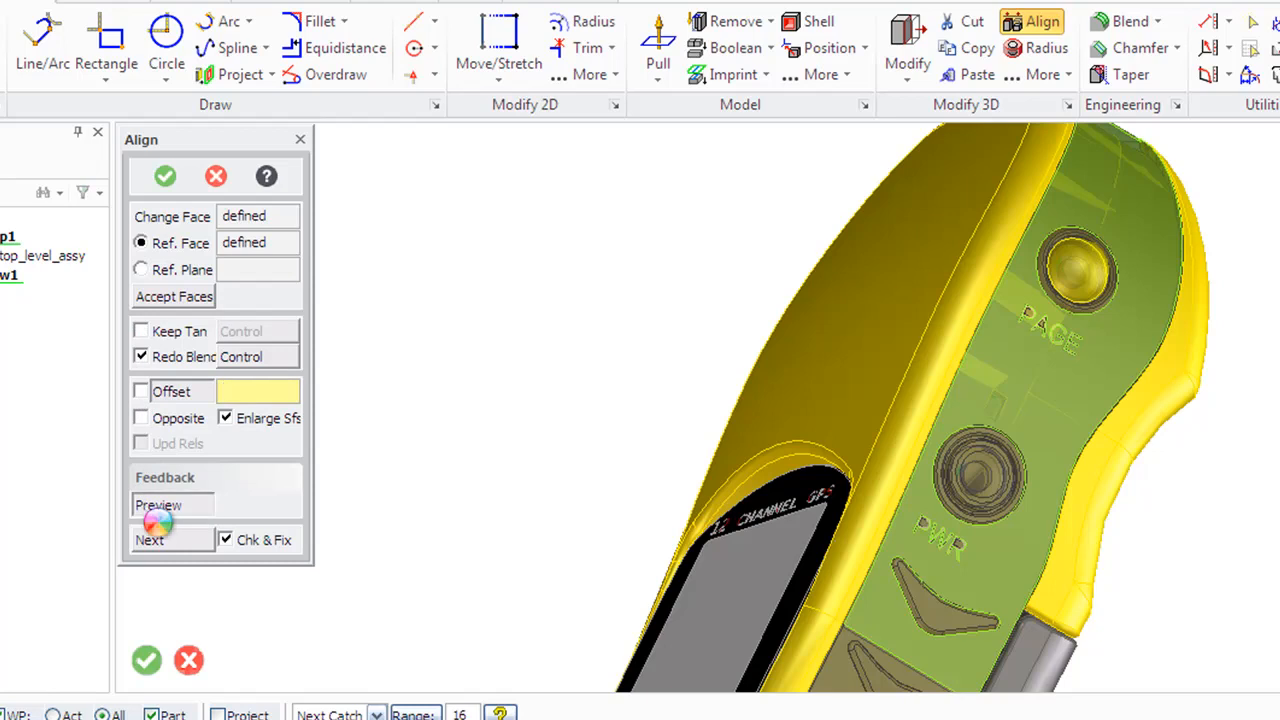
click(164, 176)
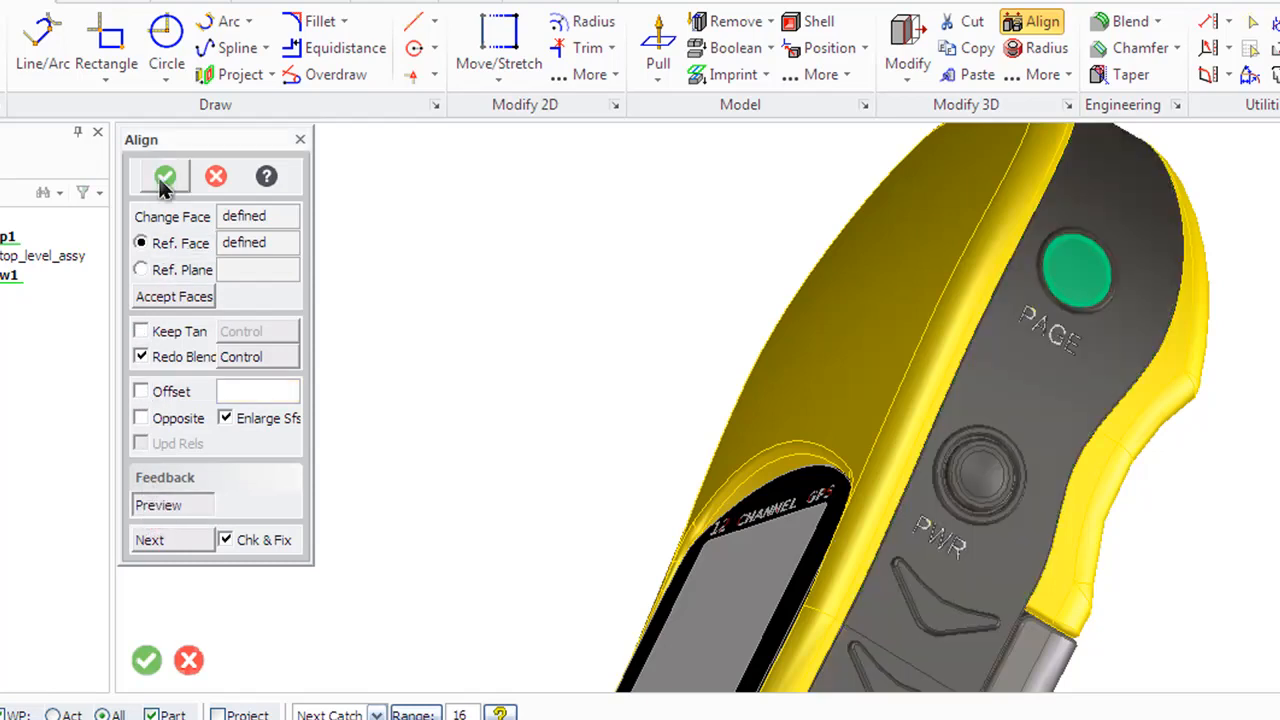
click(164, 176)
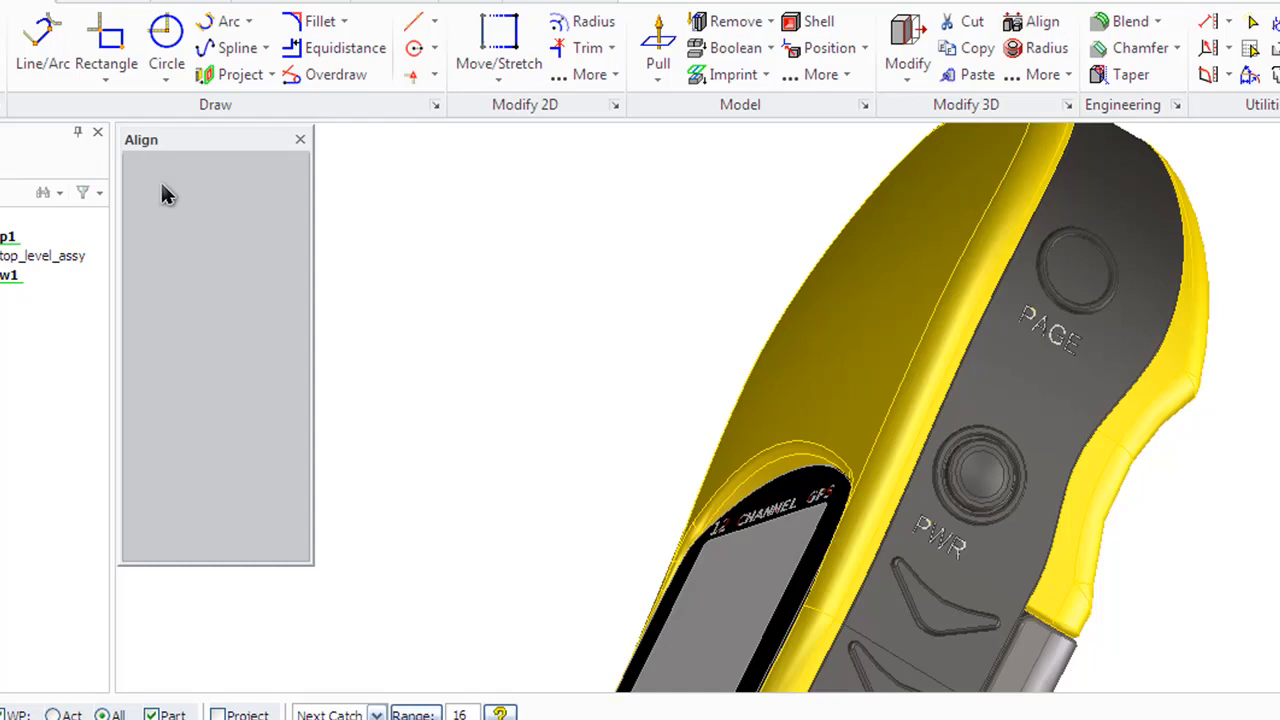
click(300, 140)
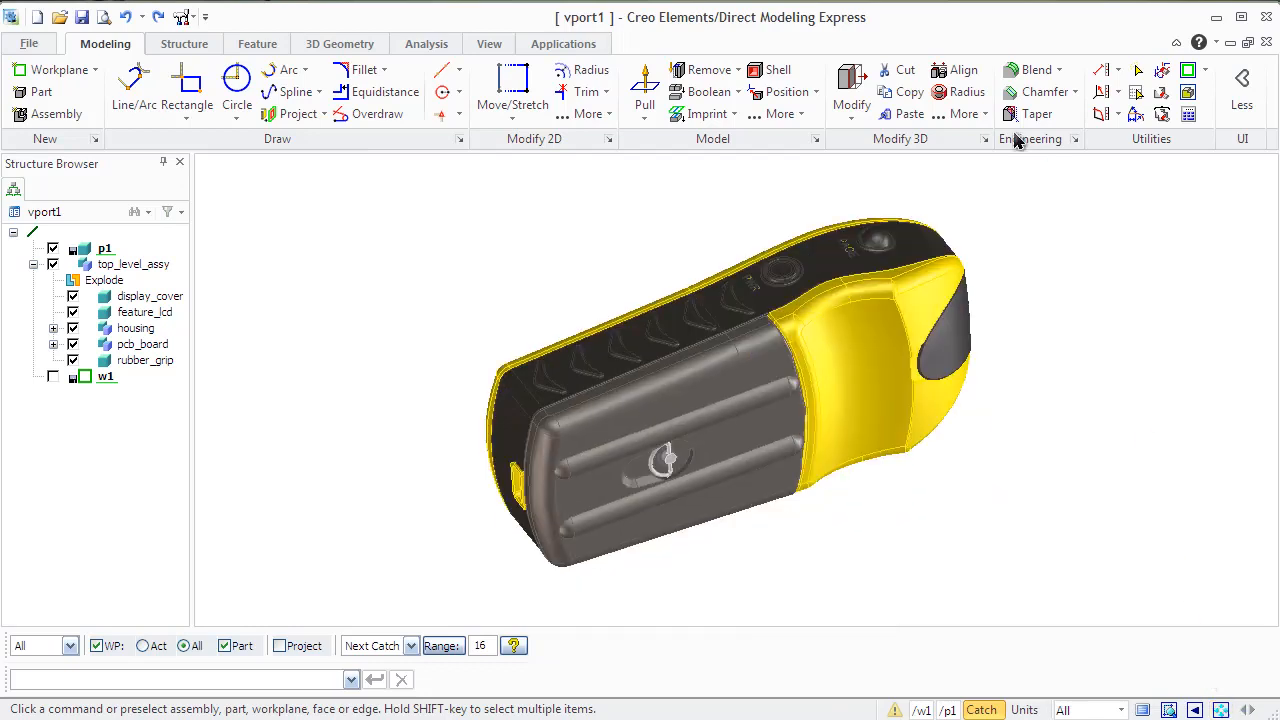
mouse_move(898, 70)
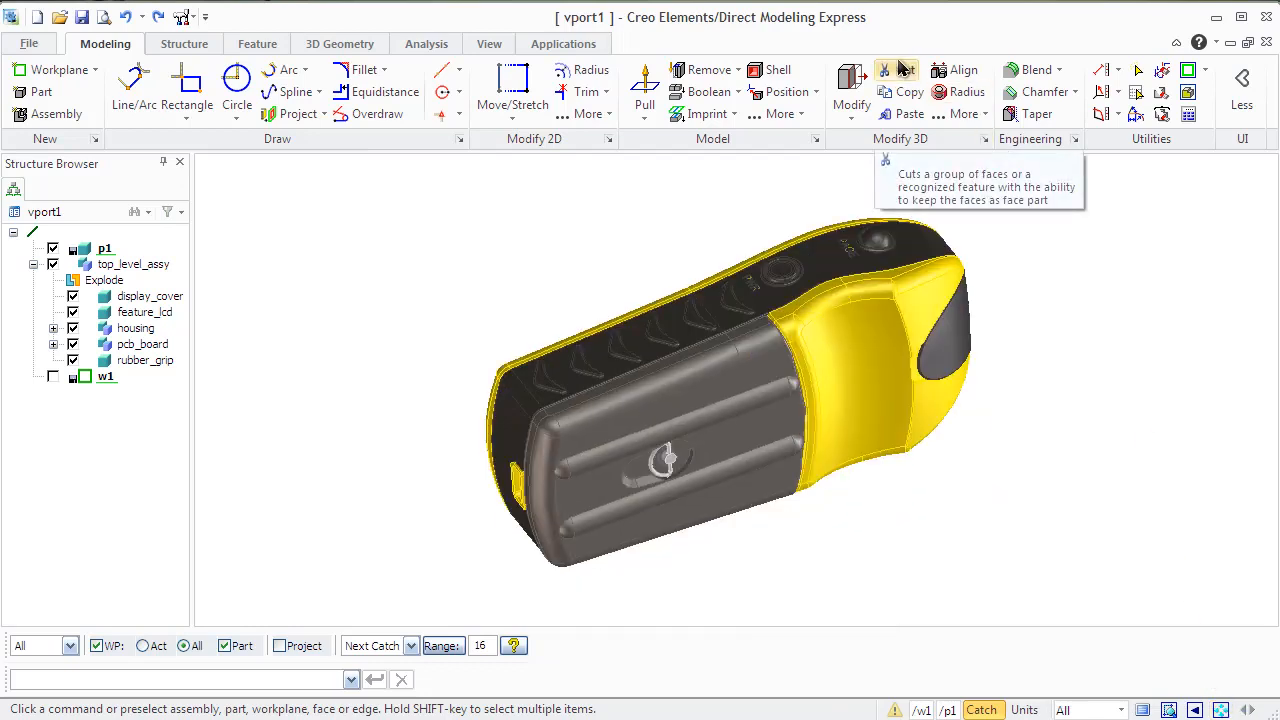
Cut the rib faces off the back cover with Redo Blend Control kept on
click(896, 68)
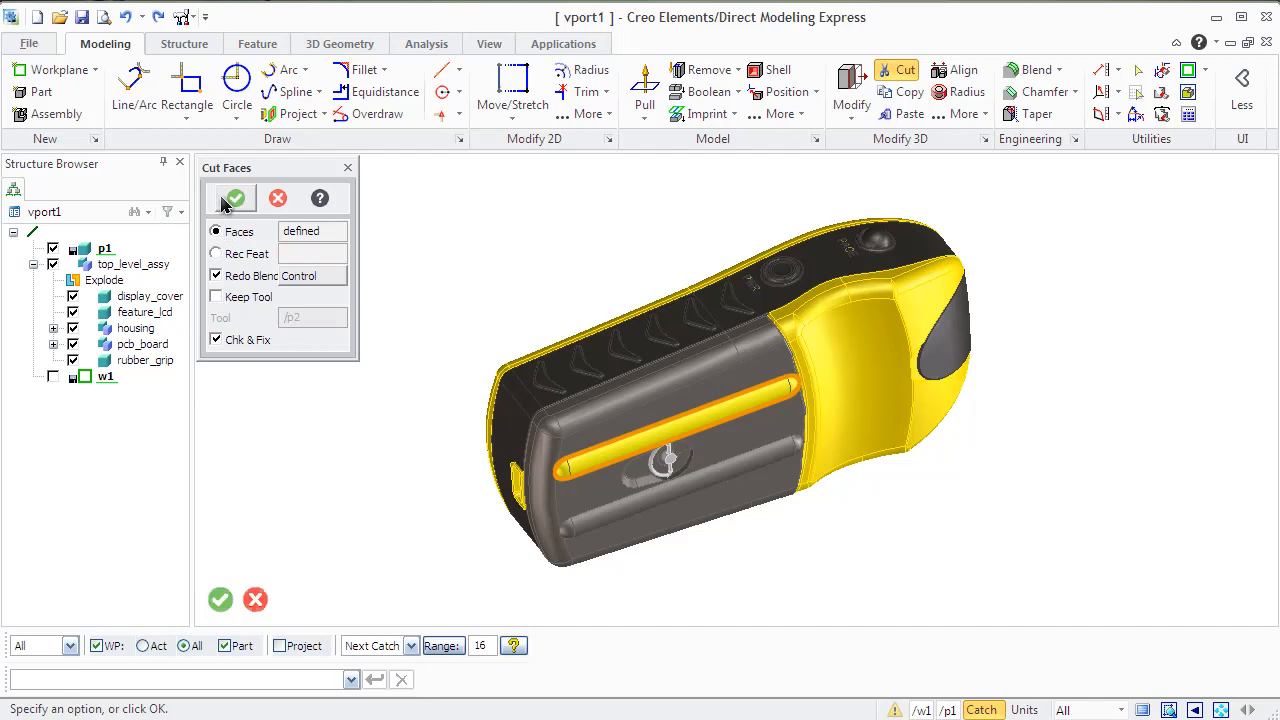
click(234, 198)
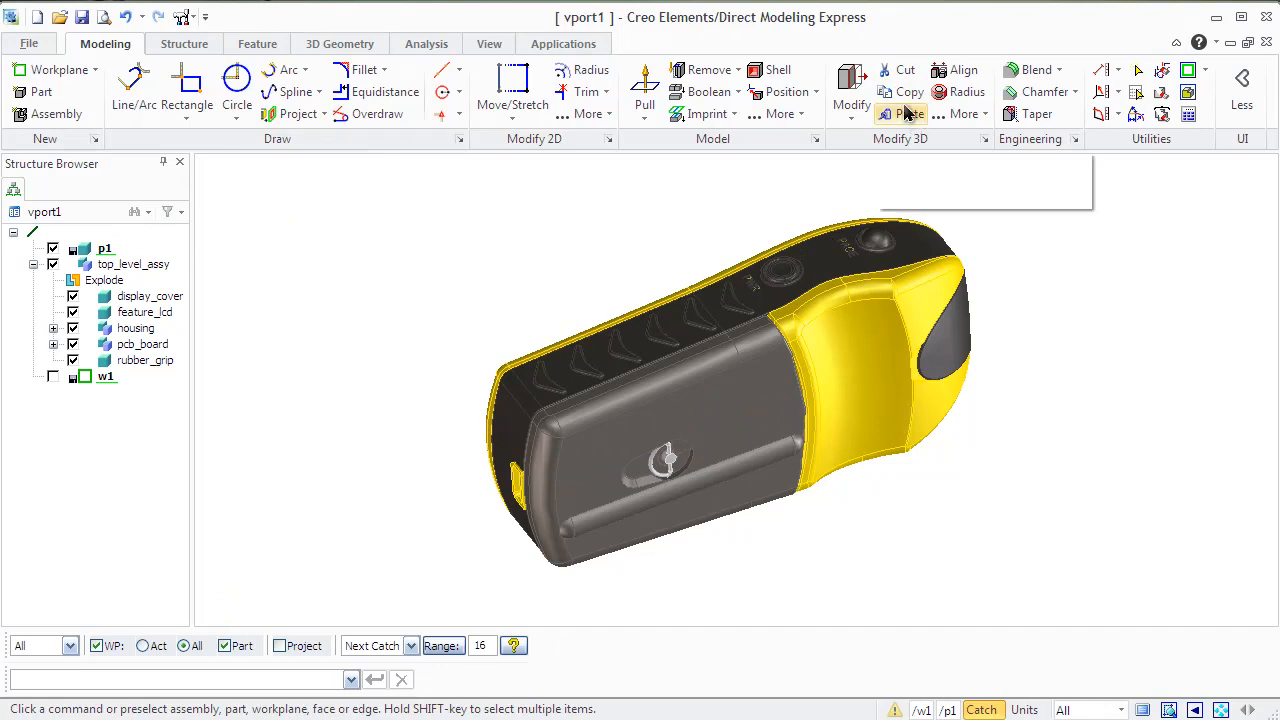
Copy the rib faces into new part /p2 with Geometry only unchecked, then begin pasting
click(912, 92)
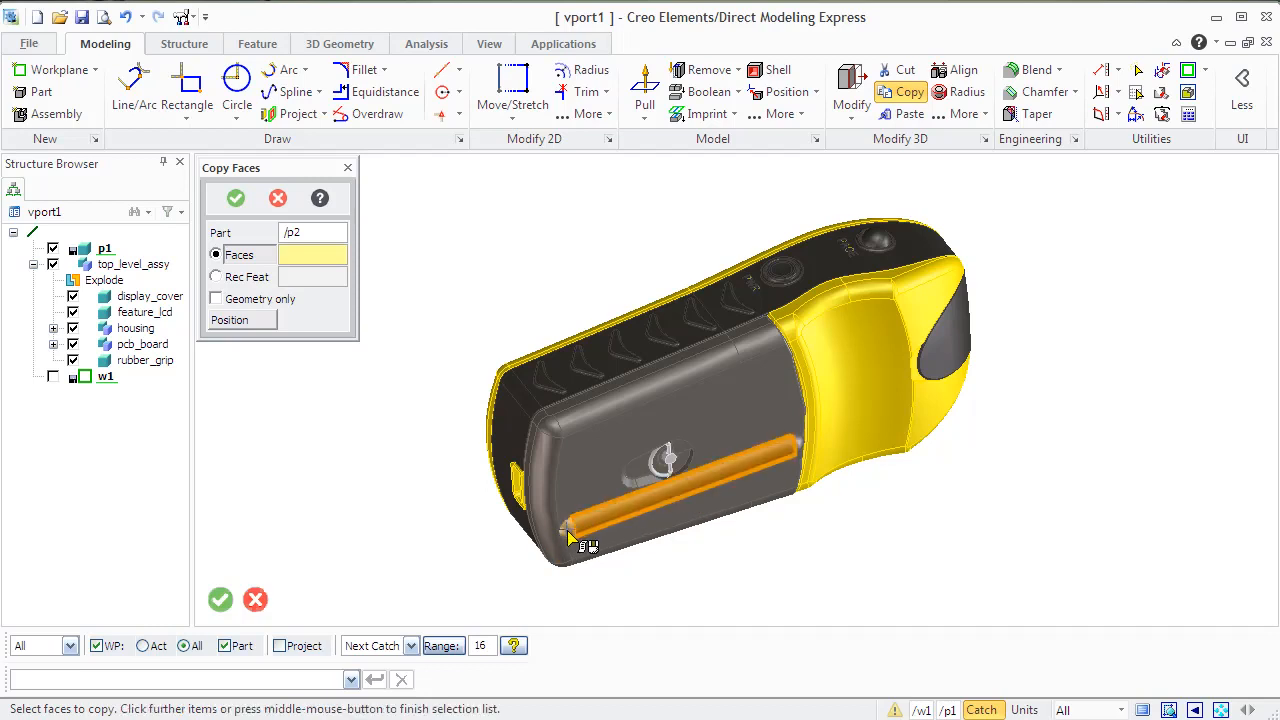
mouse_move(796, 444)
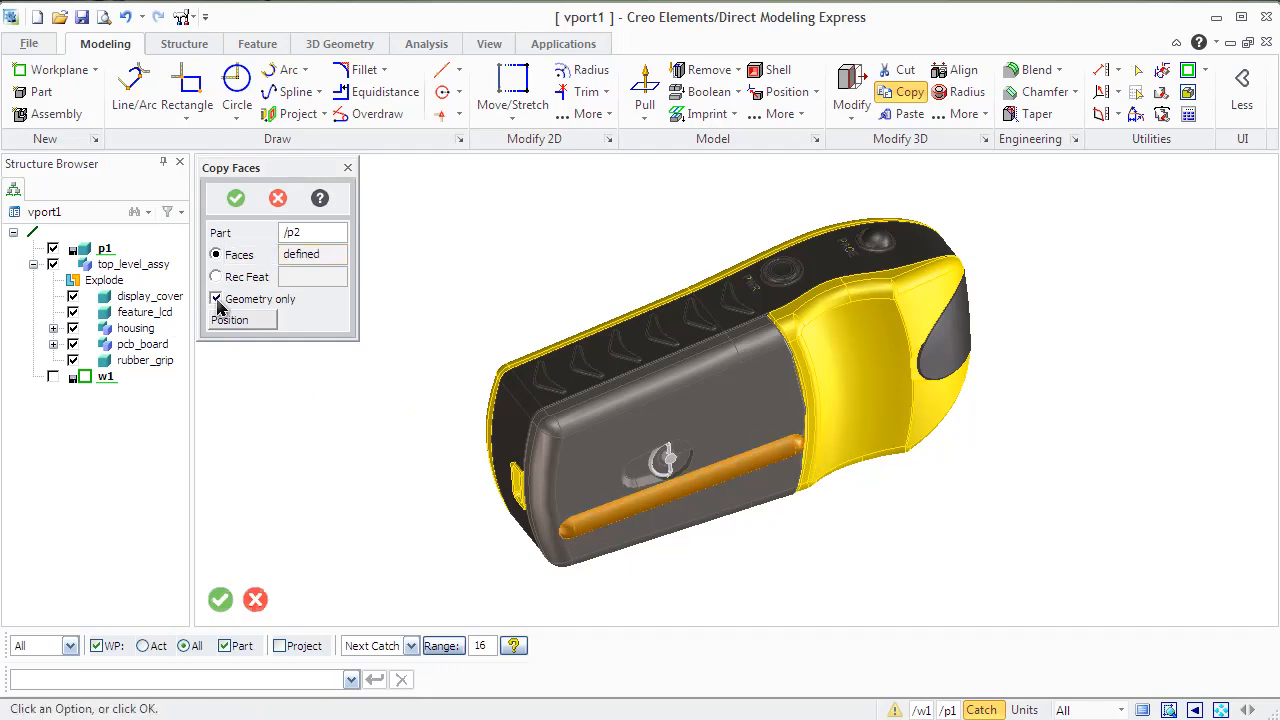
click(214, 298)
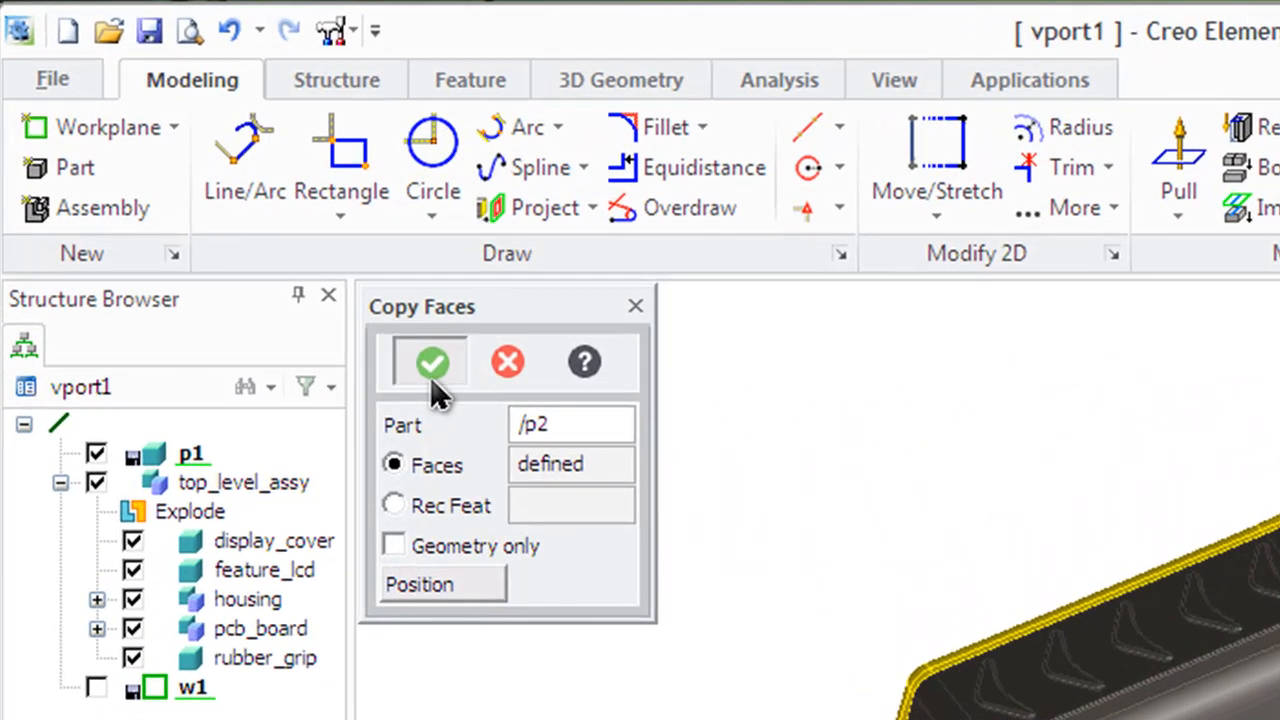
click(430, 362)
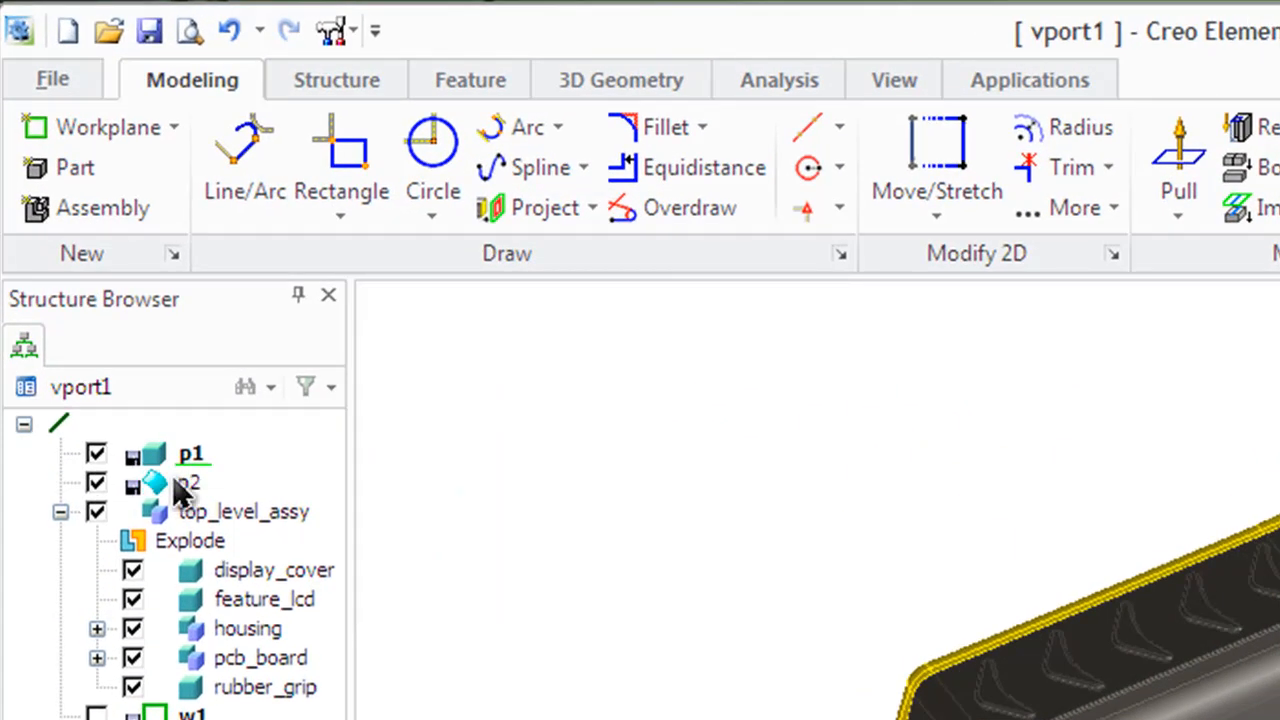
mouse_move(180, 488)
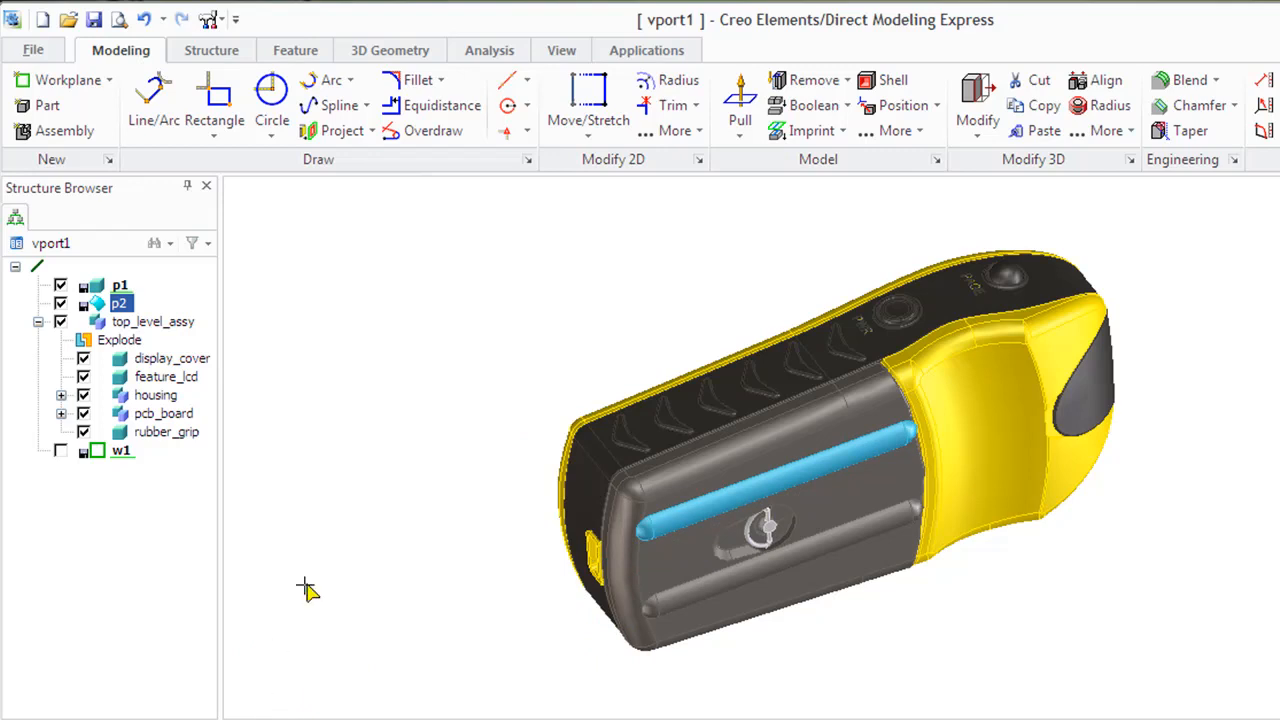
mouse_move(1010, 44)
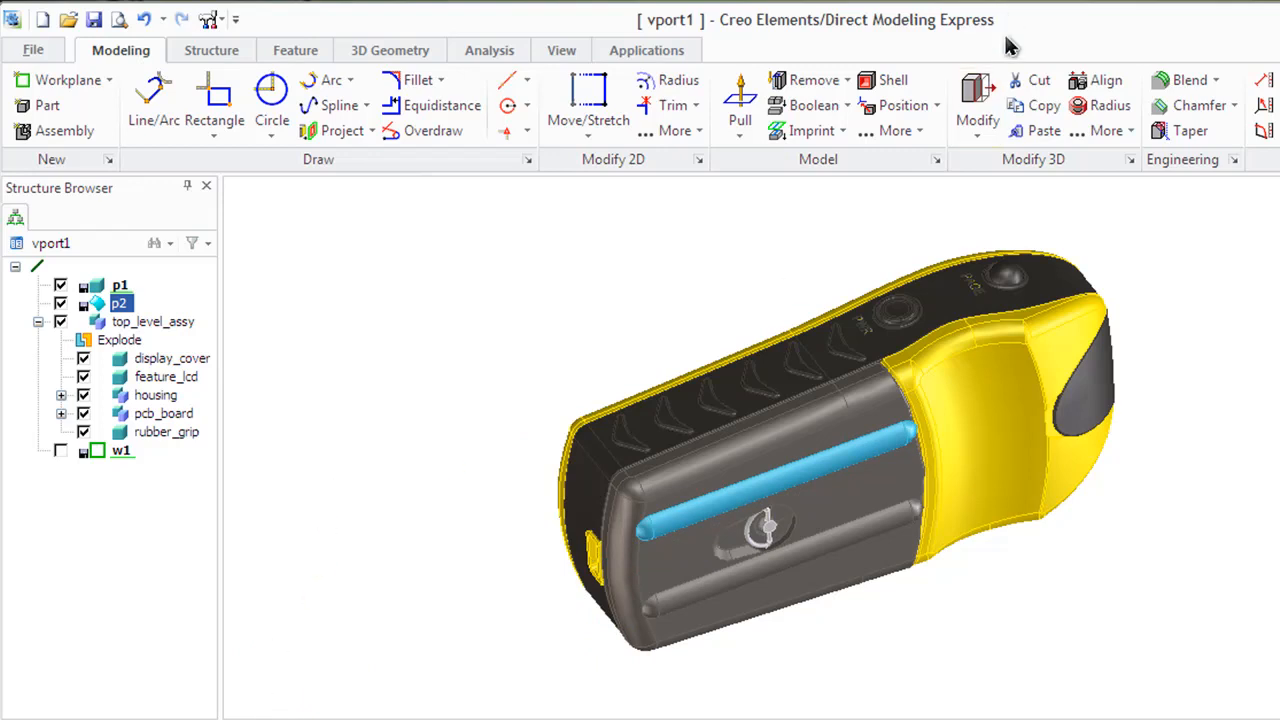
click(1042, 130)
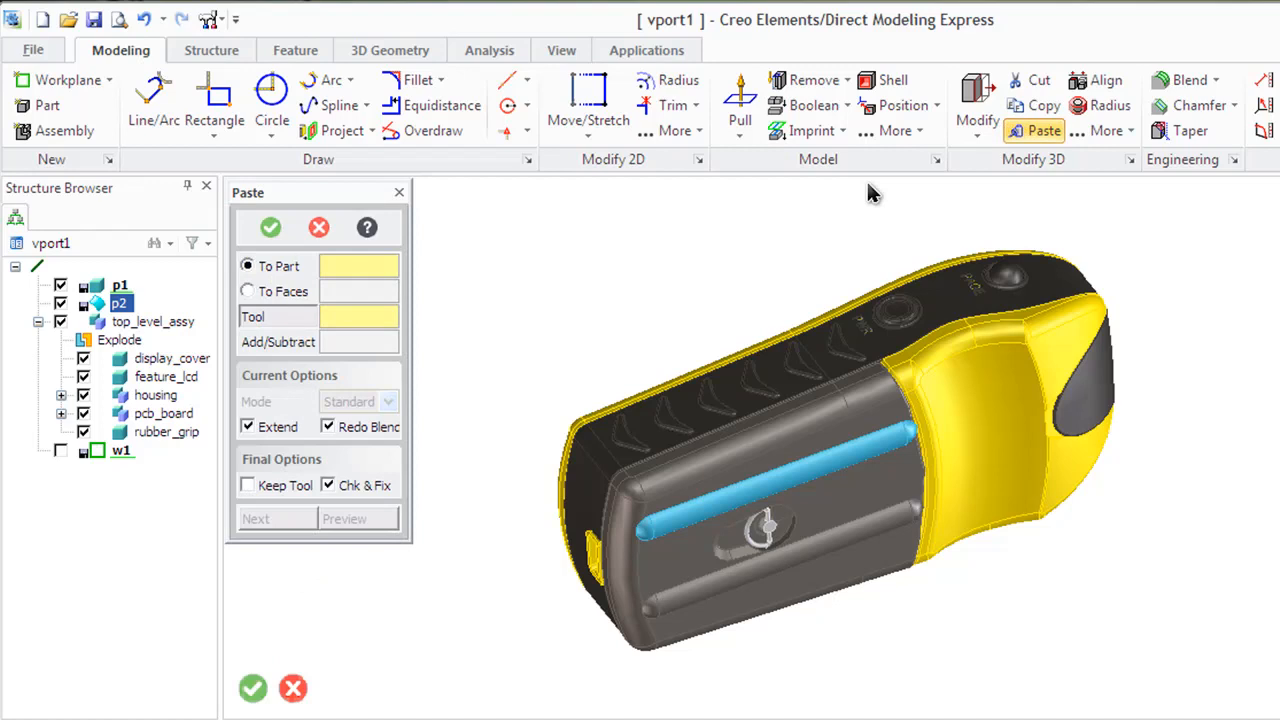
mouse_move(110, 308)
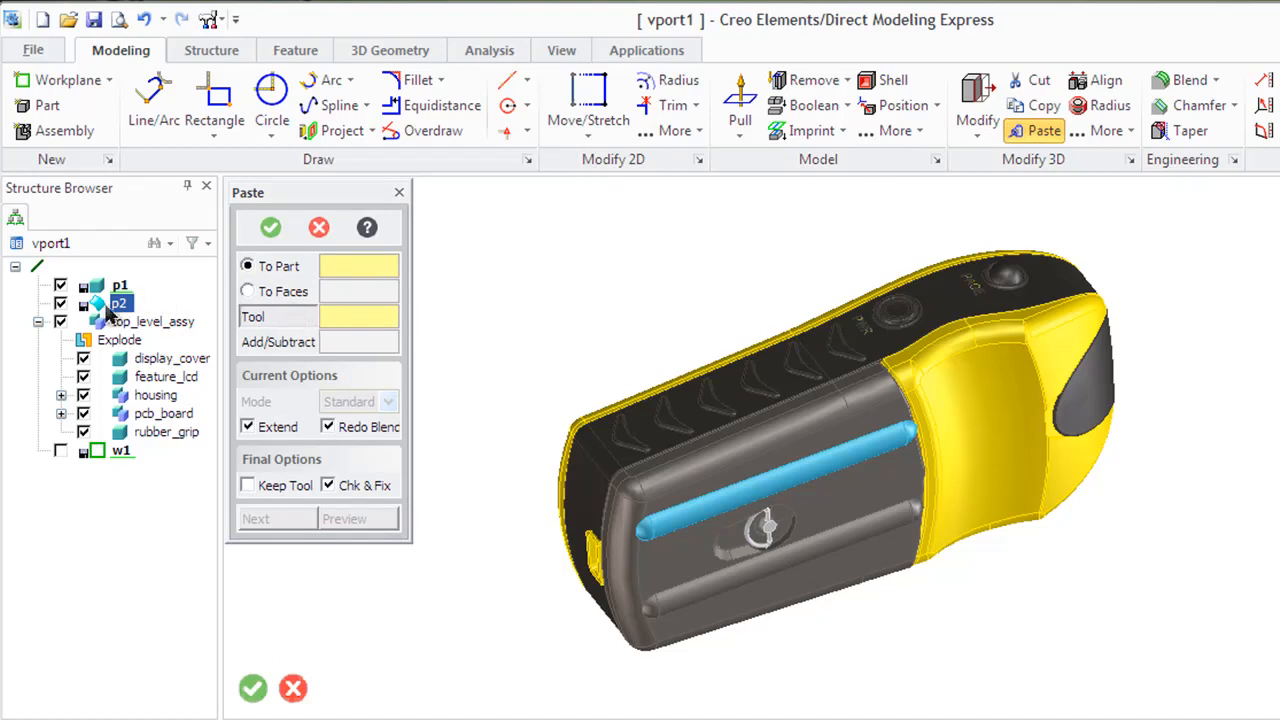
Paste part p2 as the tool onto the battery cover part and confirm
click(120, 304)
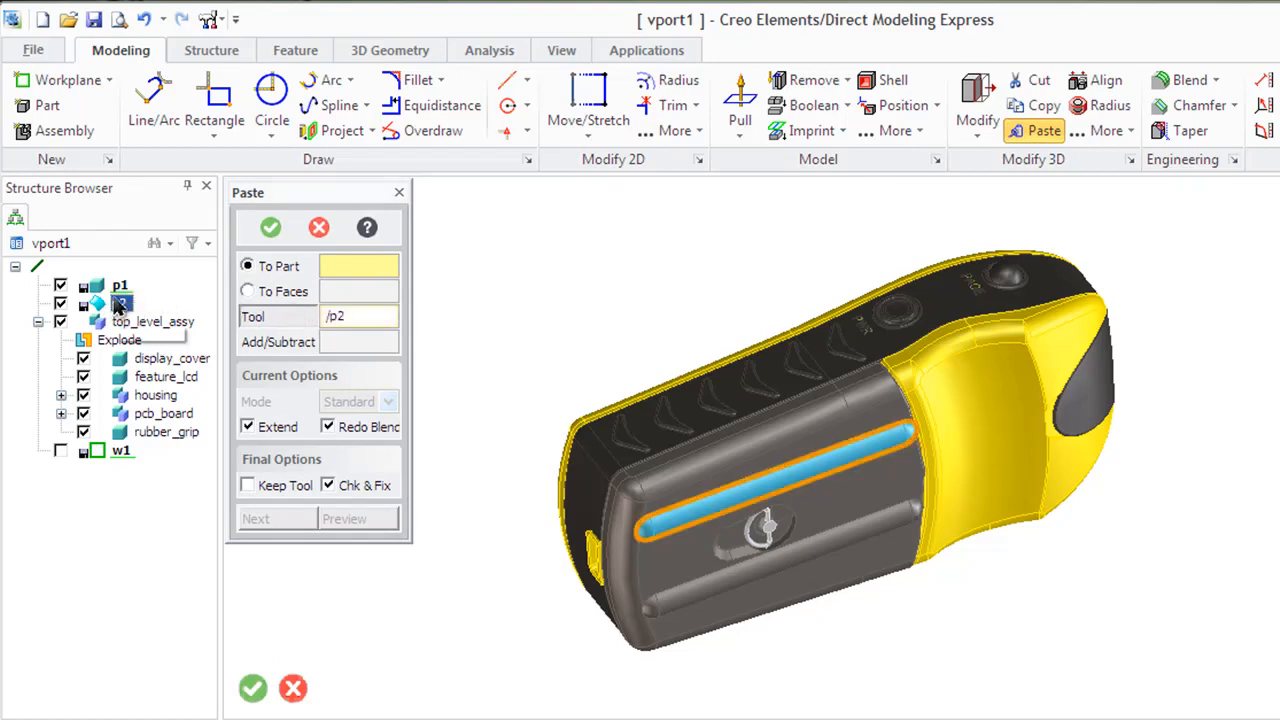
click(120, 304)
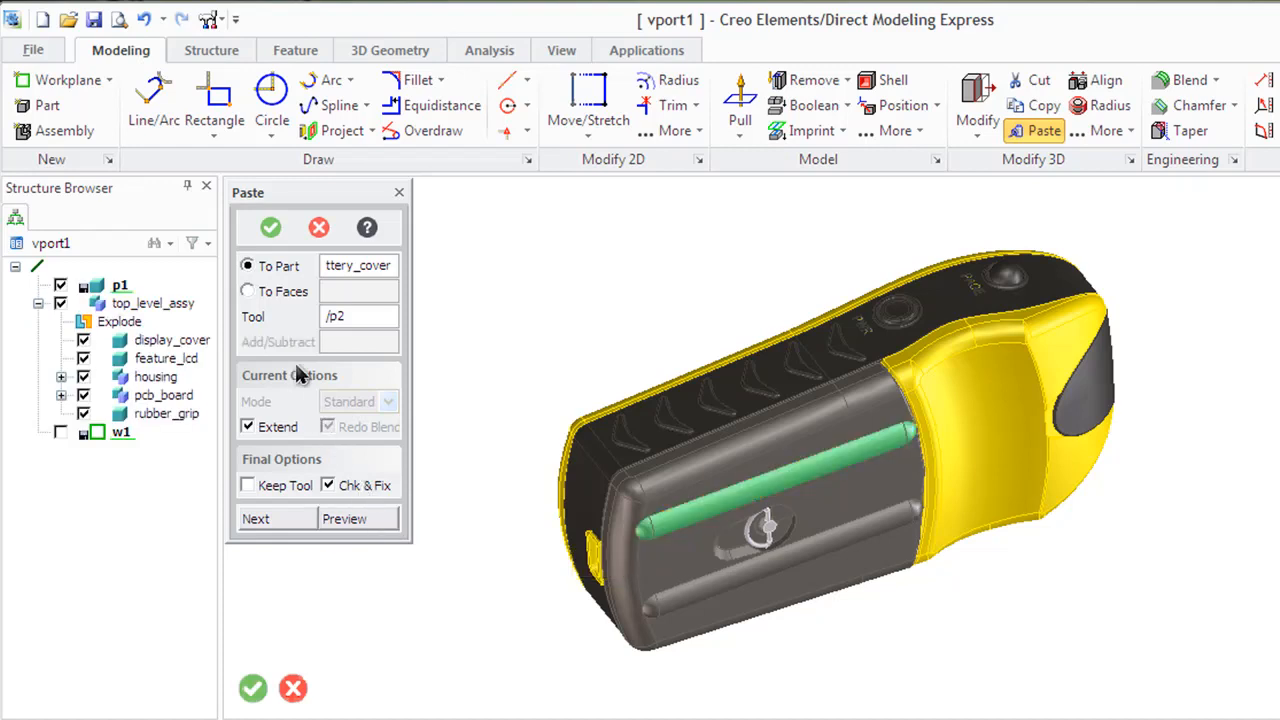
click(270, 228)
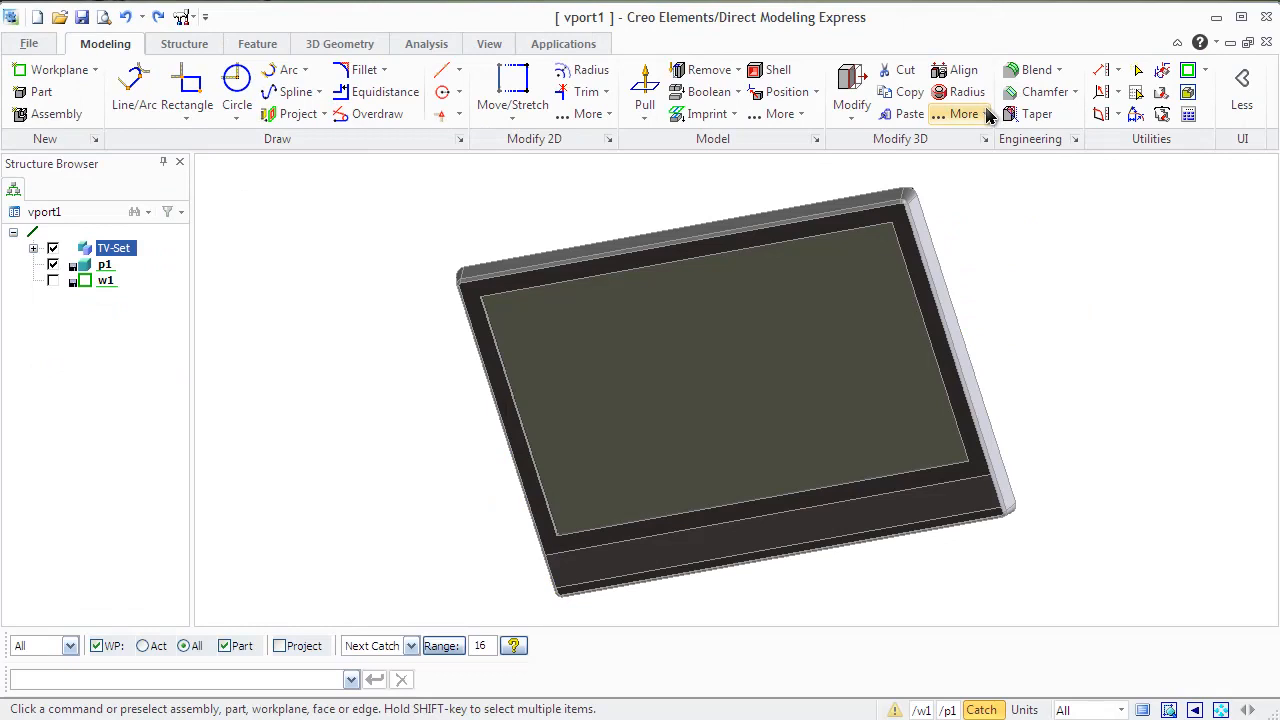
Mirror a copy of the TV-Set across the picked plane with Check for symmetry enabled
click(962, 112)
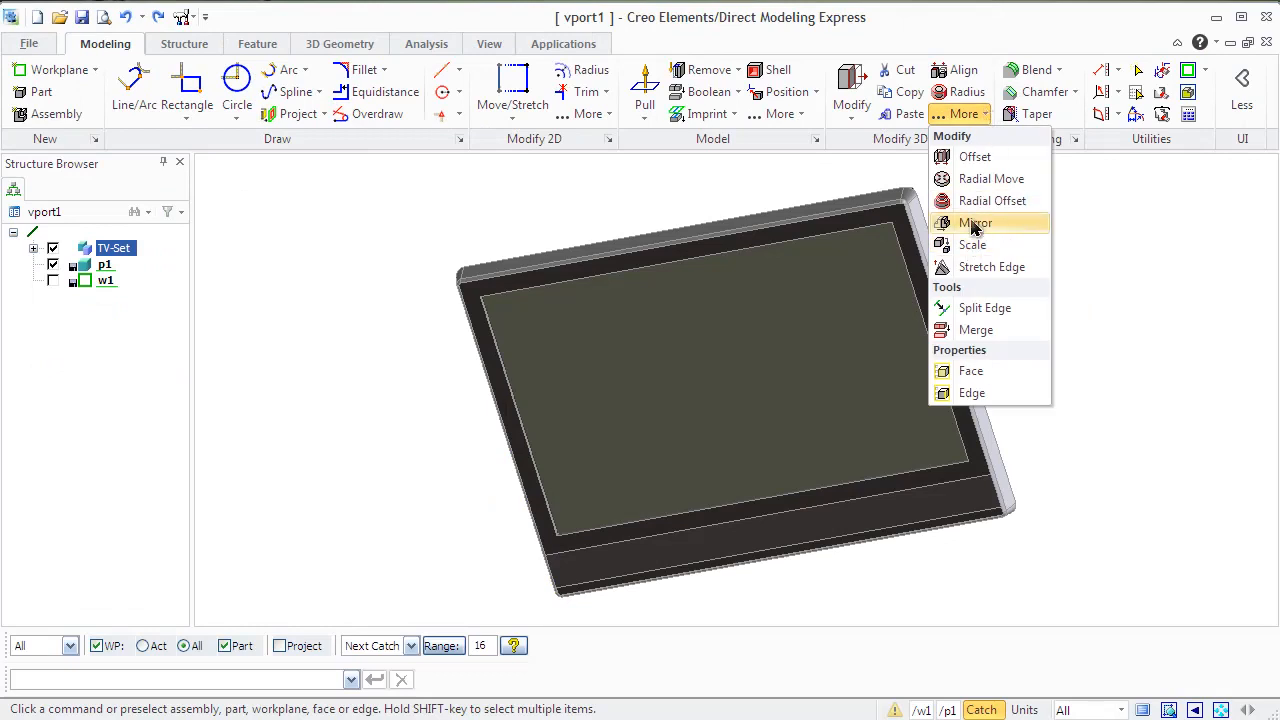
click(974, 222)
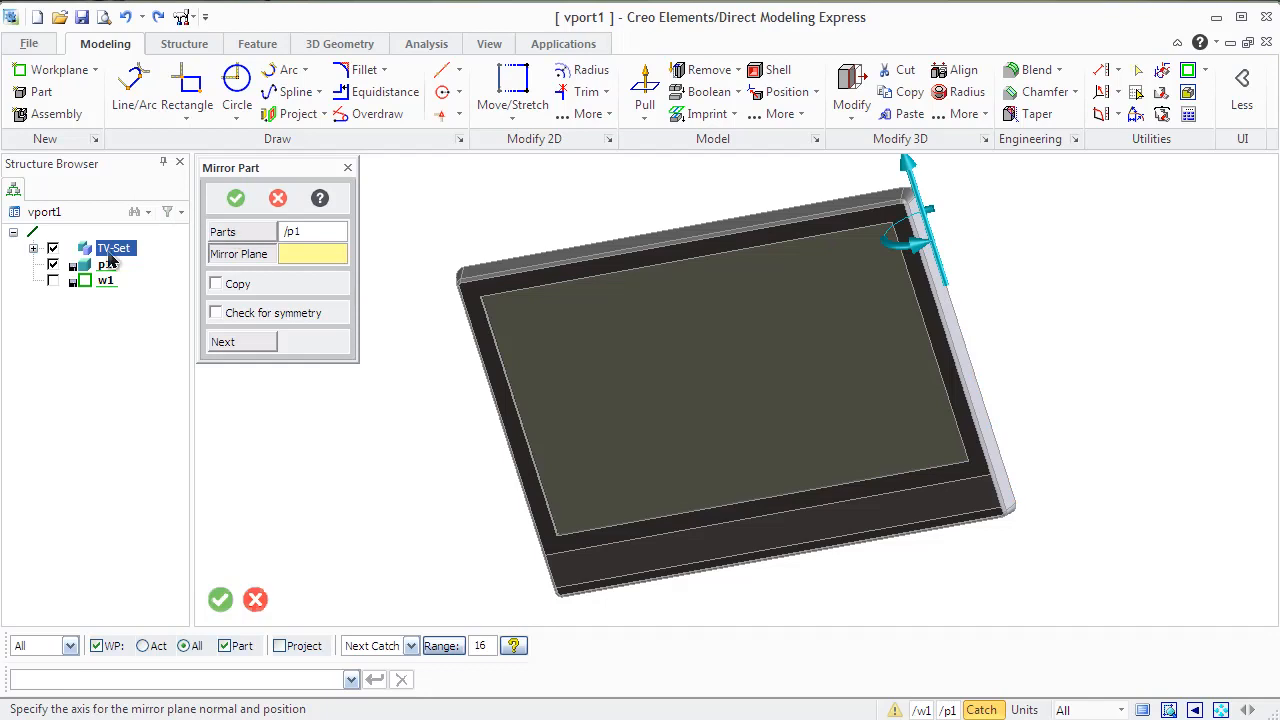
click(112, 248)
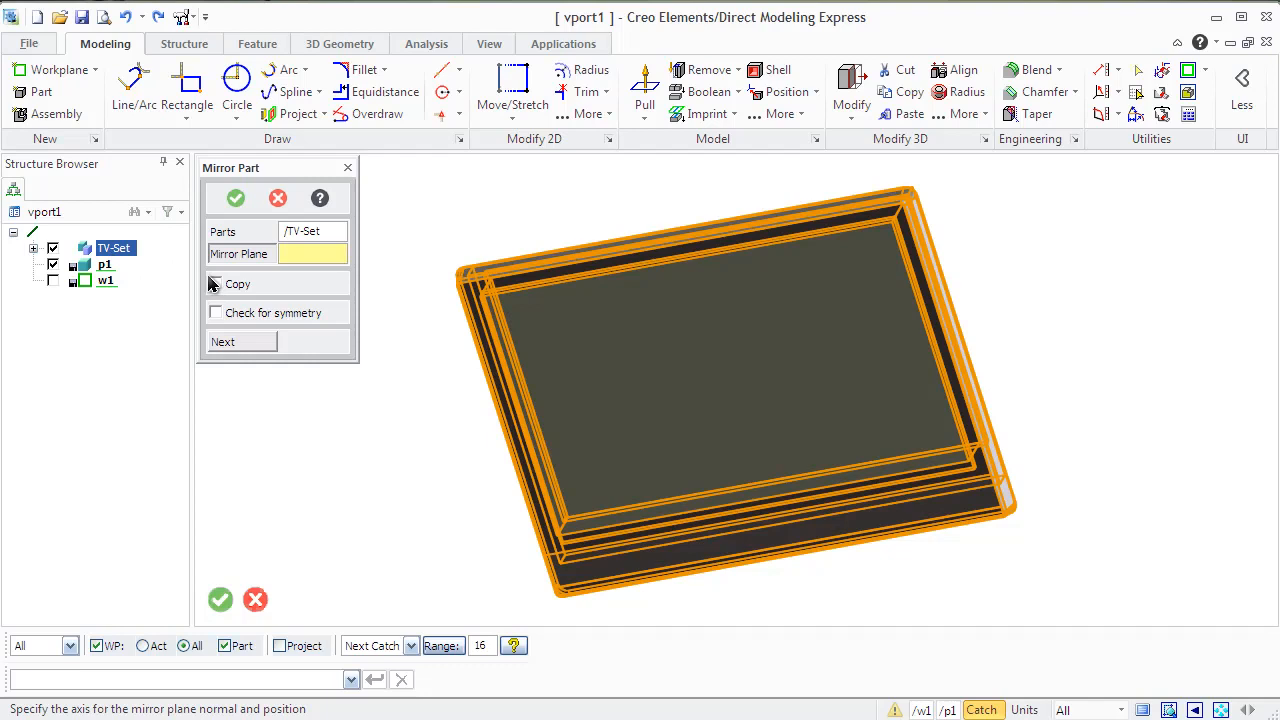
click(216, 284)
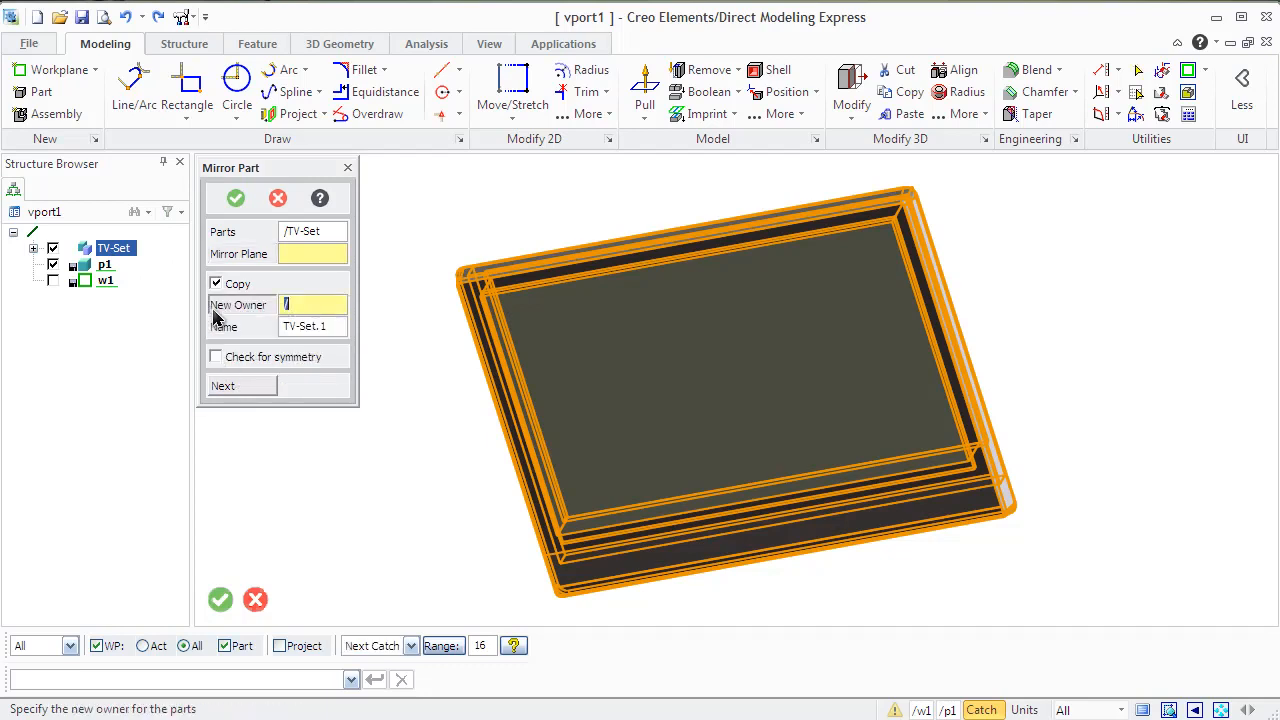
mouse_move(304, 520)
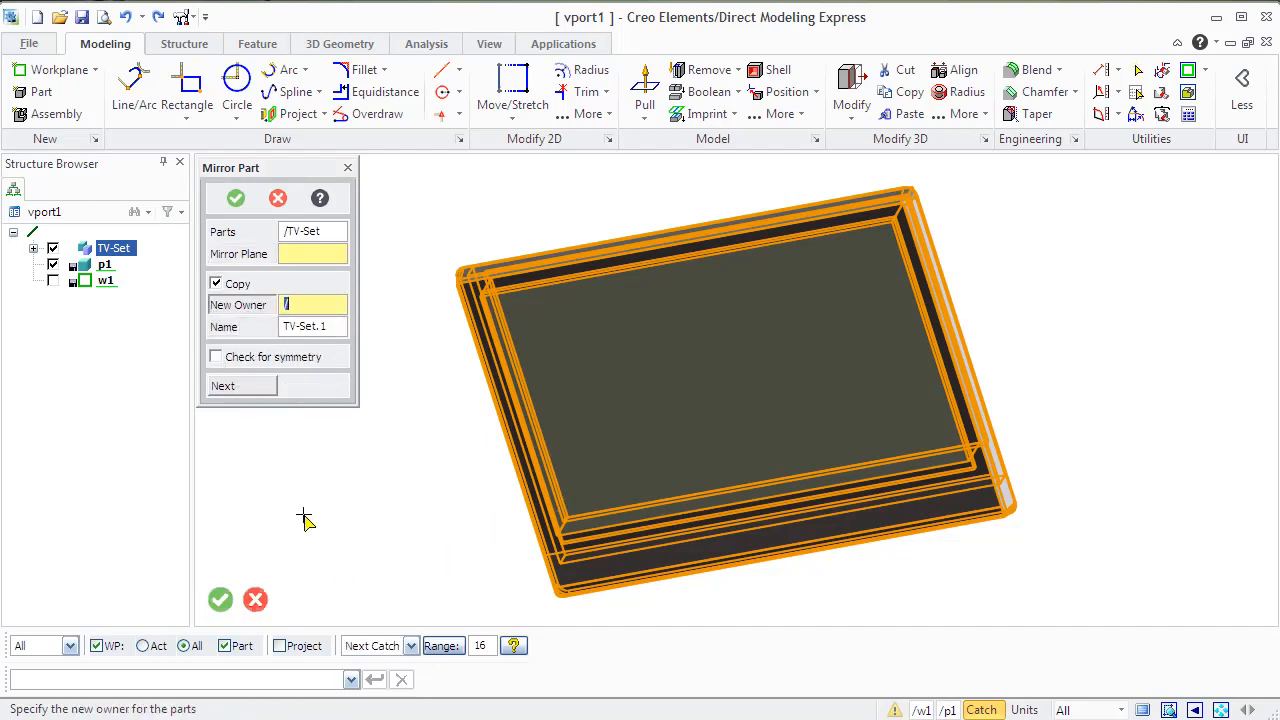
click(216, 356)
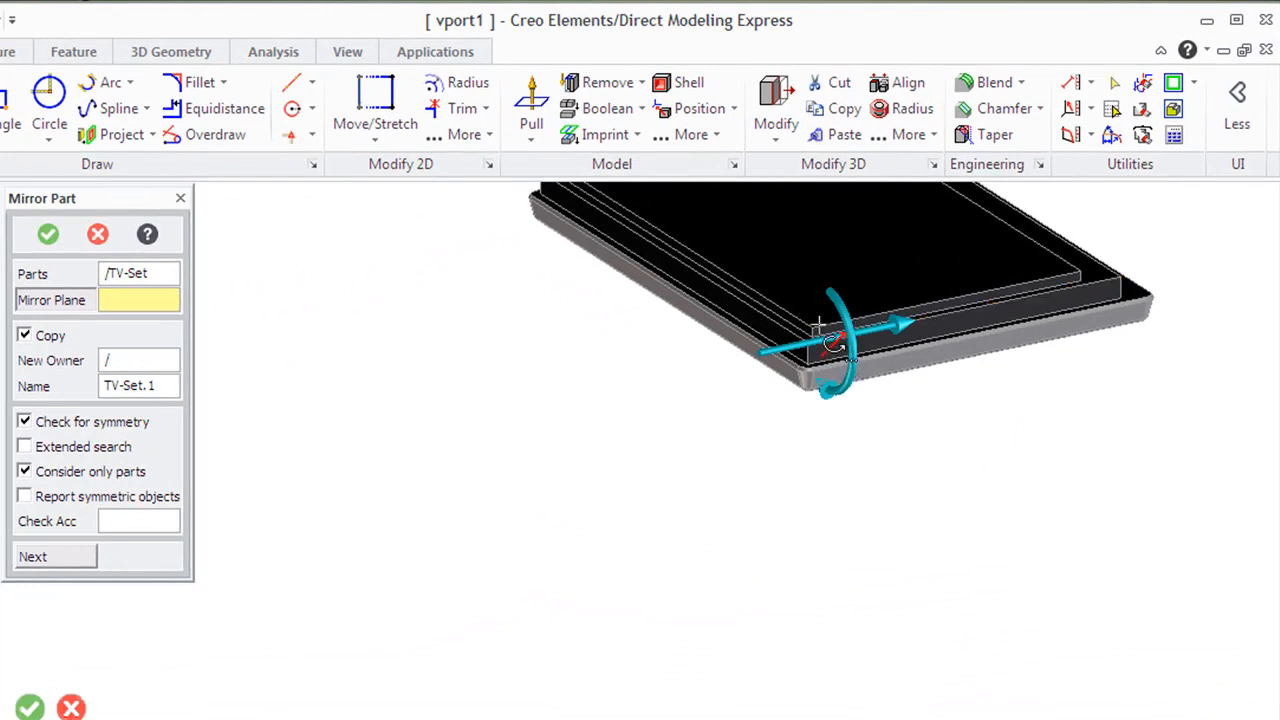
click(824, 324)
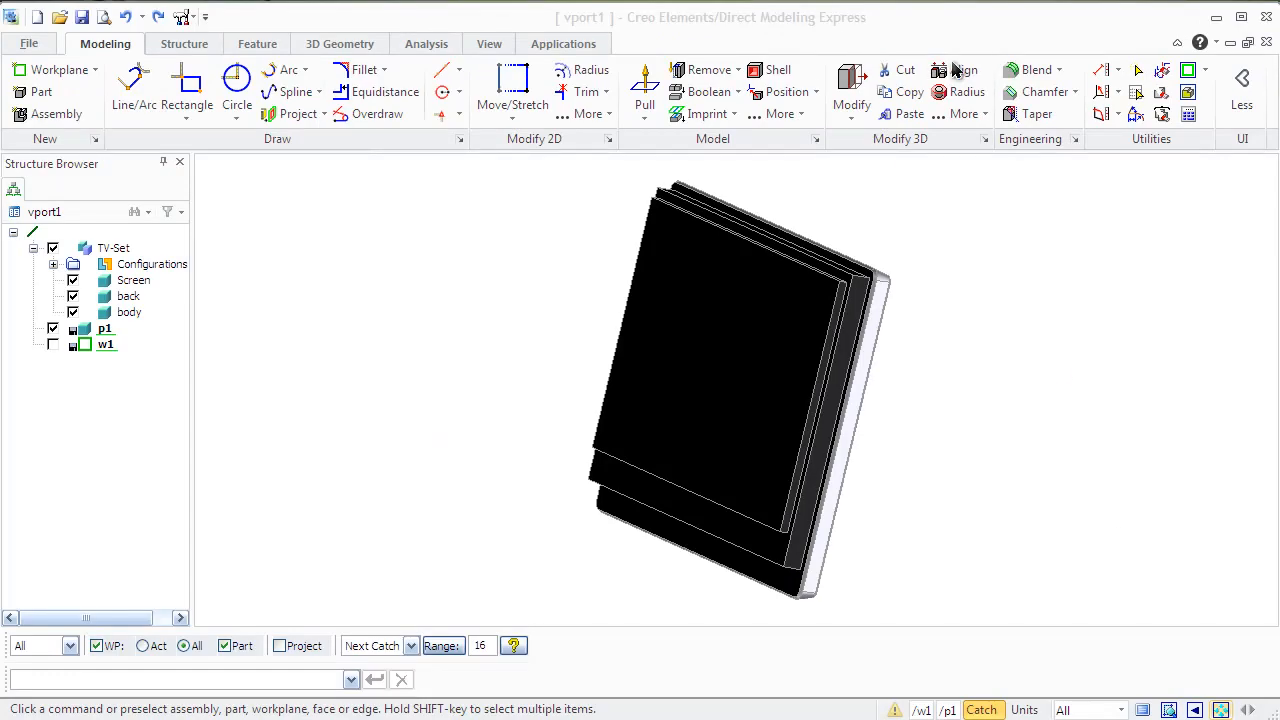
Scale the TV-Set/back part by factor 0.9 about its part origin
click(960, 112)
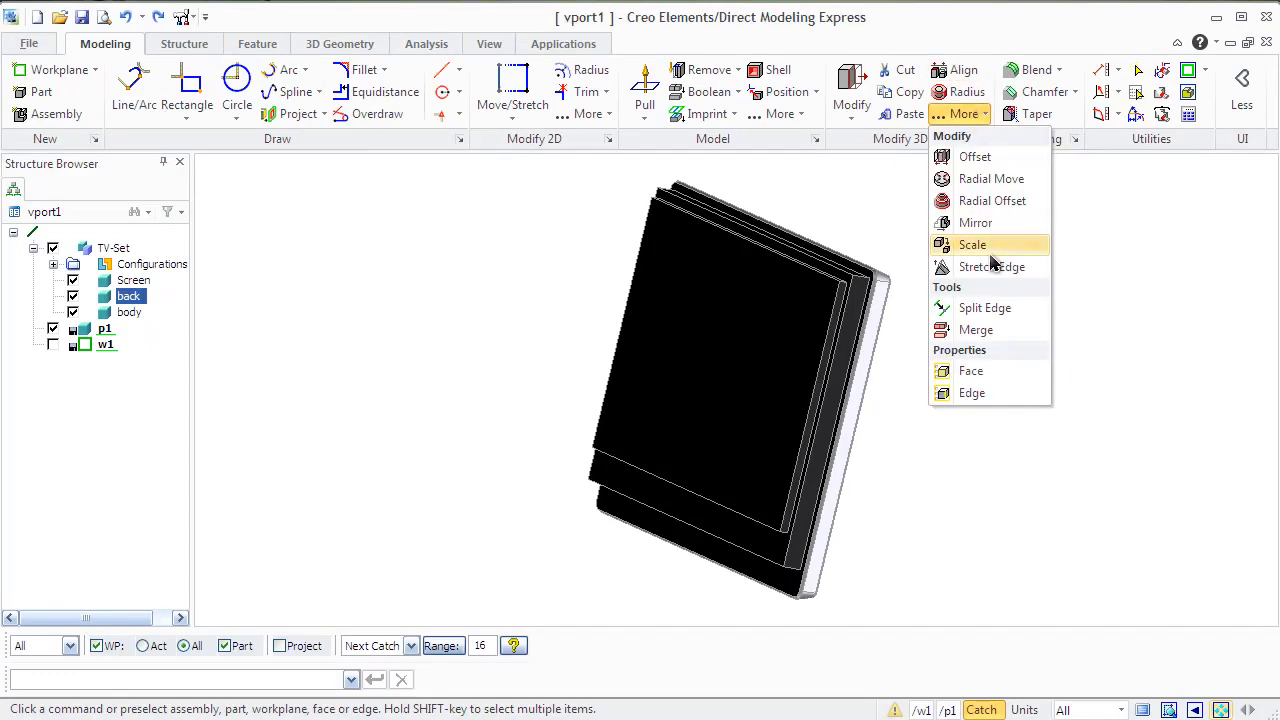
click(972, 244)
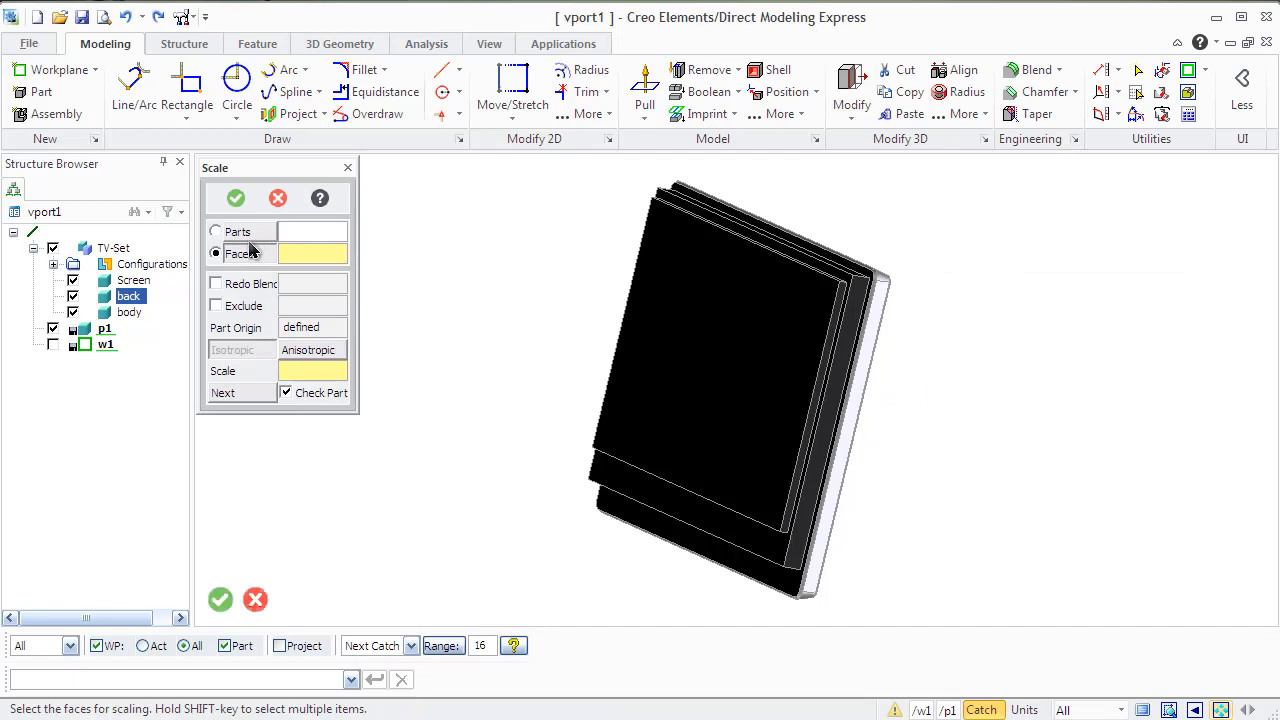
click(128, 296)
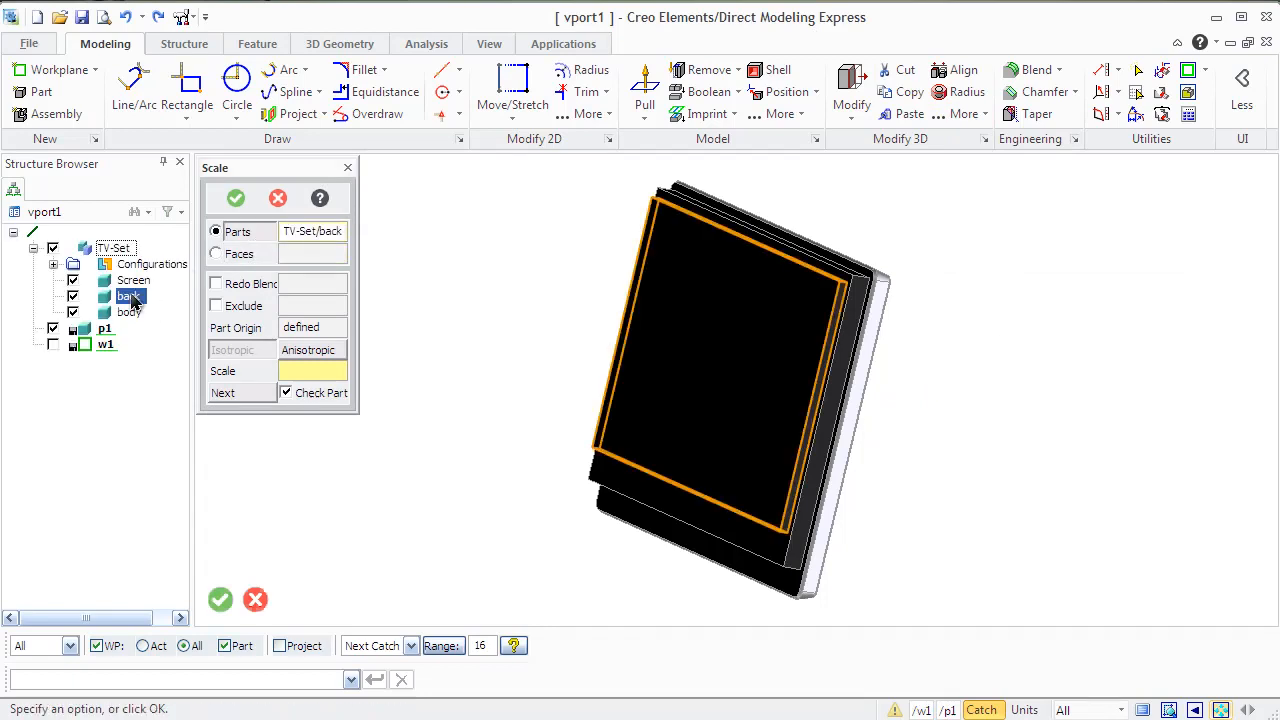
click(312, 370)
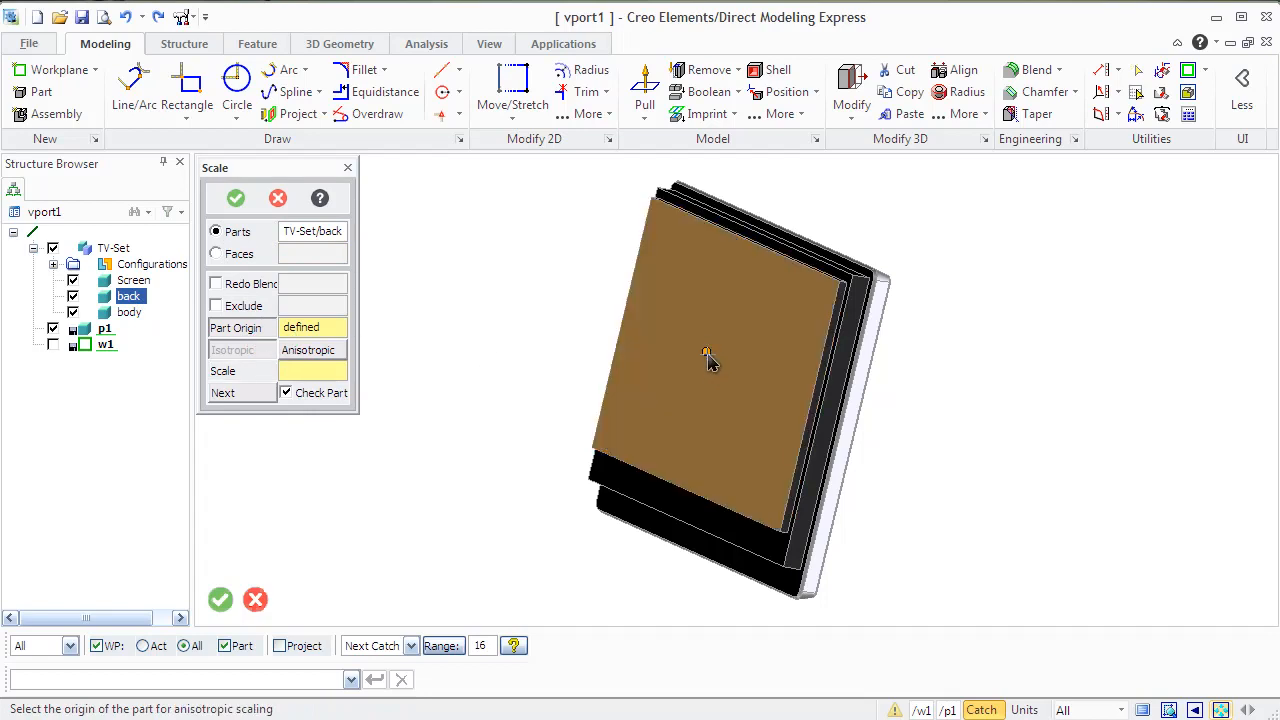
click(710, 360)
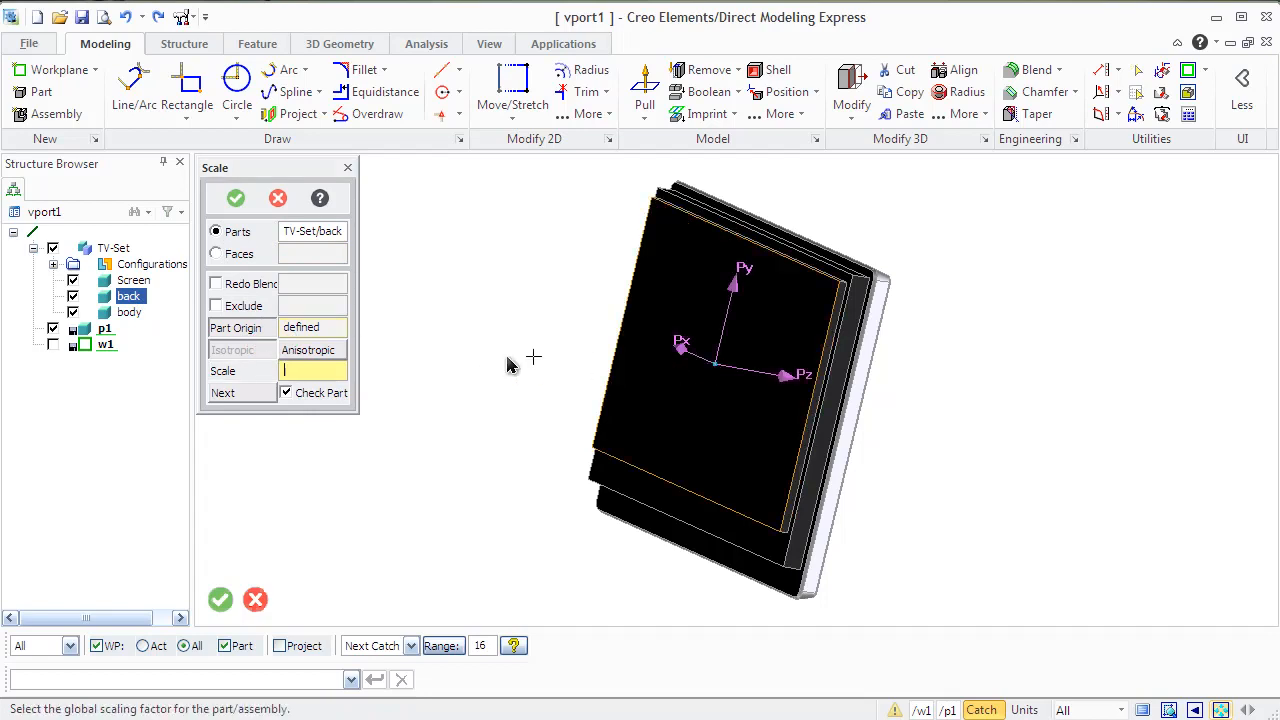
text(0)
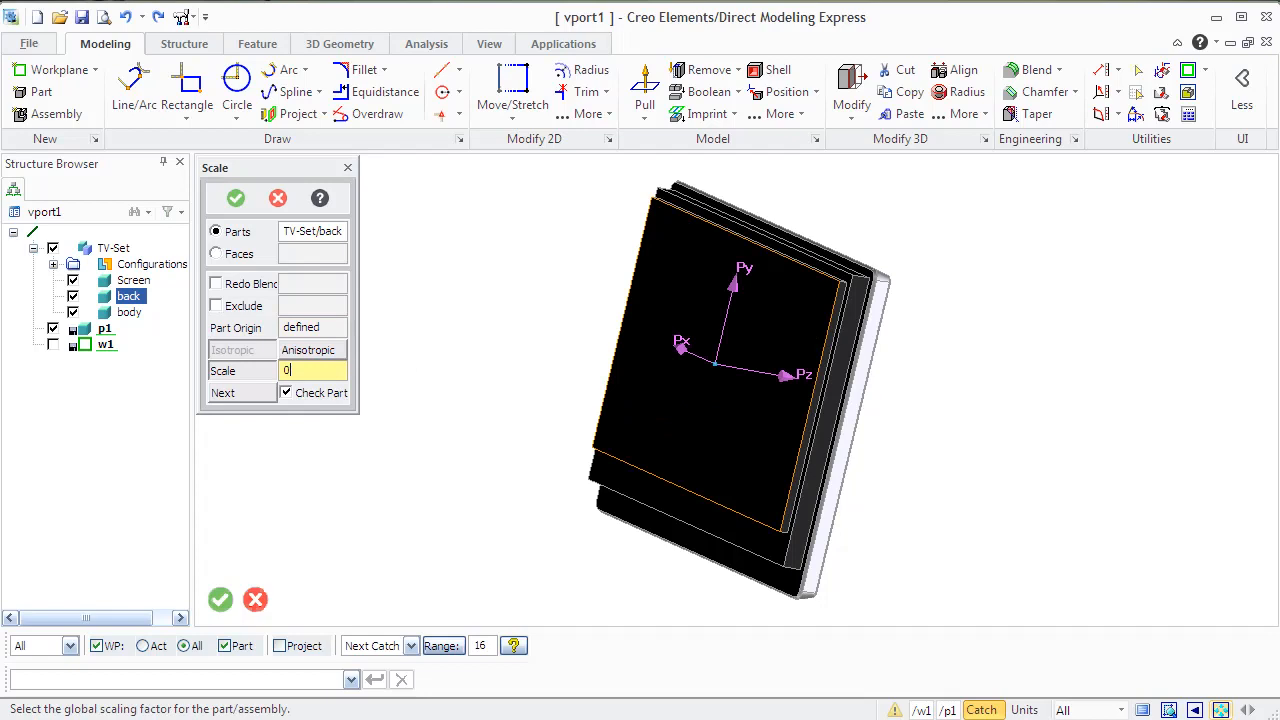
text(0.9)
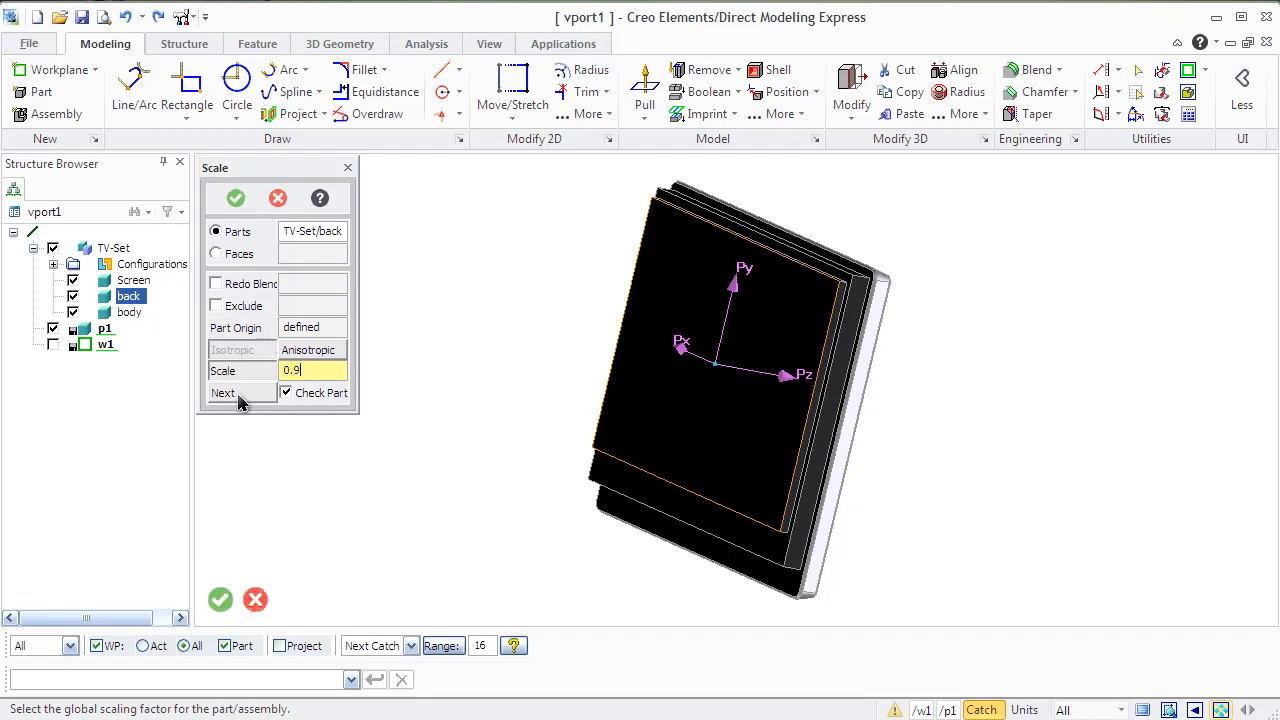
click(236, 198)
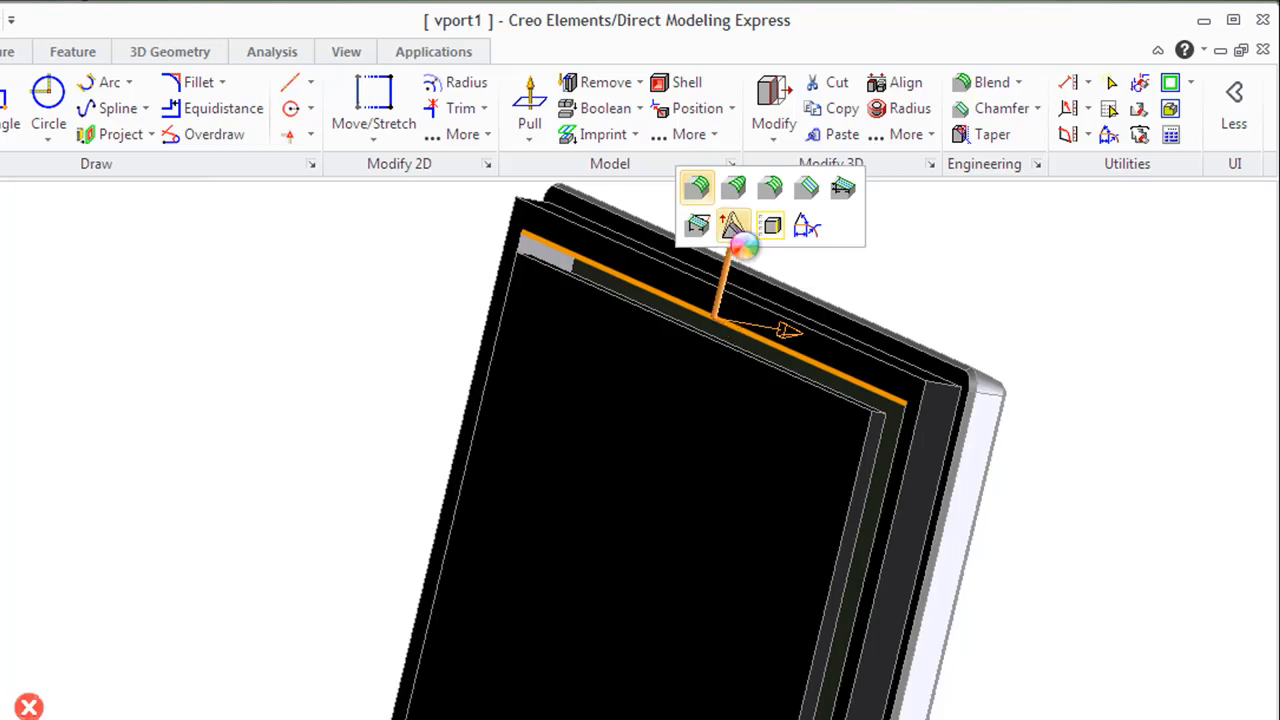
Finish the scale operation and load the engine sample assembly
click(732, 224)
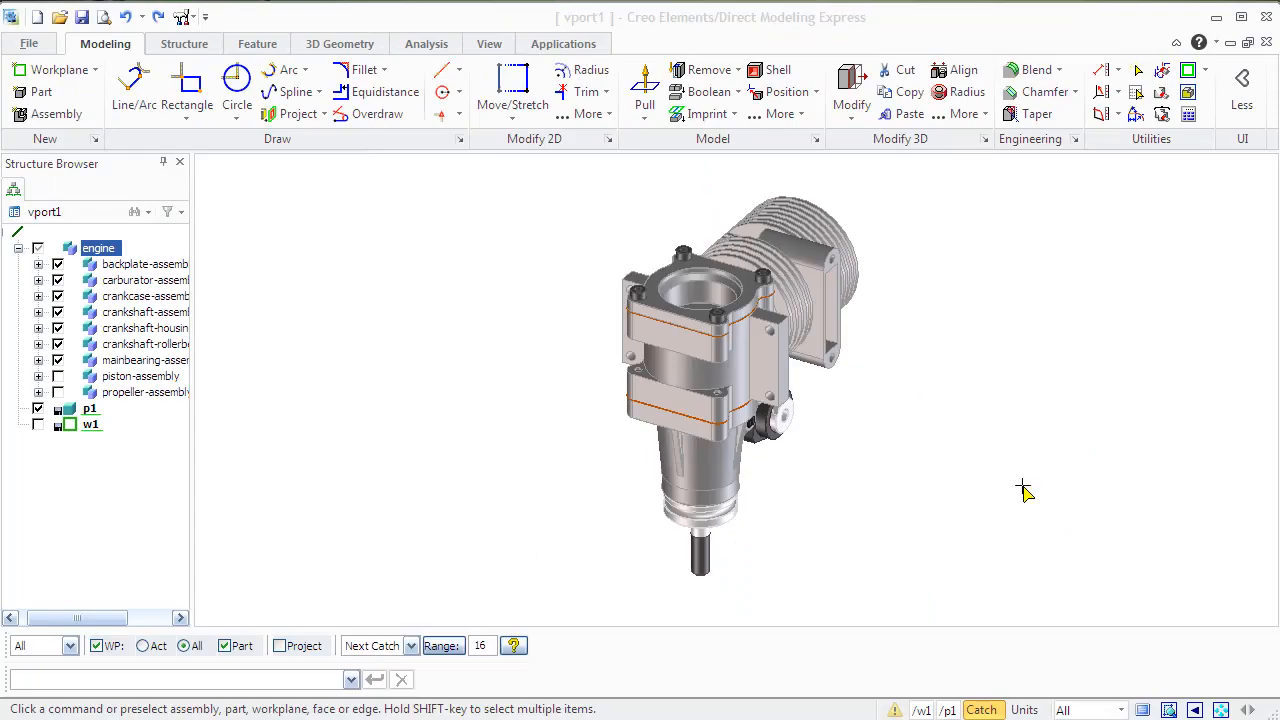
mouse_move(502, 48)
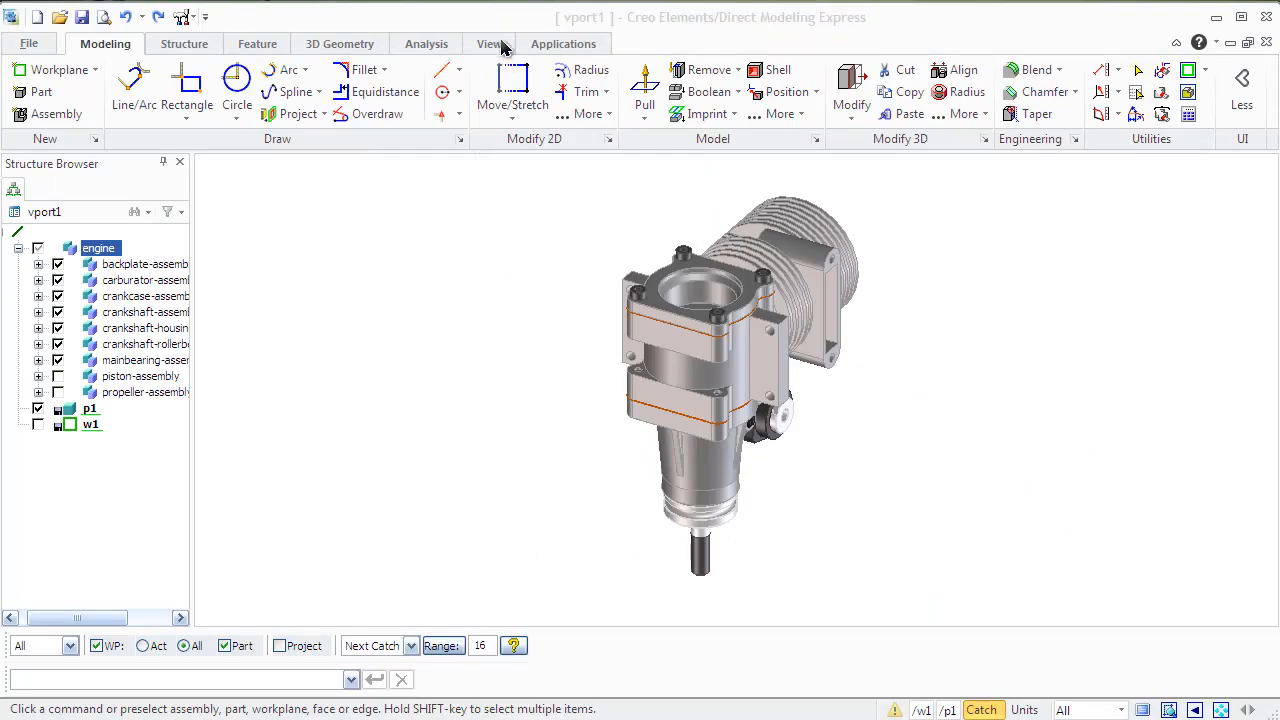
Start a Draft analysis from the Analysis tools on the engine assembly
click(426, 44)
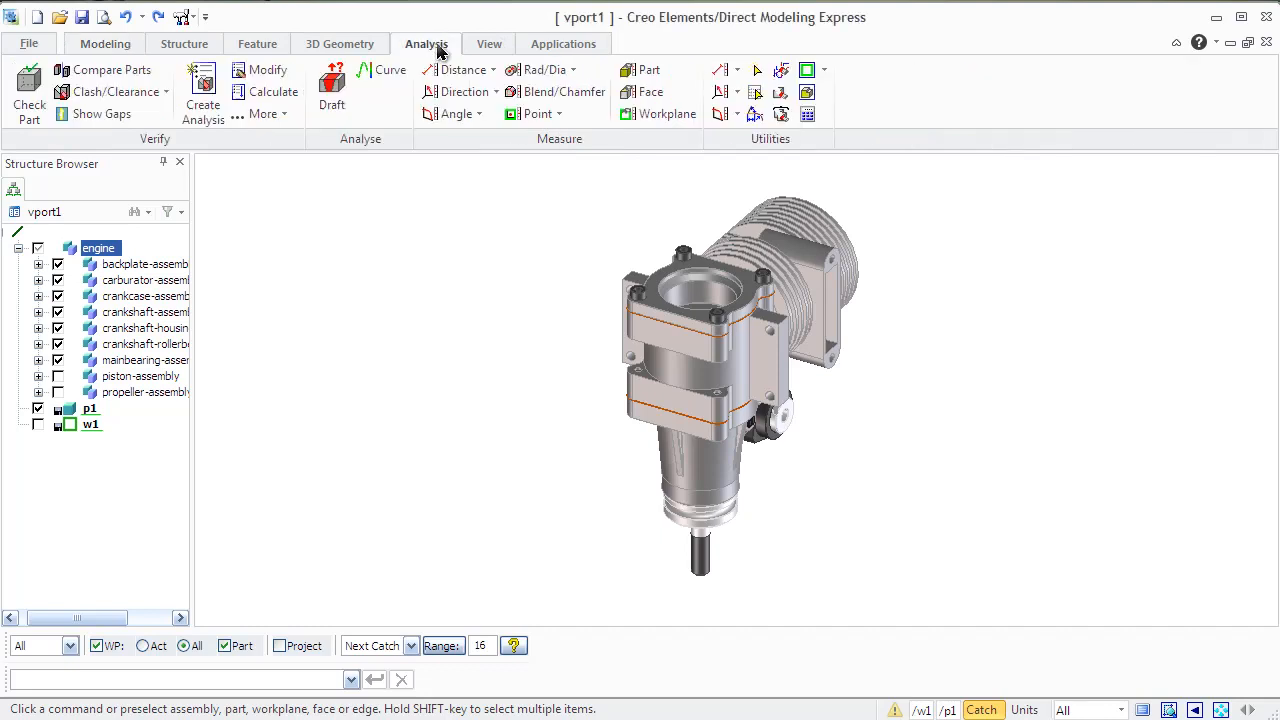
click(332, 84)
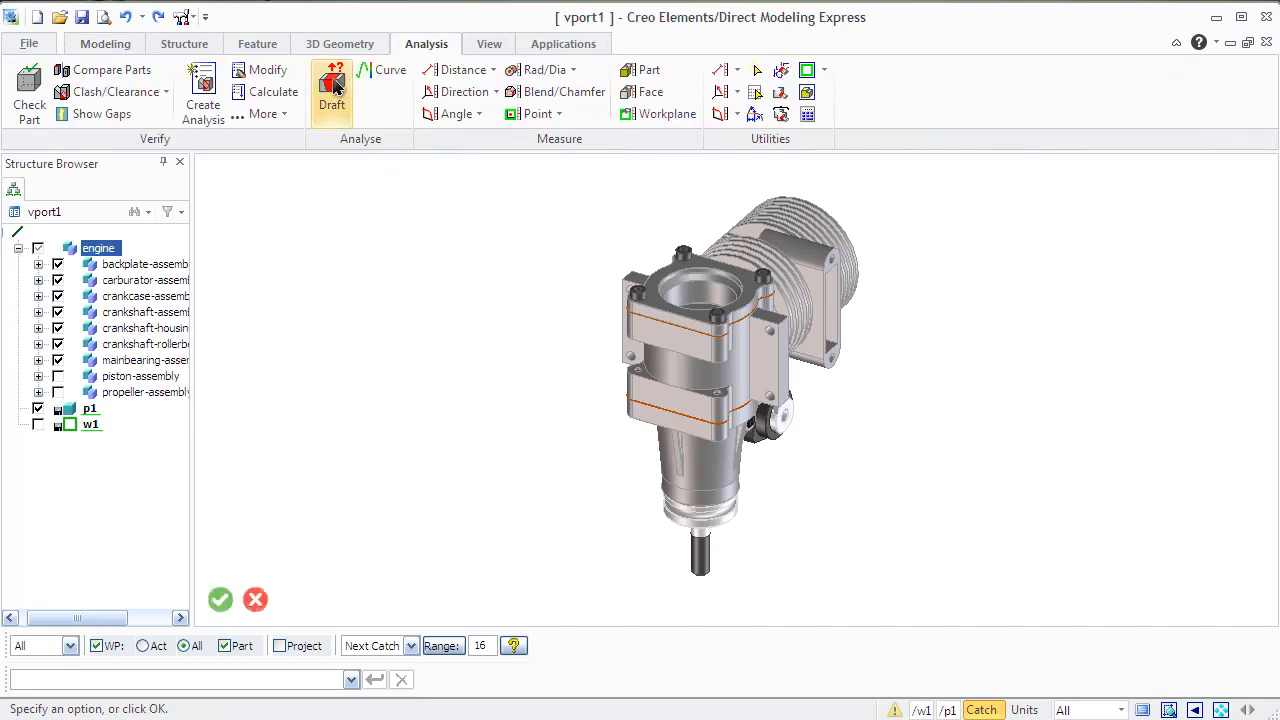
click(332, 90)
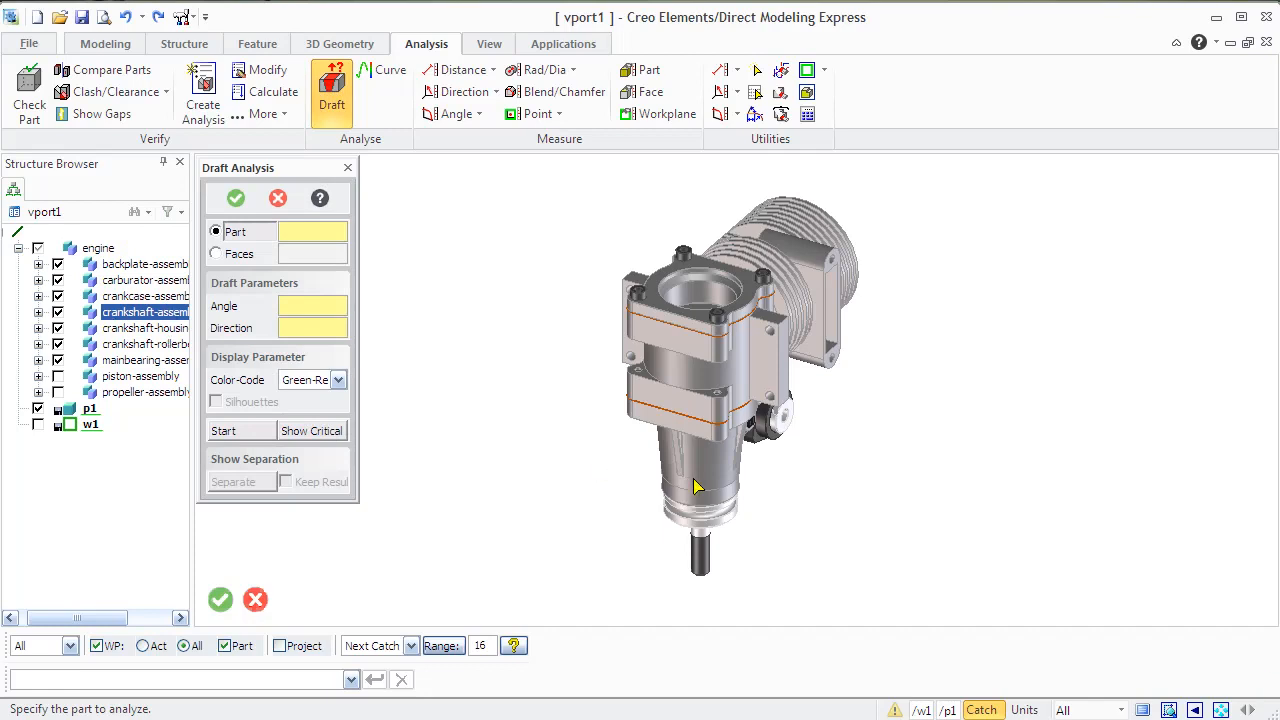
Analyze the engine housing at 15° draft angle with direction along the lower shaft cylinder
click(704, 480)
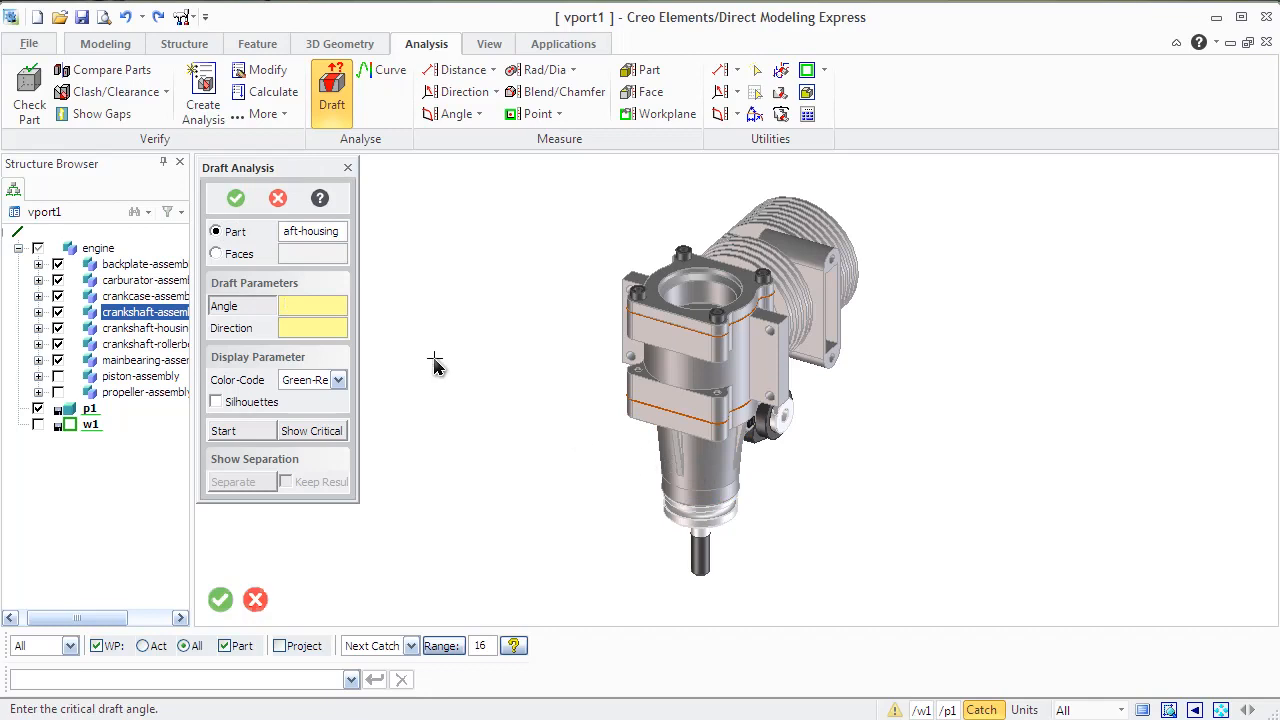
text(15)
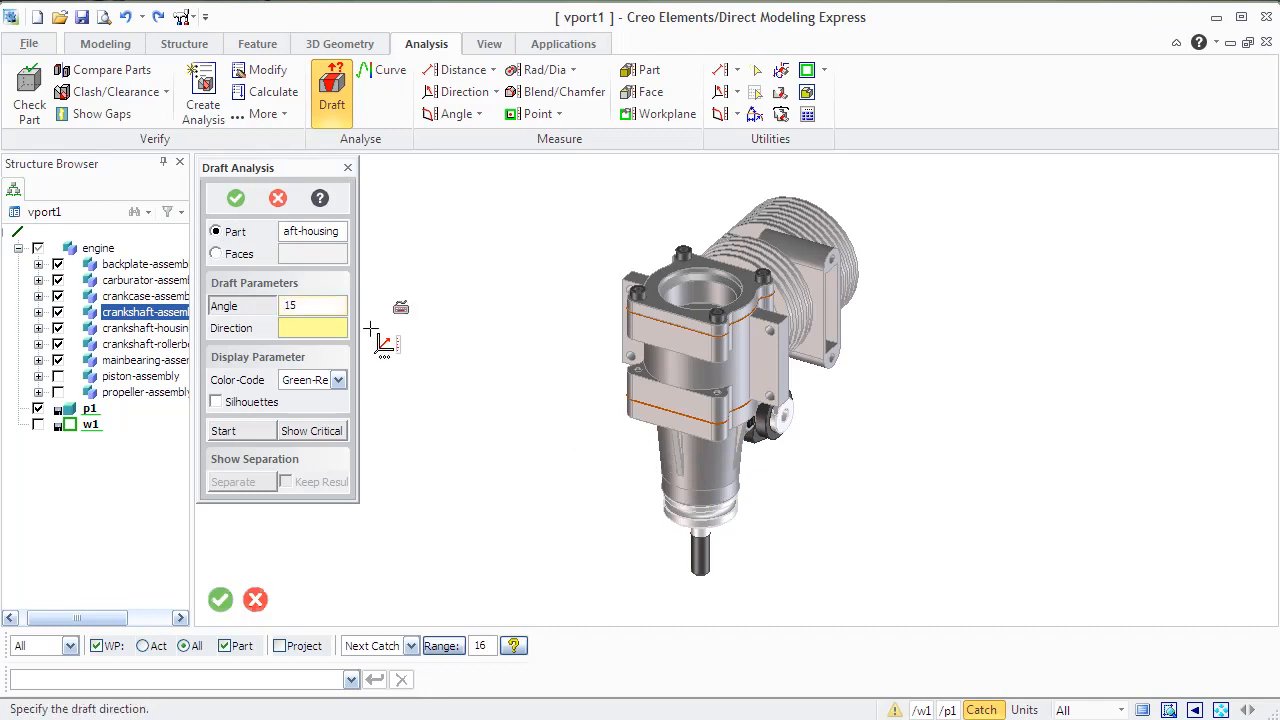
click(700, 524)
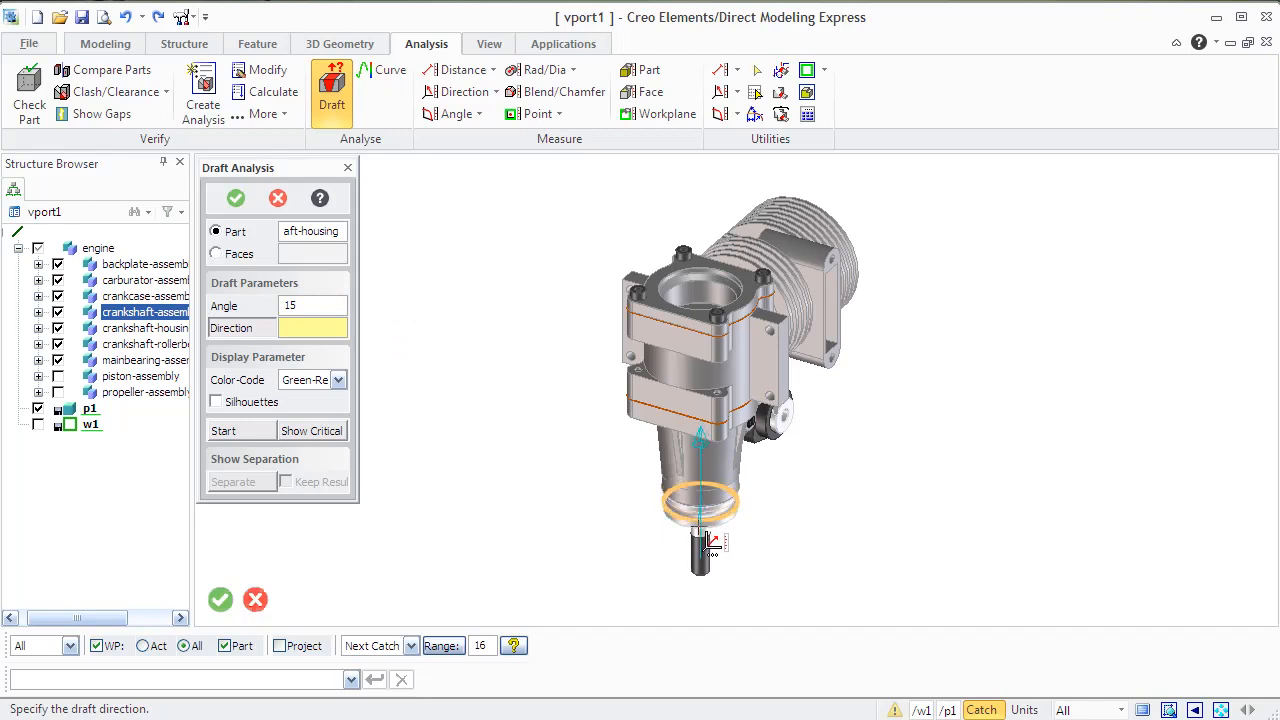
click(700, 512)
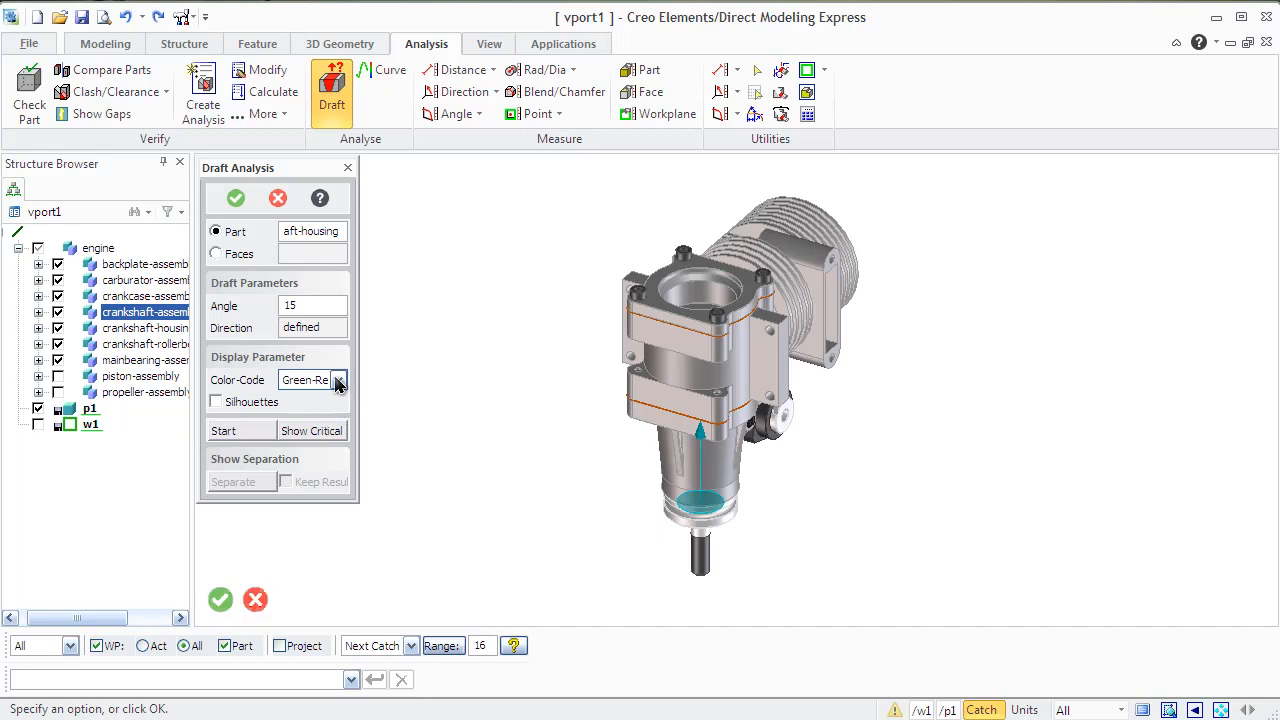
Colour the housing by draft angle, report the 187 critical faces, and close the analysis
click(338, 380)
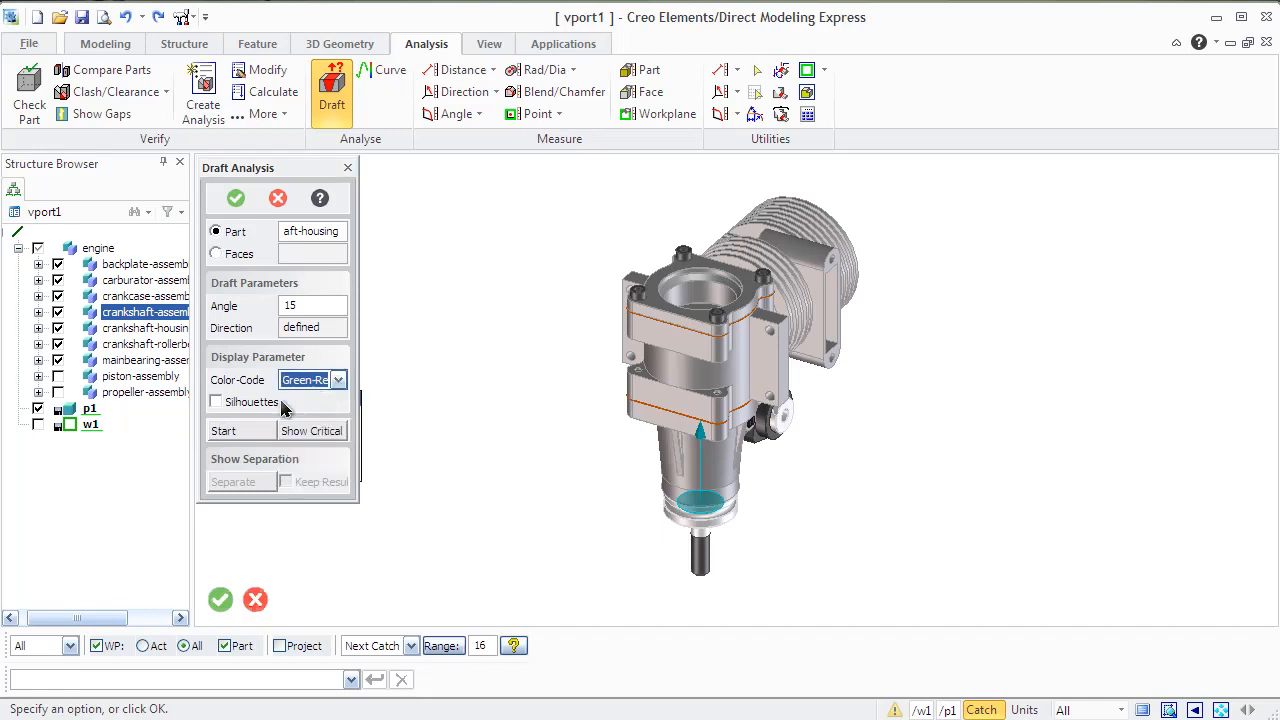
click(224, 432)
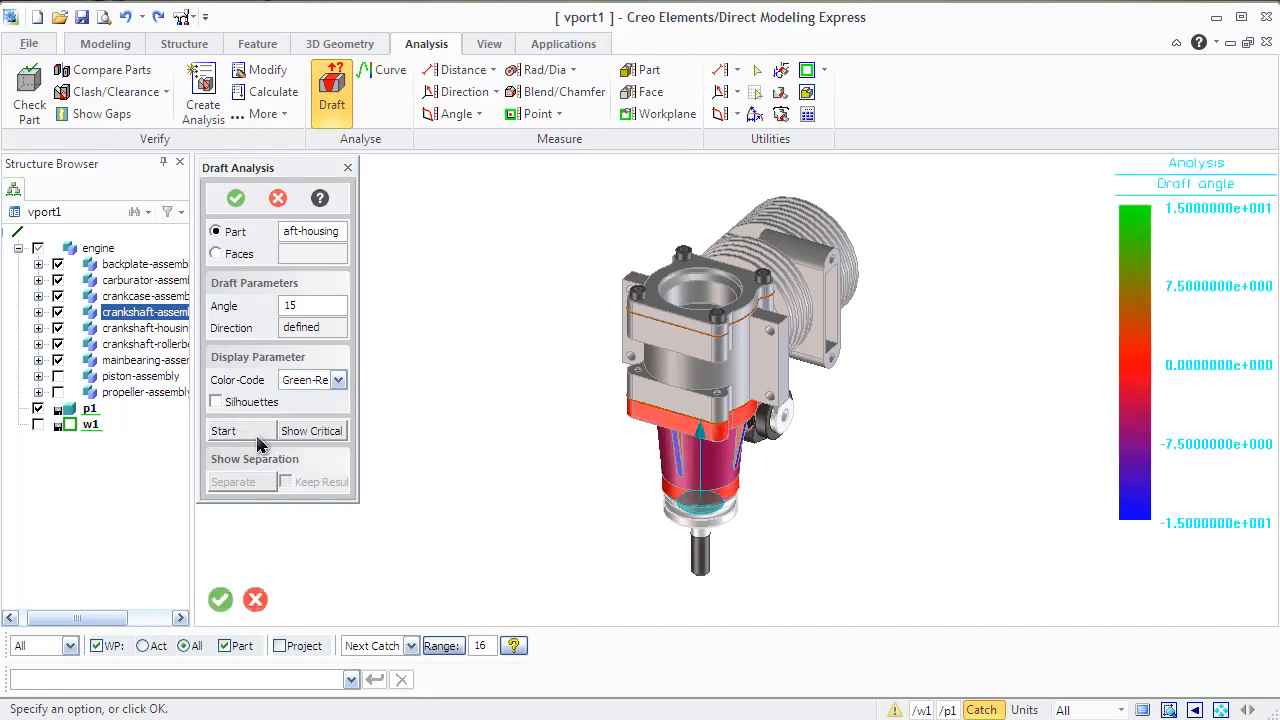
click(224, 430)
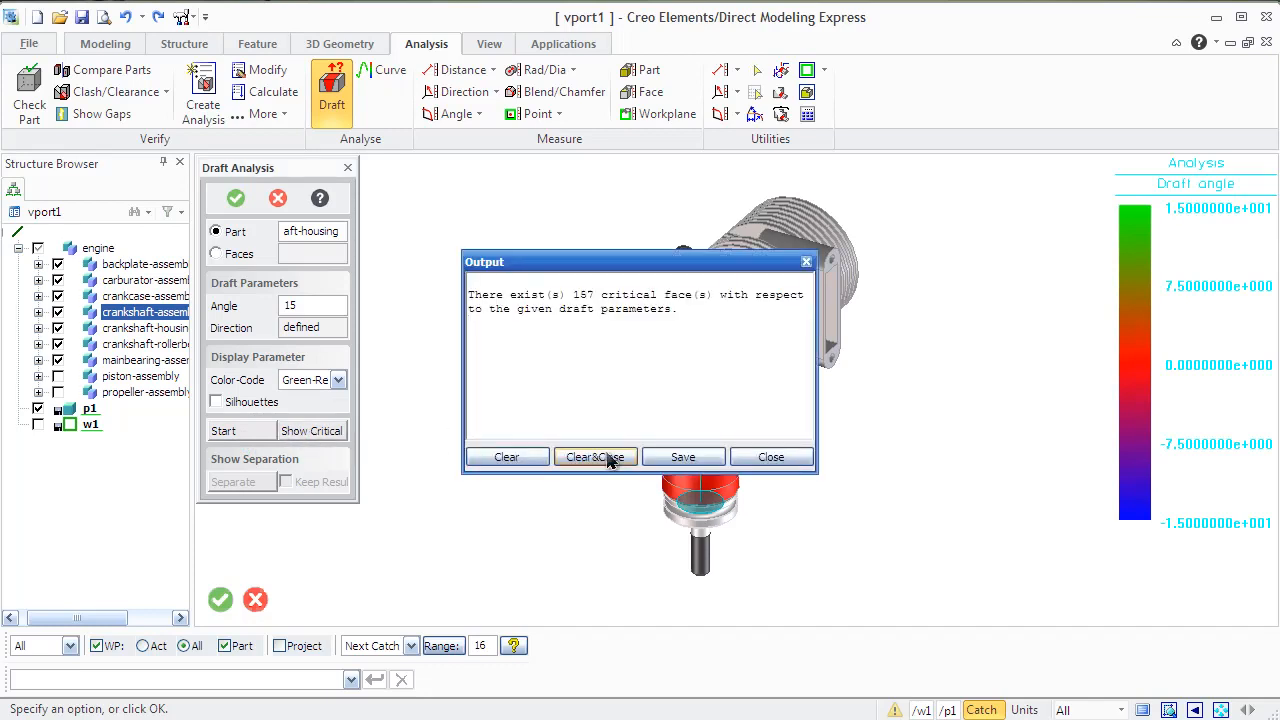
click(596, 456)
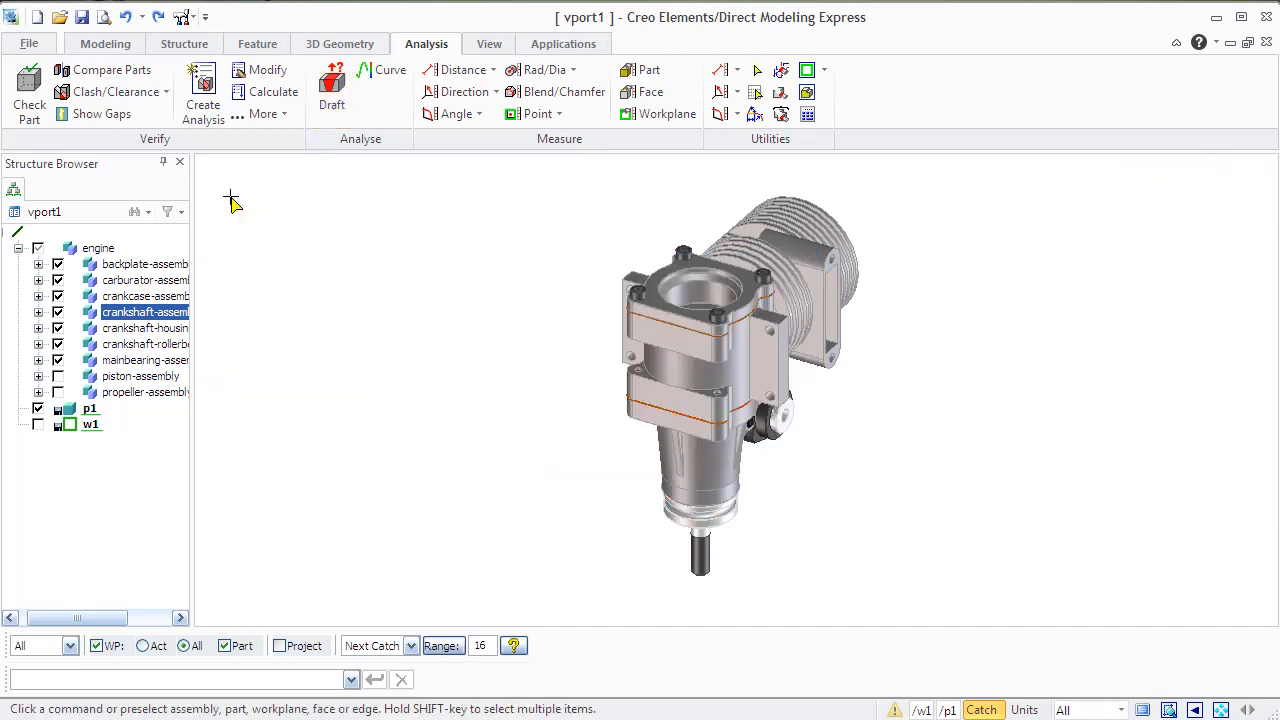